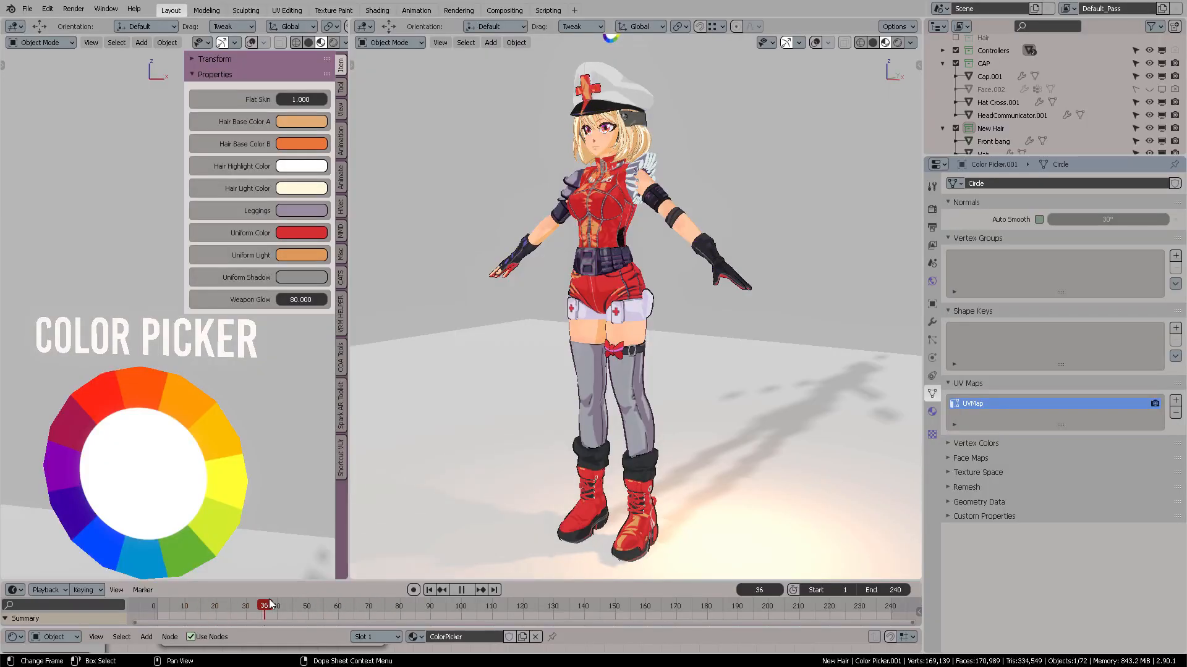
Recolour the uniform to blue-violet and the hair base colour to pale green
{"action": "left_click", "coordinate": [301, 232]}
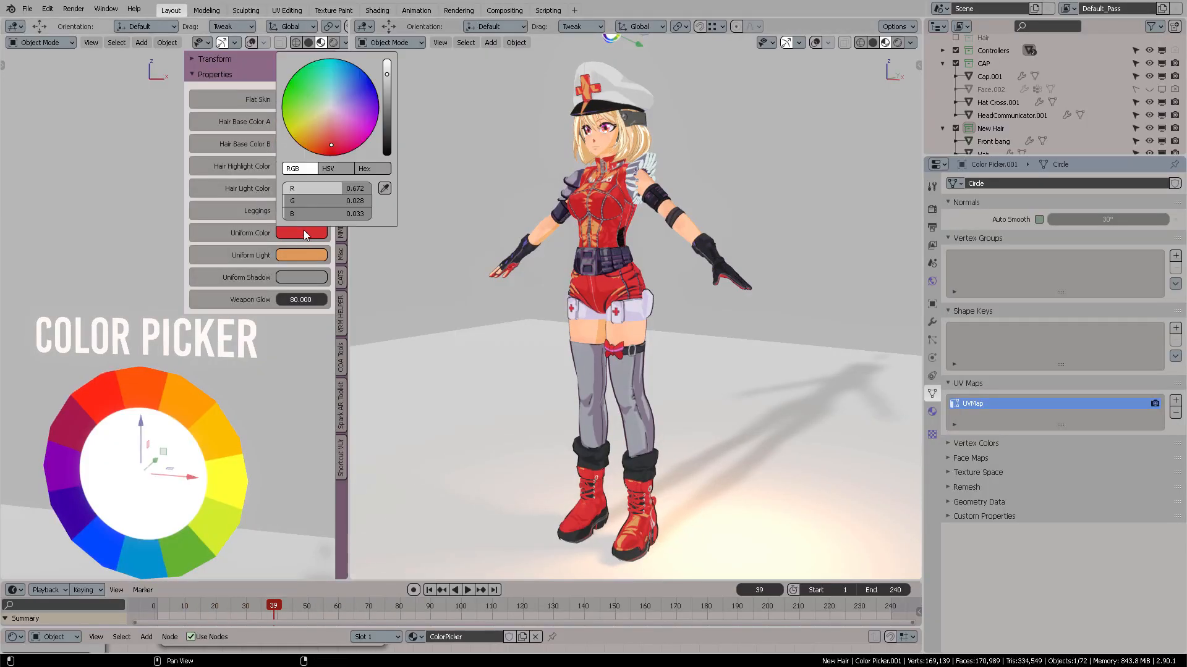
{"action": "left_click", "coordinate": [315, 155]}
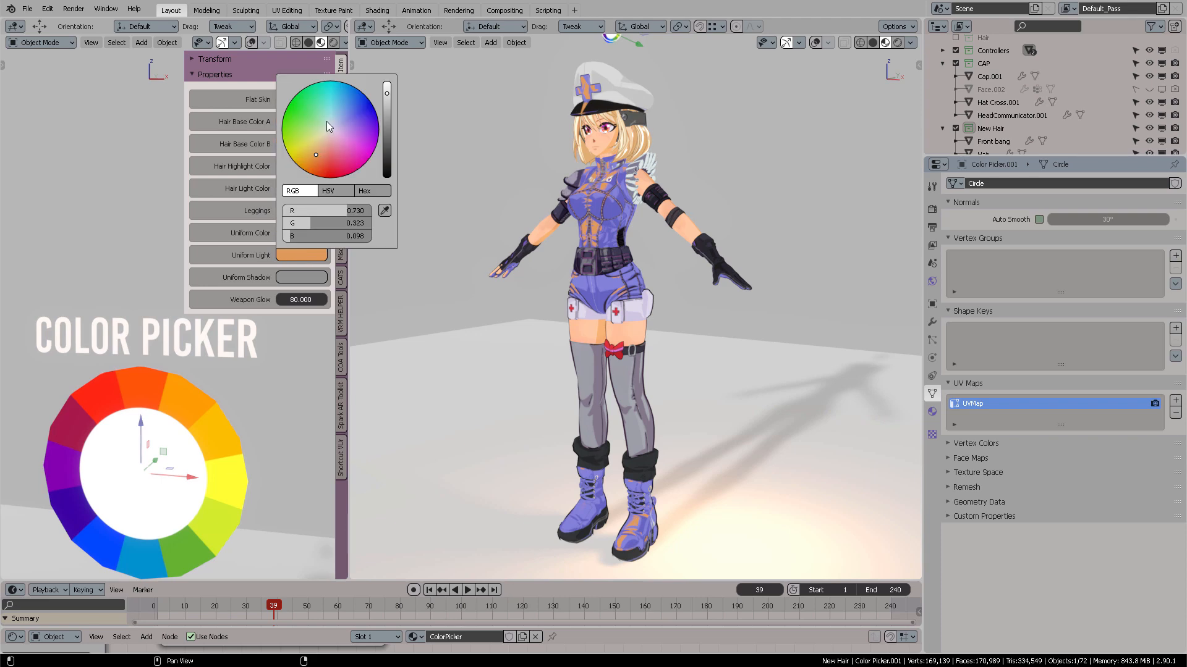
{"action": "left_click", "coordinate": [325, 121]}
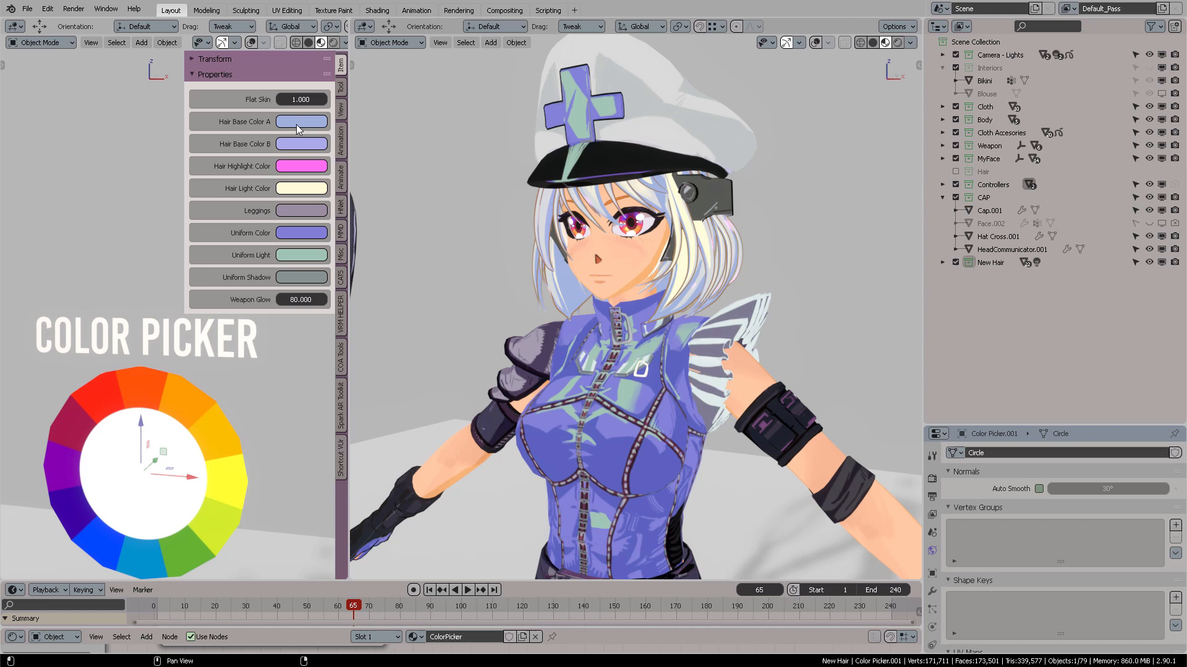
{"action": "left_click", "coordinate": [301, 121]}
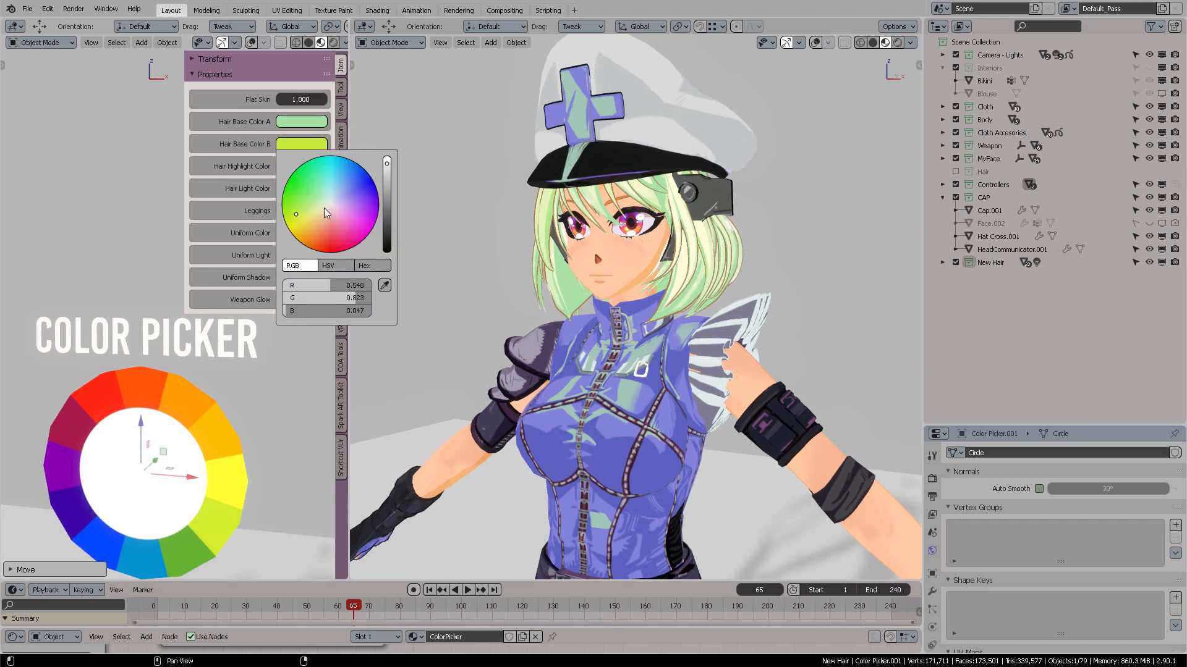
{"action": "left_click", "coordinate": [330, 218]}
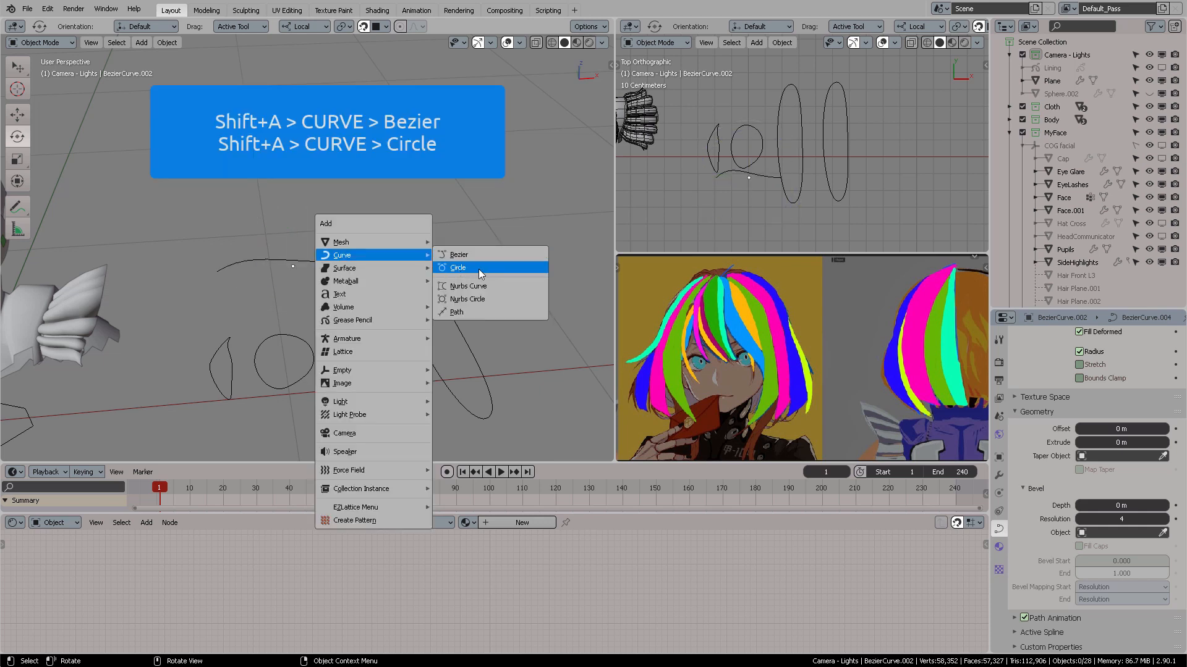
Add a Bezier circle and use it as the bevel object for the hair strand curve
{"action": "left_click", "coordinate": [457, 267]}
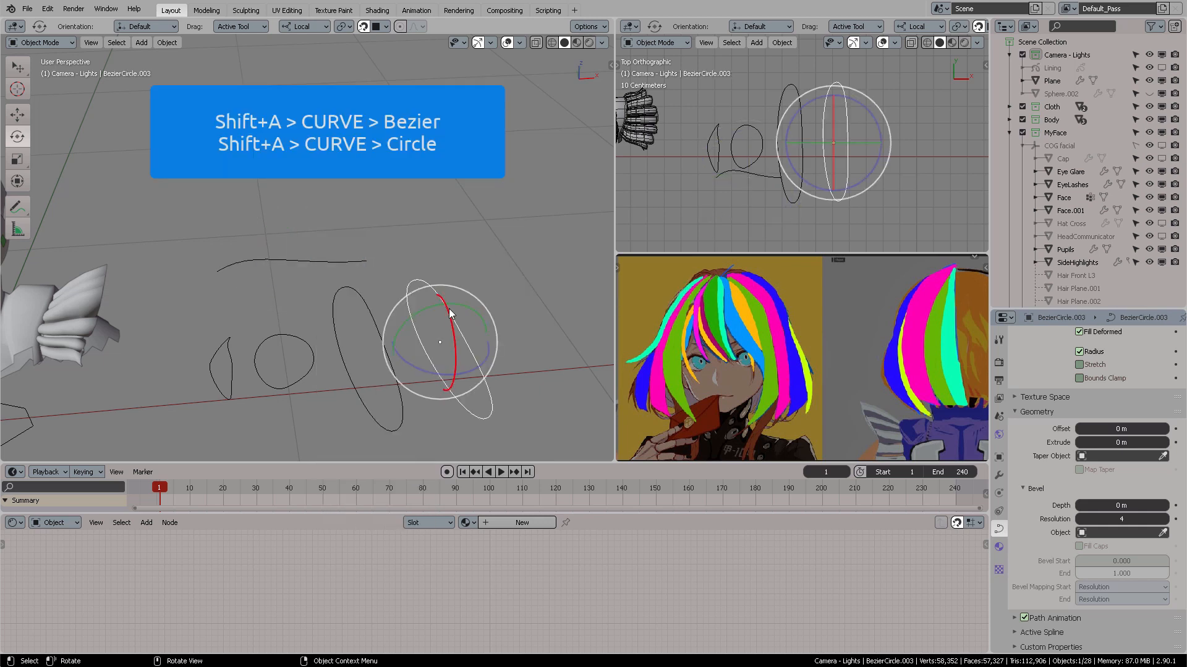
{"action": "key", "text": "Tab"}
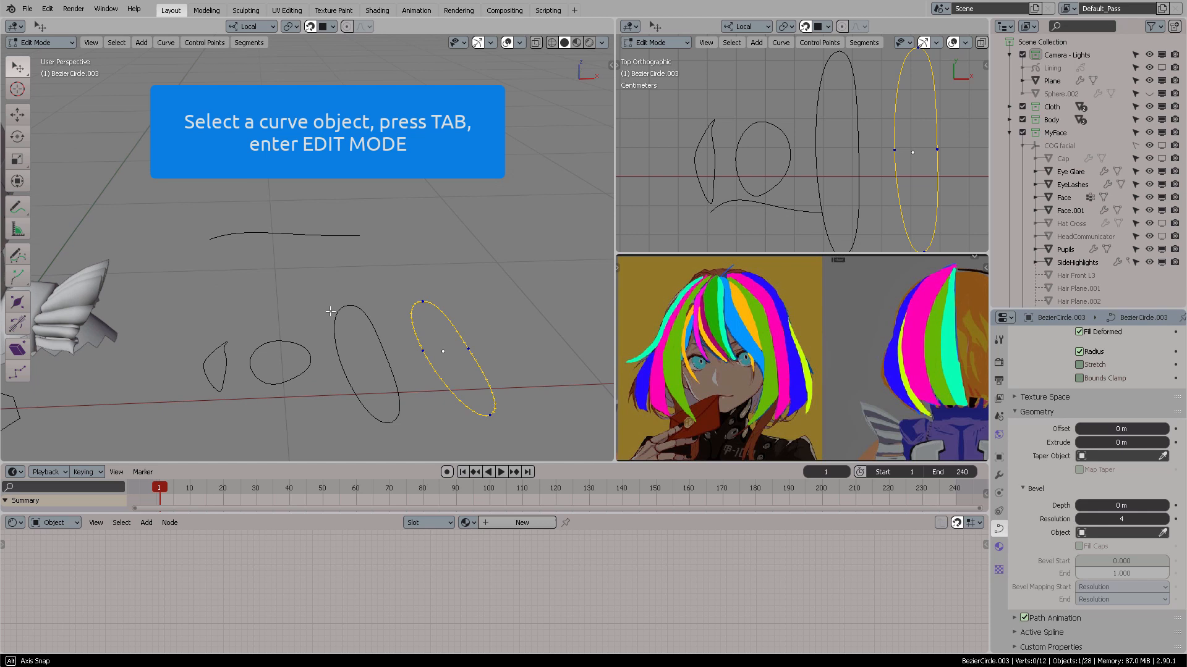
{"action": "key", "text": "Tab"}
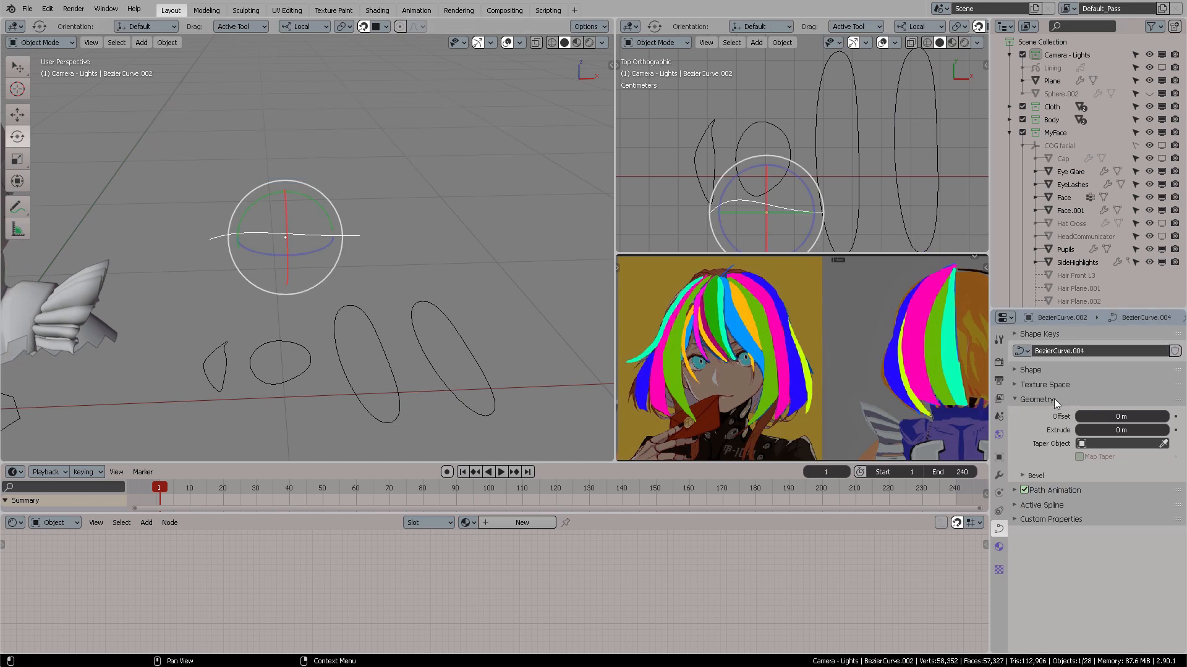
{"action": "left_click", "coordinate": [1022, 474]}
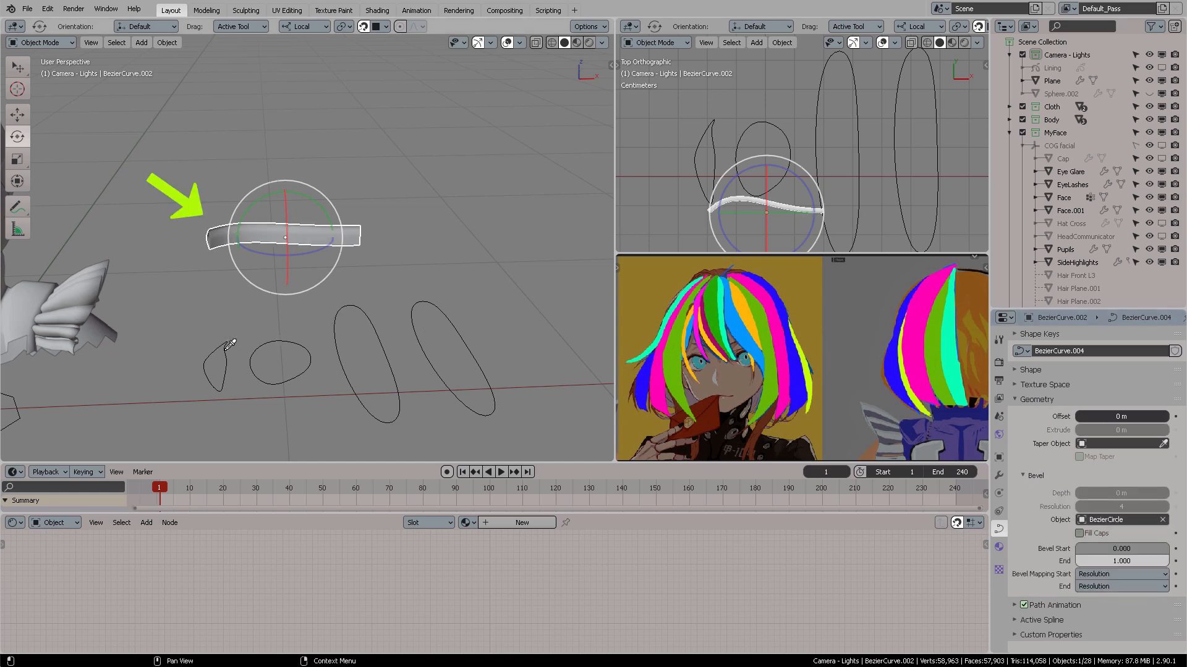
{"action": "left_click_drag", "start_coordinate": [288, 235], "coordinate": [454, 227]}
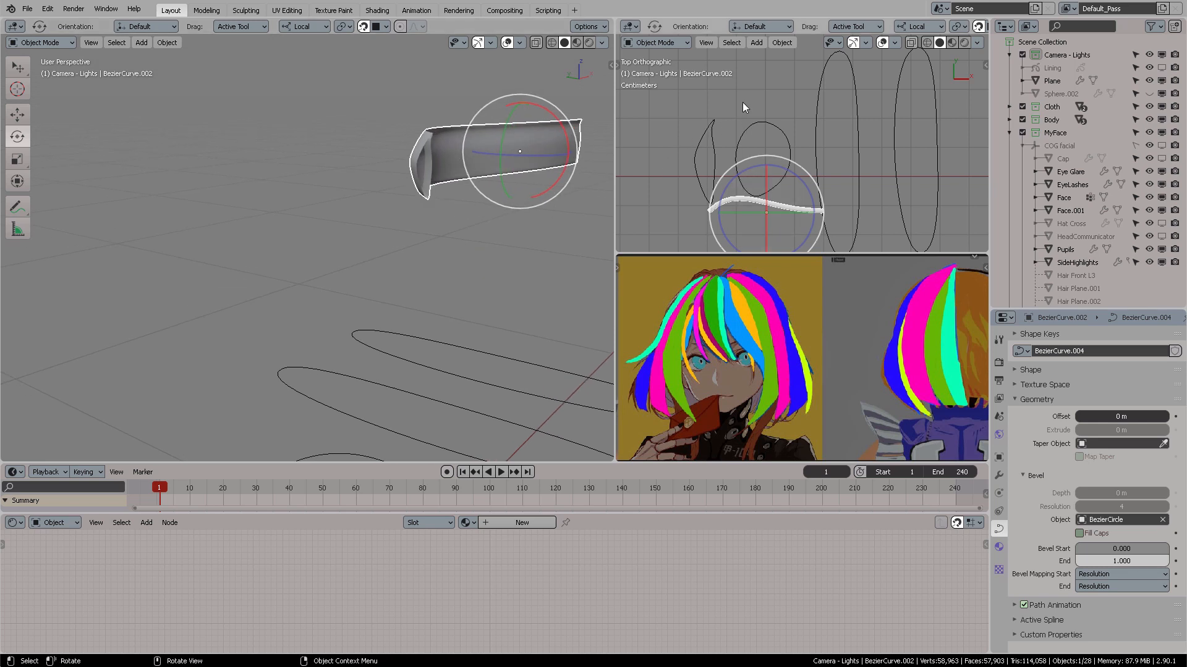
{"action": "left_click", "coordinate": [436, 202]}
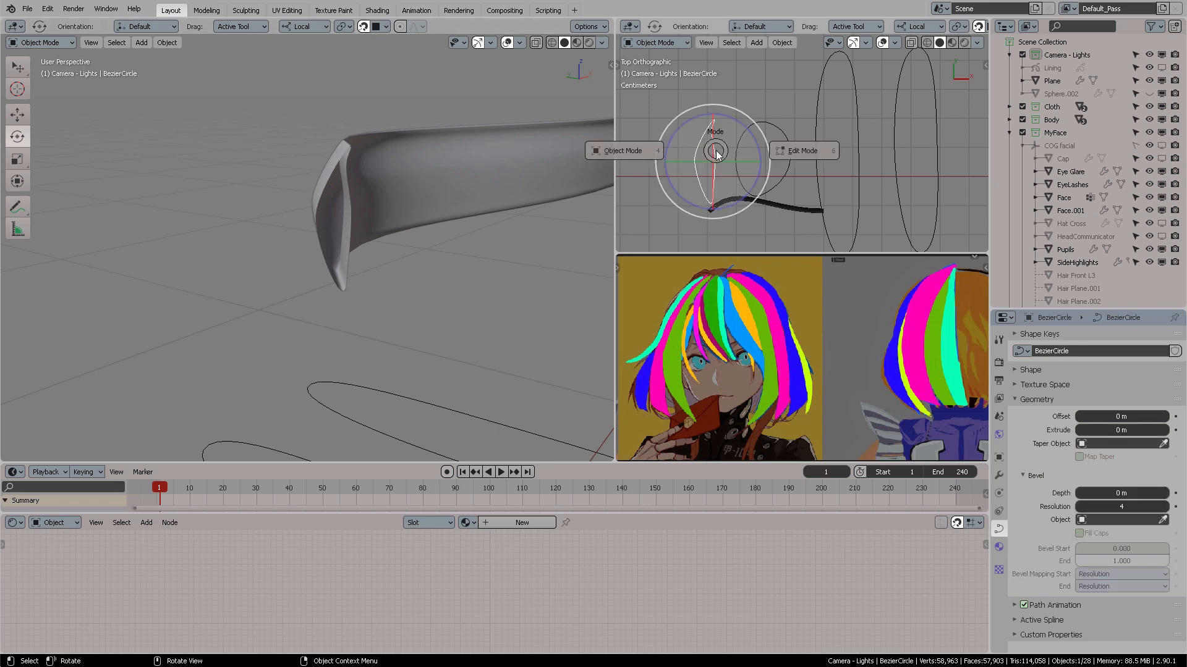
Free one handle on the circle profile and pull it out to crease the strand's cross-section
{"action": "left_click", "coordinate": [802, 149]}
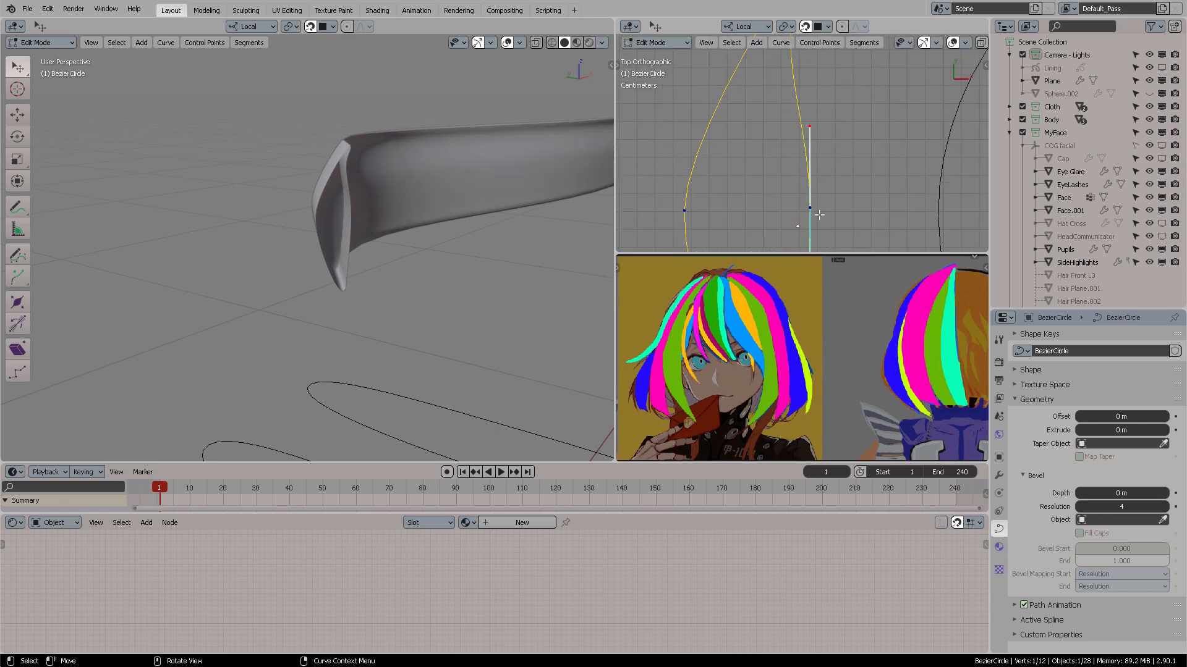
{"action": "key", "text": "v"}
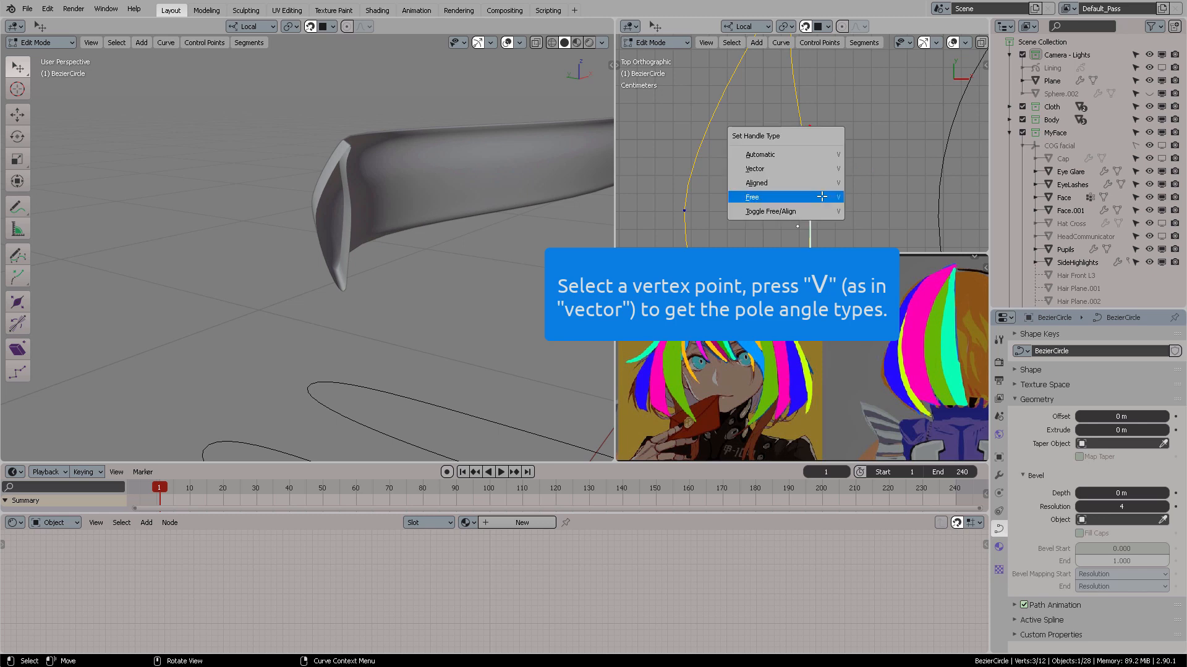
{"action": "mouse_move", "coordinate": [805, 200]}
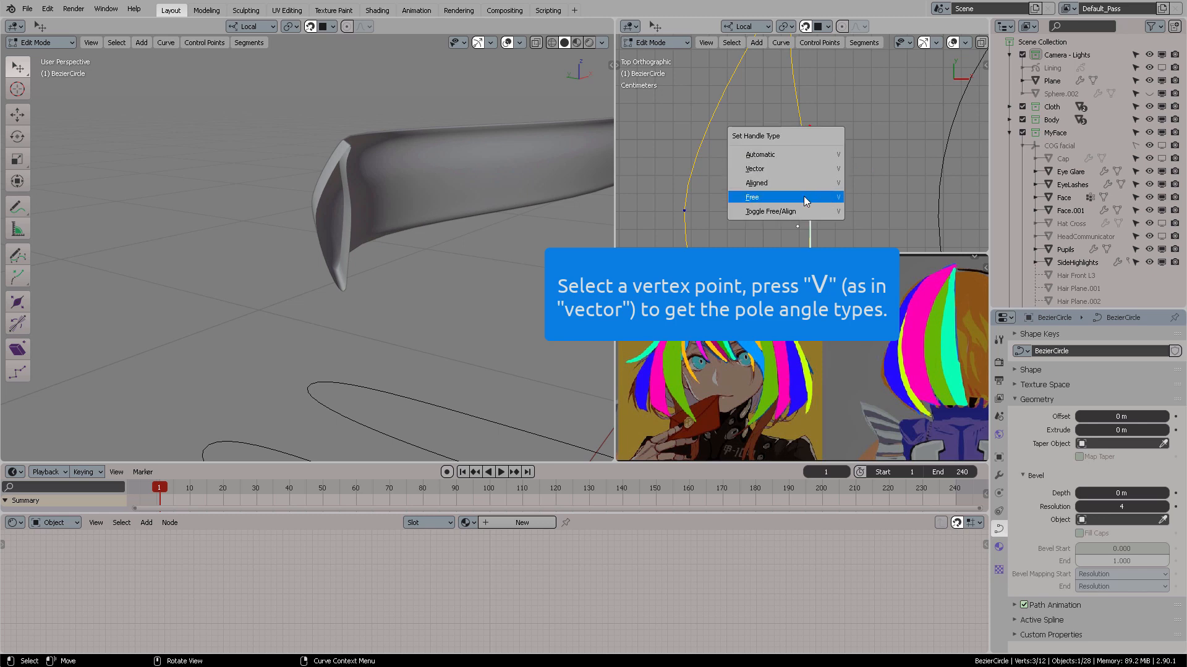
{"action": "left_click", "coordinate": [751, 196]}
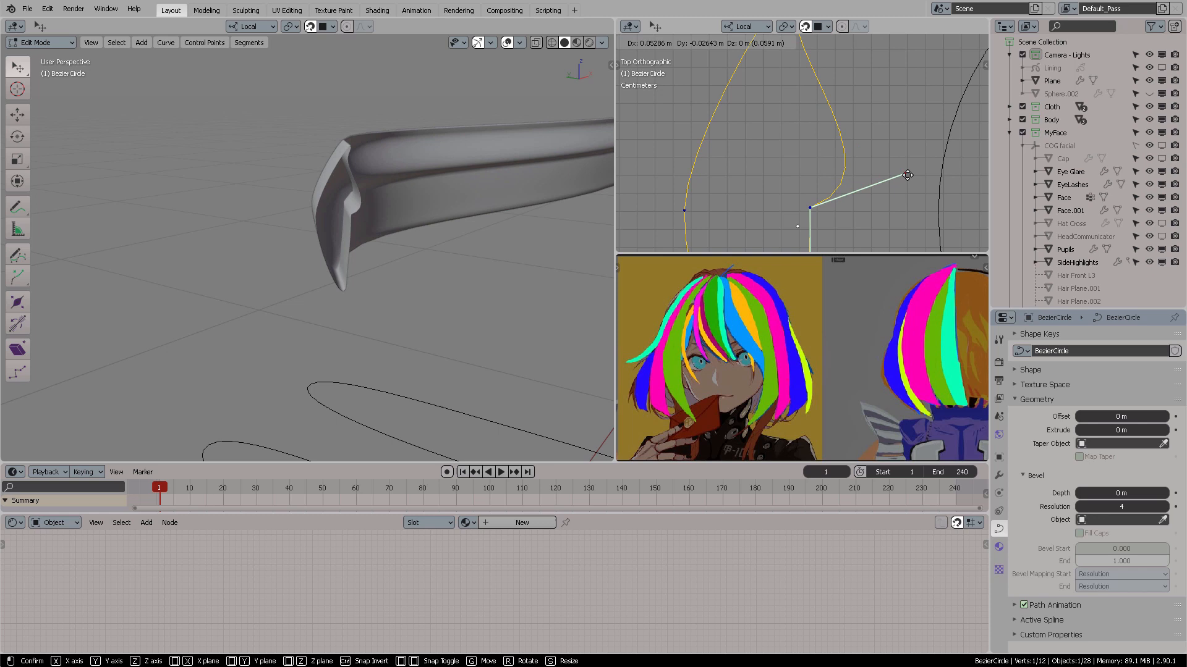
{"action": "left_click", "coordinate": [907, 174]}
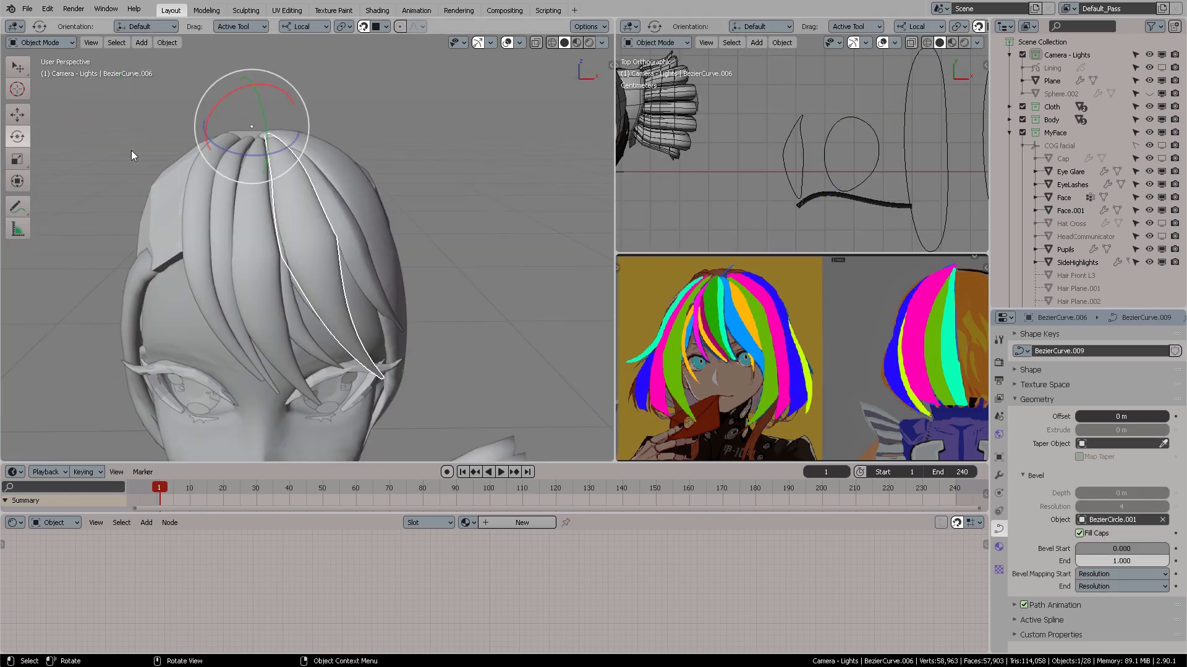
Duplicate and rotate a strand onto the head, then reshape its curve points
{"action": "key", "text": "shift+d"}
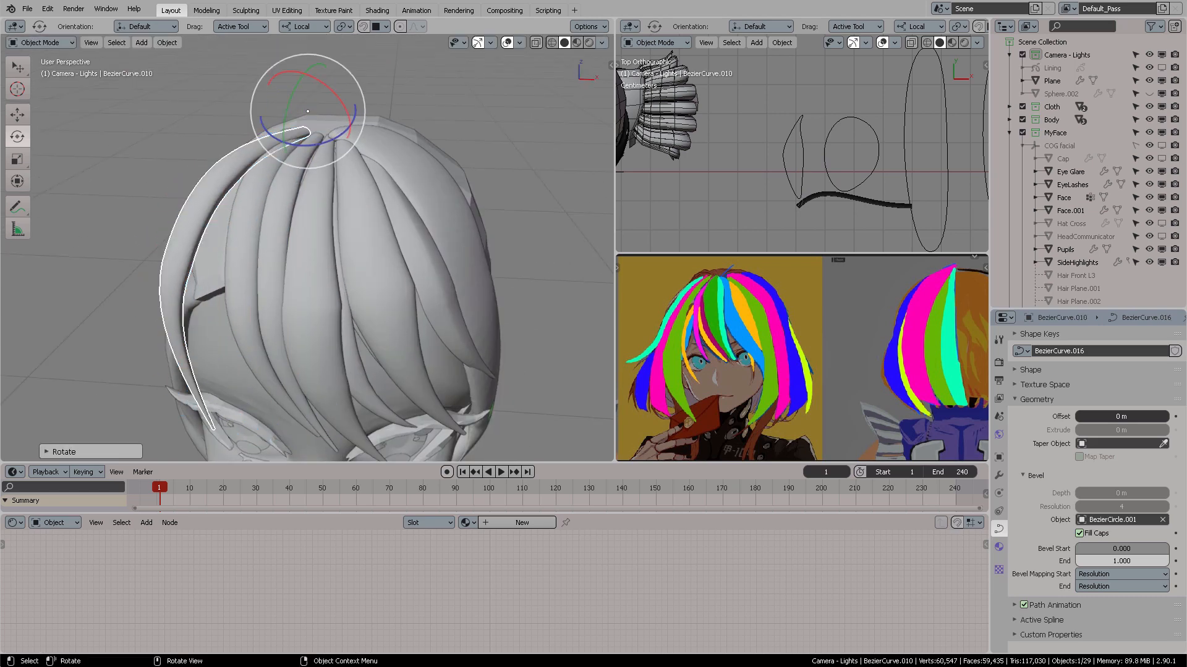
{"action": "key", "text": "r"}
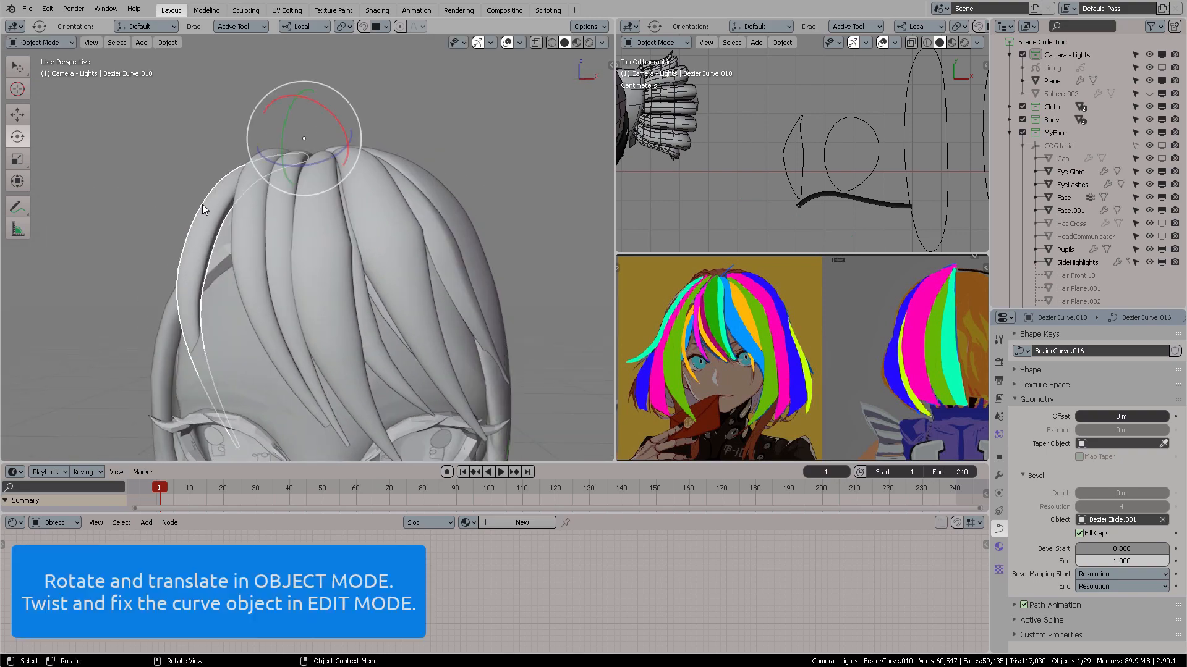
{"action": "key", "text": "Tab"}
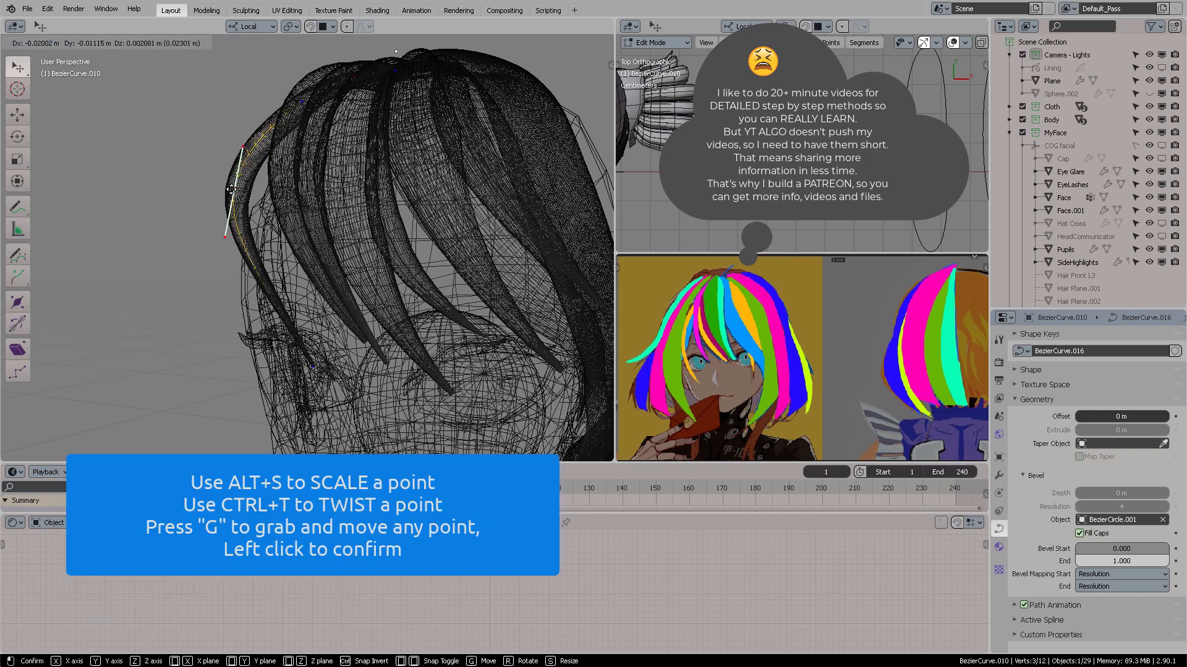
{"action": "left_click", "coordinate": [313, 336]}
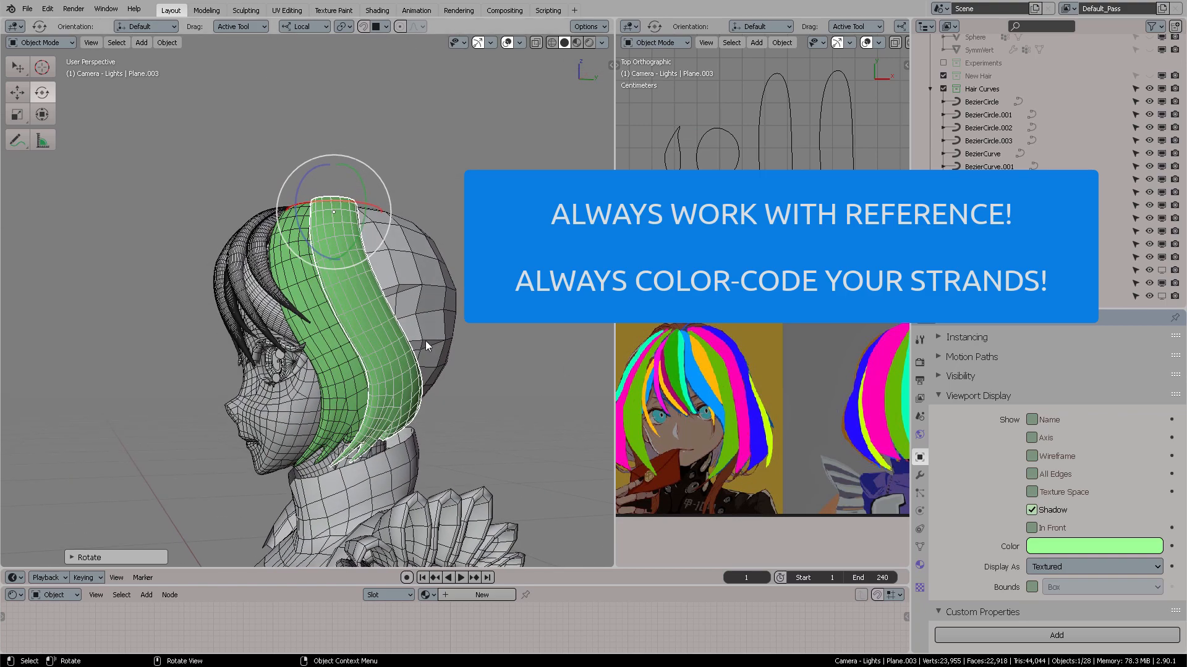
Give the new strand a magenta viewport colour and resize it to fit the head
{"action": "left_click", "coordinate": [1092, 545]}
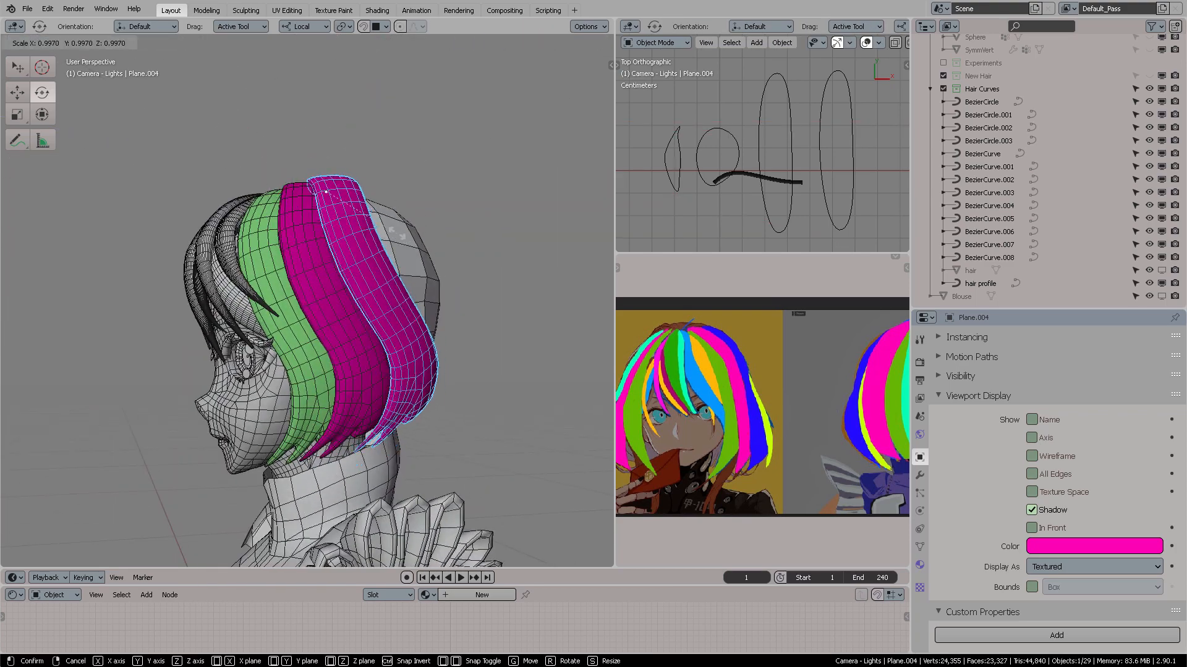
{"action": "key", "text": "Tab"}
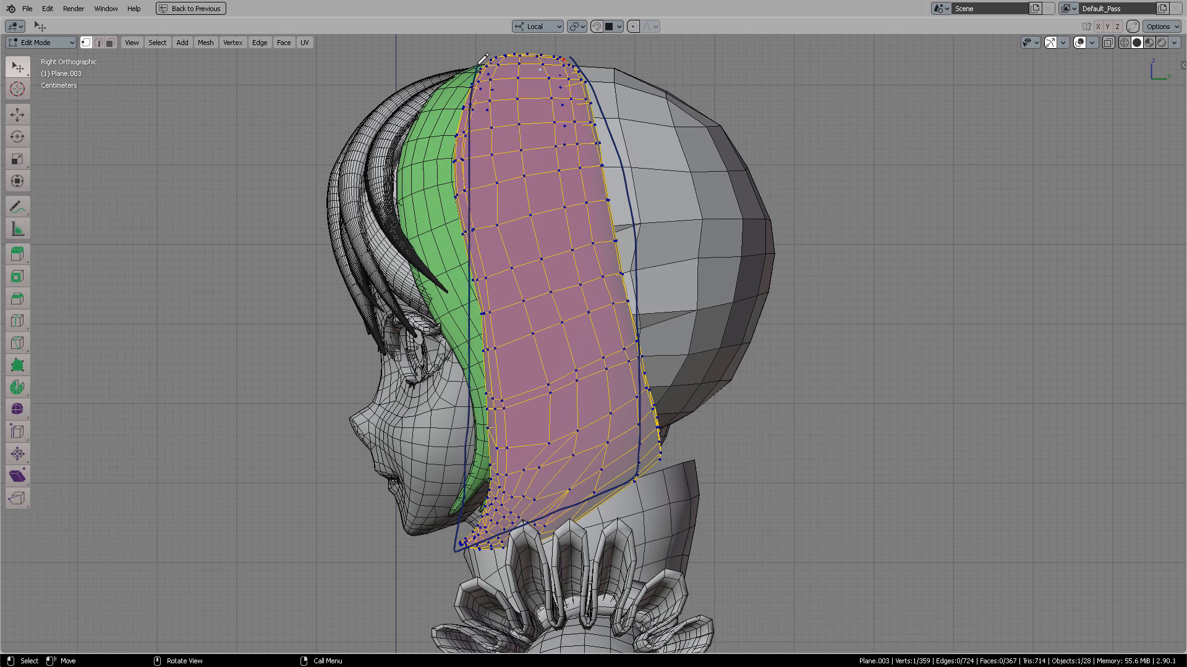
Delete stray vertices from the pink strand and choose the Slide Relax sculpt brush
{"action": "key", "text": "r"}
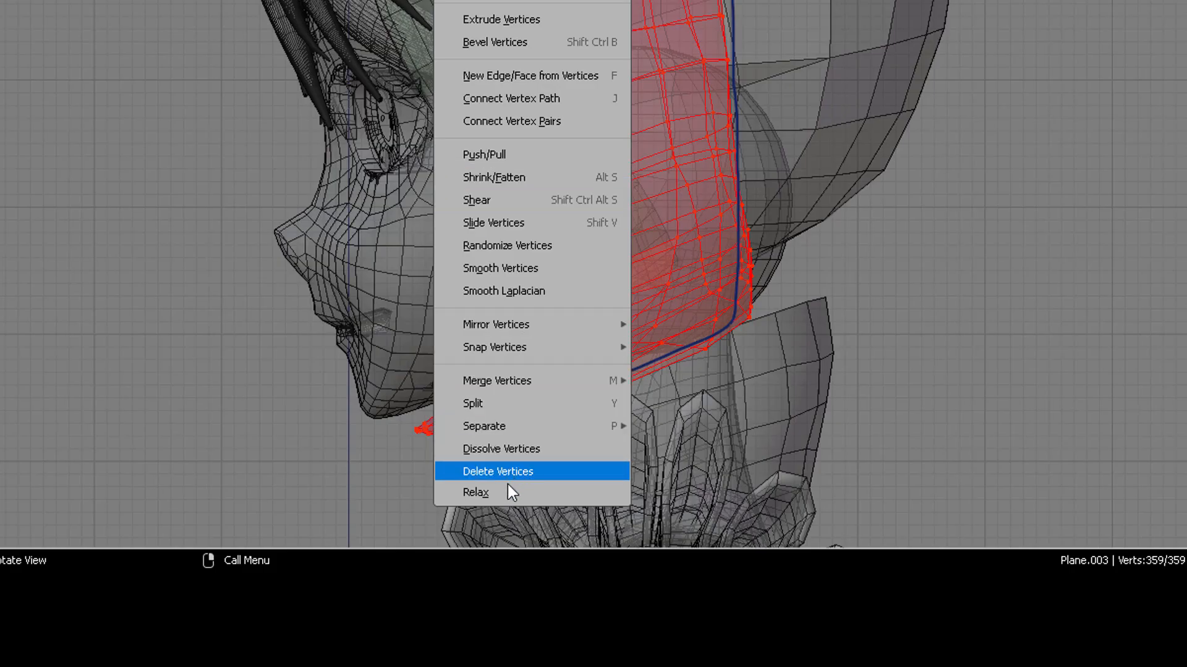
{"action": "left_click", "coordinate": [475, 492]}
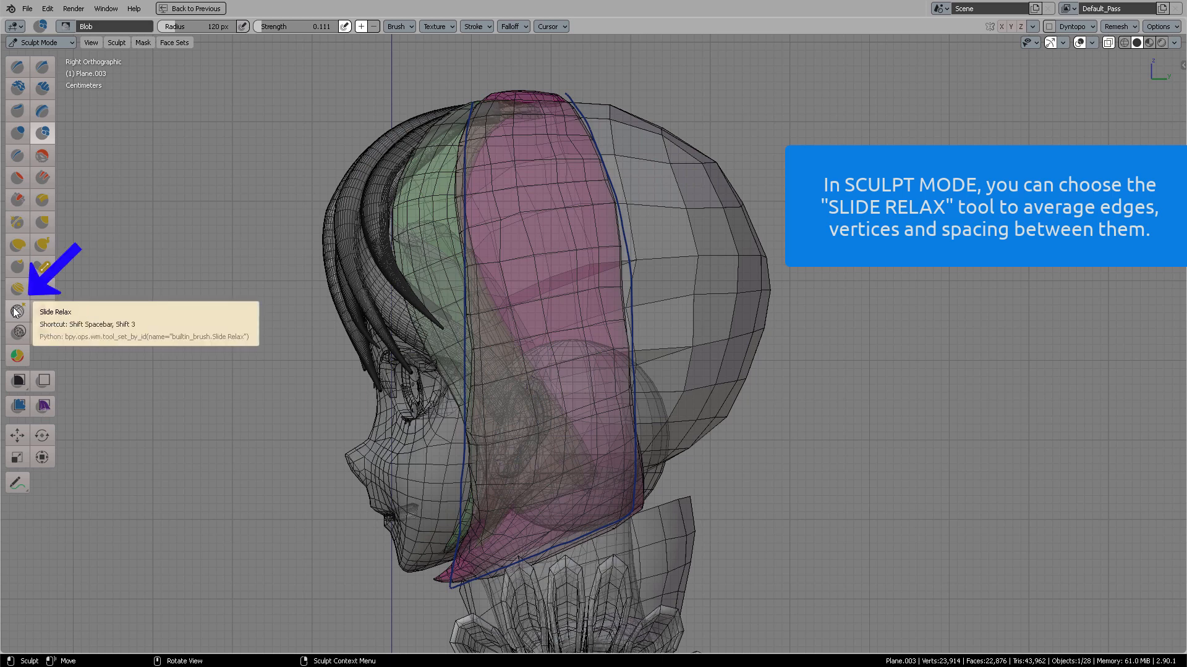
{"action": "left_click", "coordinate": [16, 311]}
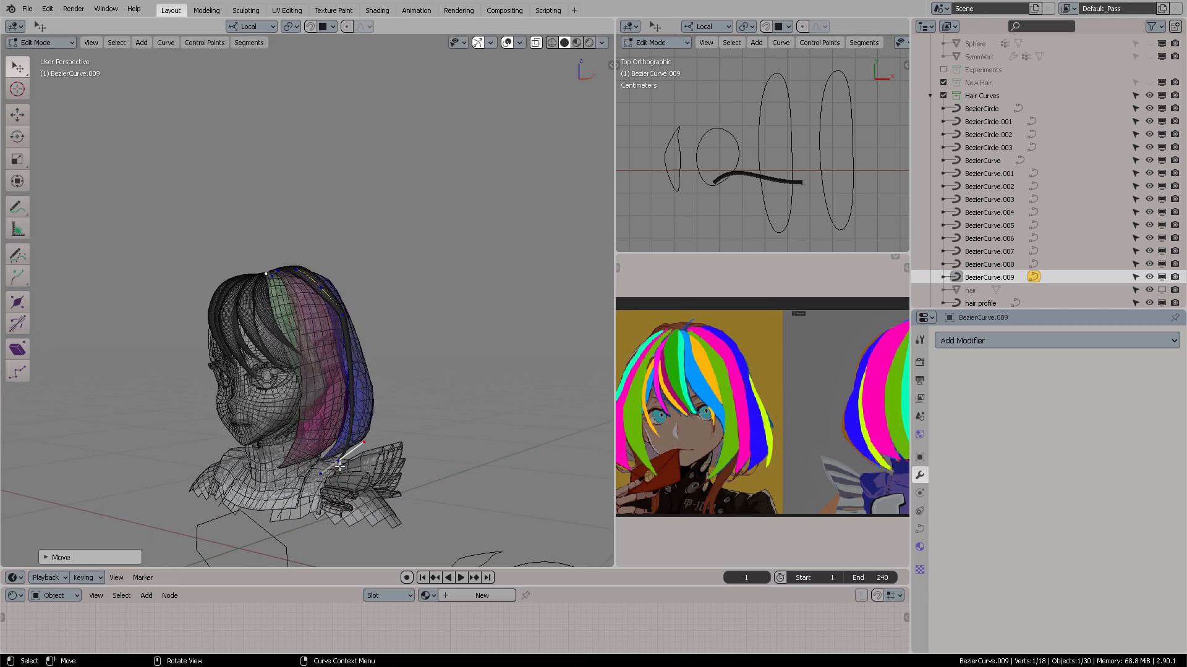
Duplicate a strand, rotate it between the pink and blue ones and colour it white
{"action": "key", "text": "shift+d"}
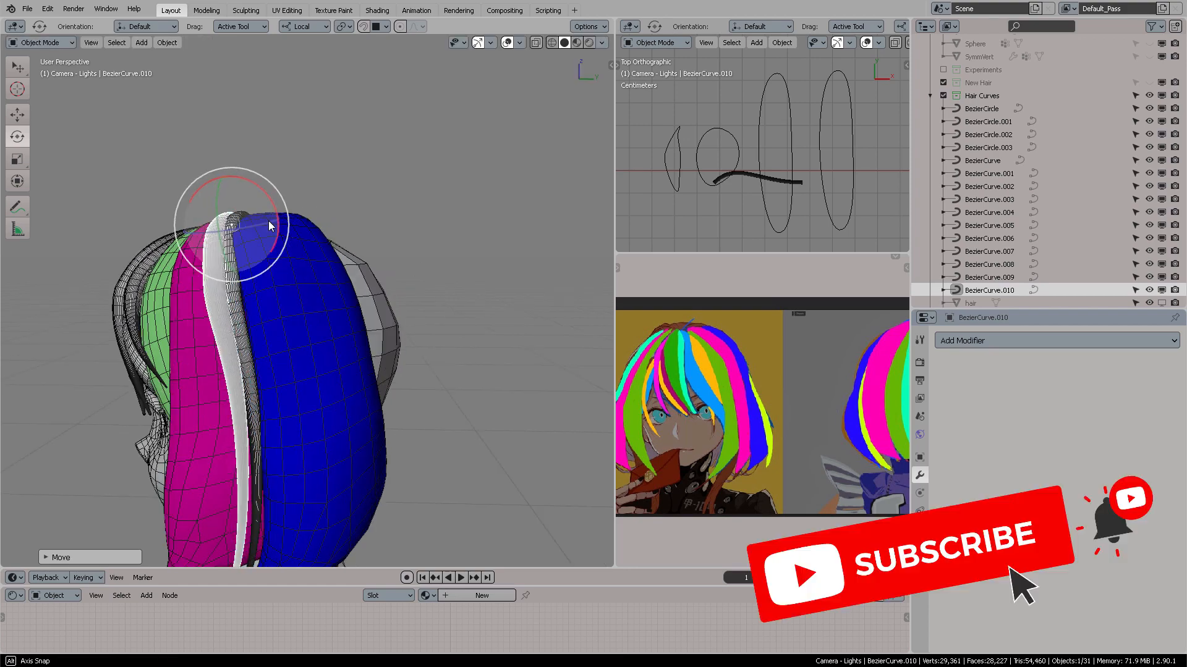
{"action": "left_click_drag", "start_coordinate": [268, 228], "coordinate": [378, 204]}
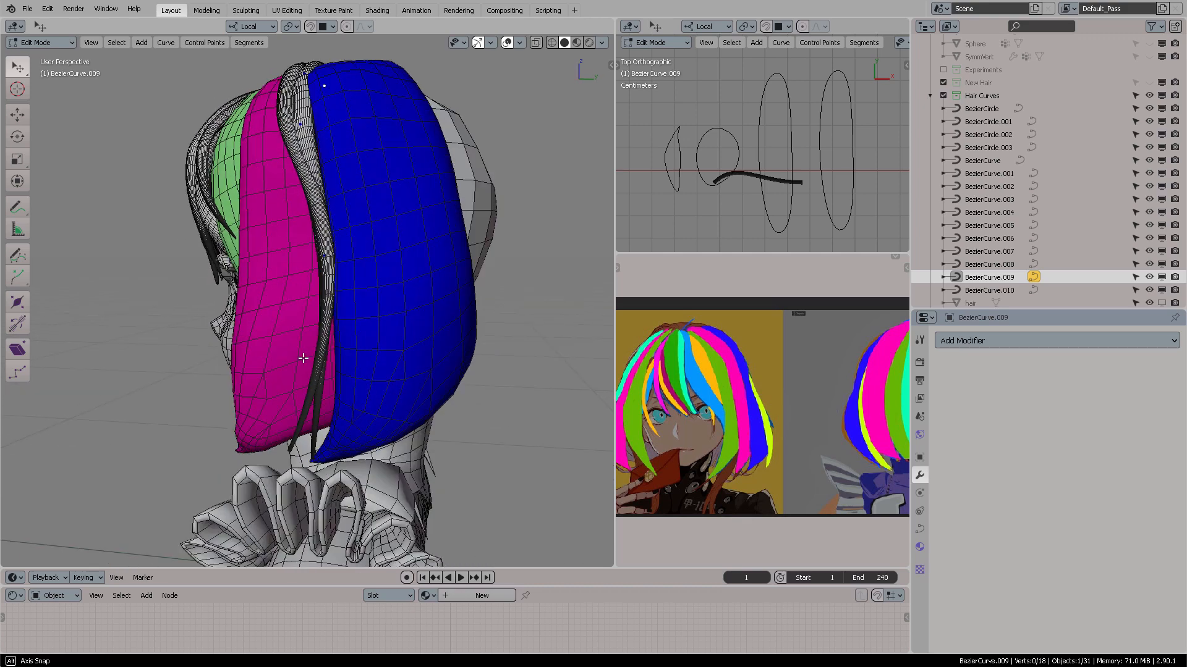
{"action": "key", "text": "Tab"}
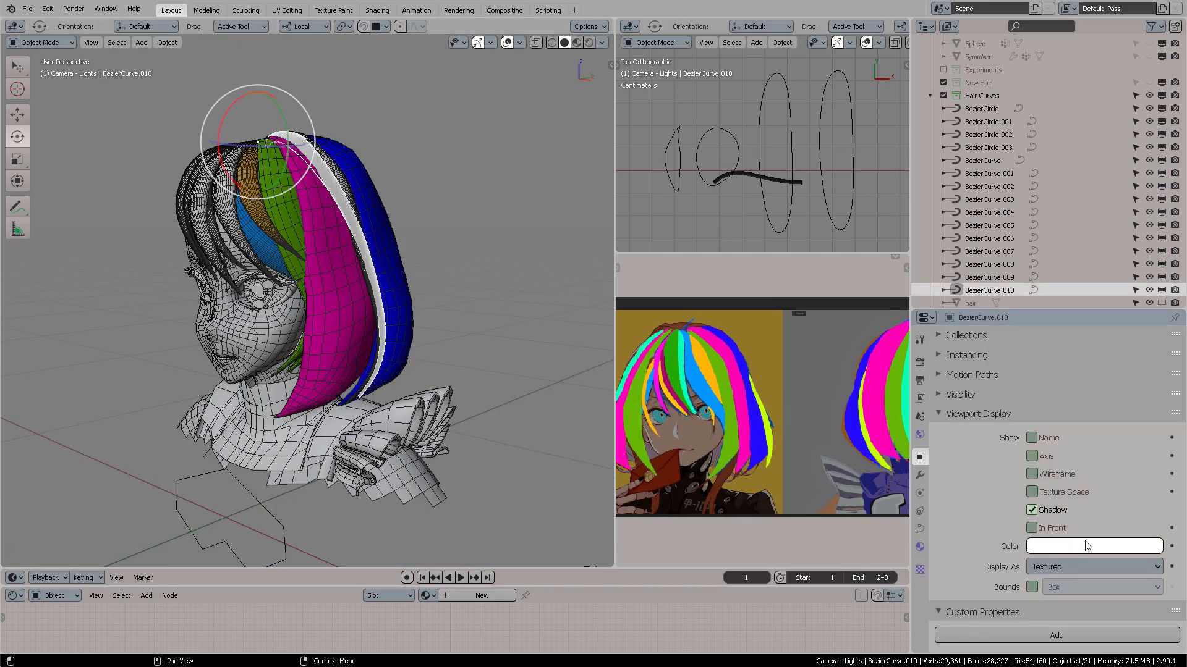
{"action": "left_click", "coordinate": [1091, 545]}
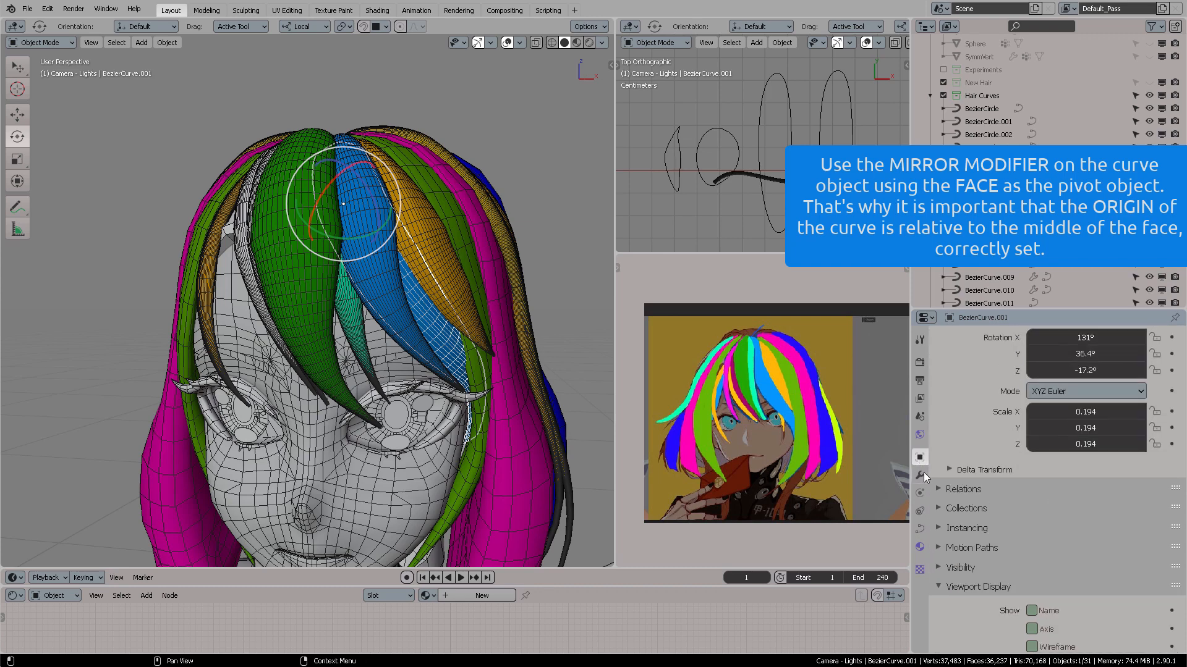
Add a Mirror modifier to the fringe strand and smooth its curve points
{"action": "left_click", "coordinate": [1052, 340]}
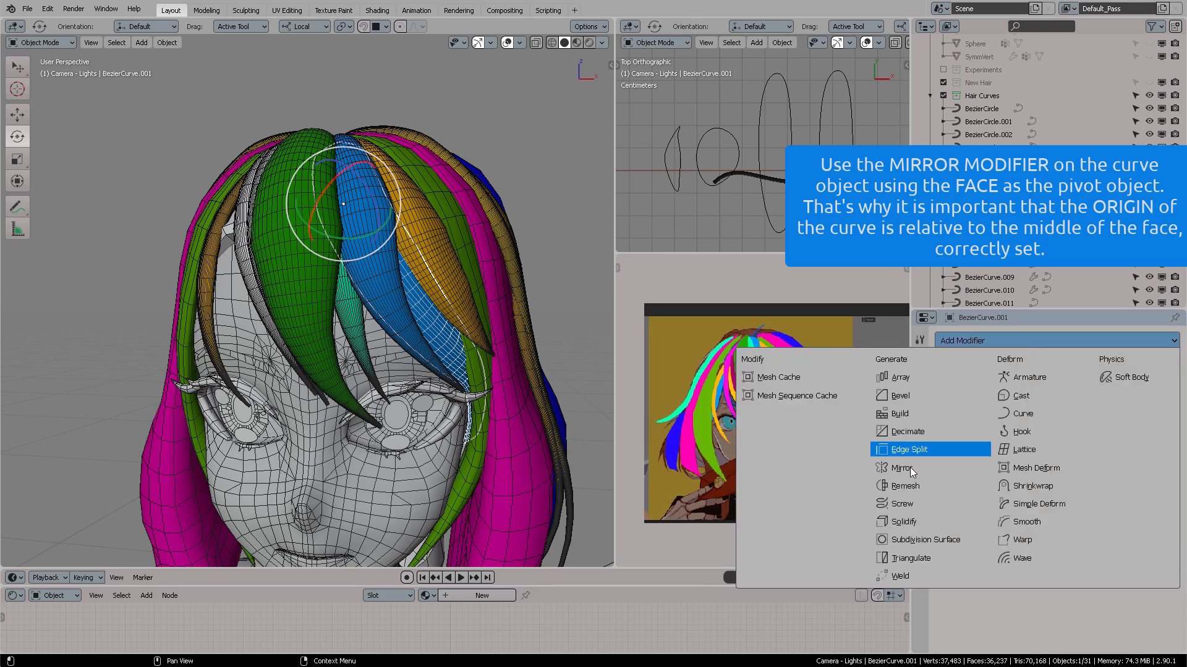
{"action": "left_click", "coordinate": [901, 467]}
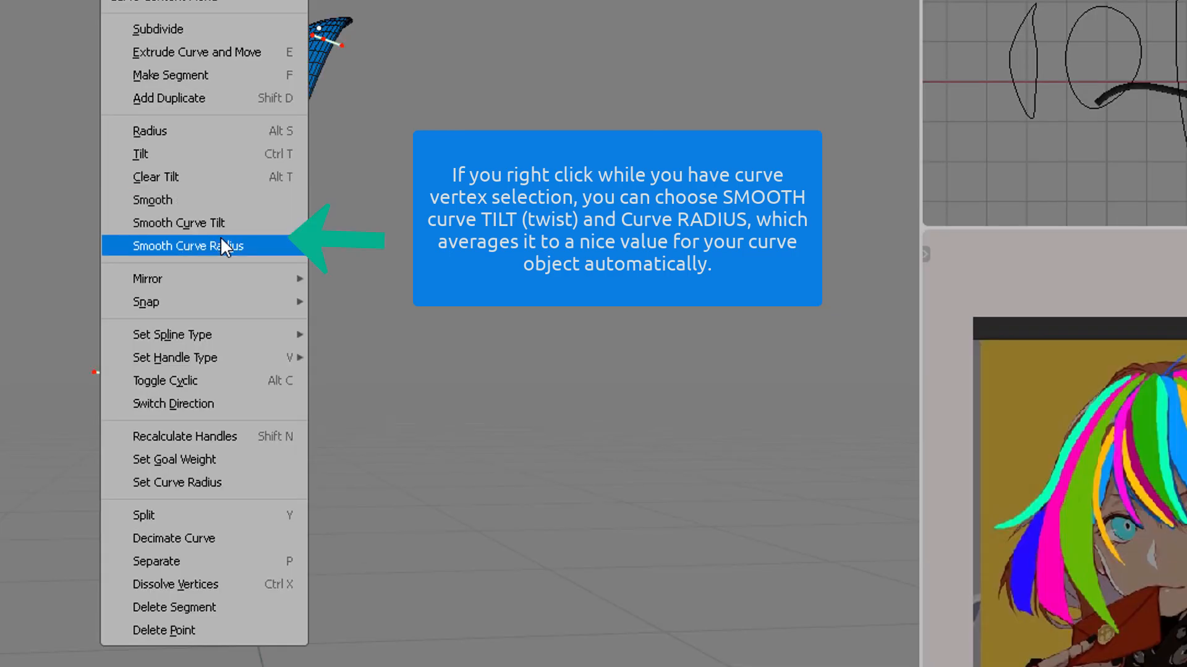
{"action": "mouse_move", "coordinate": [261, 247]}
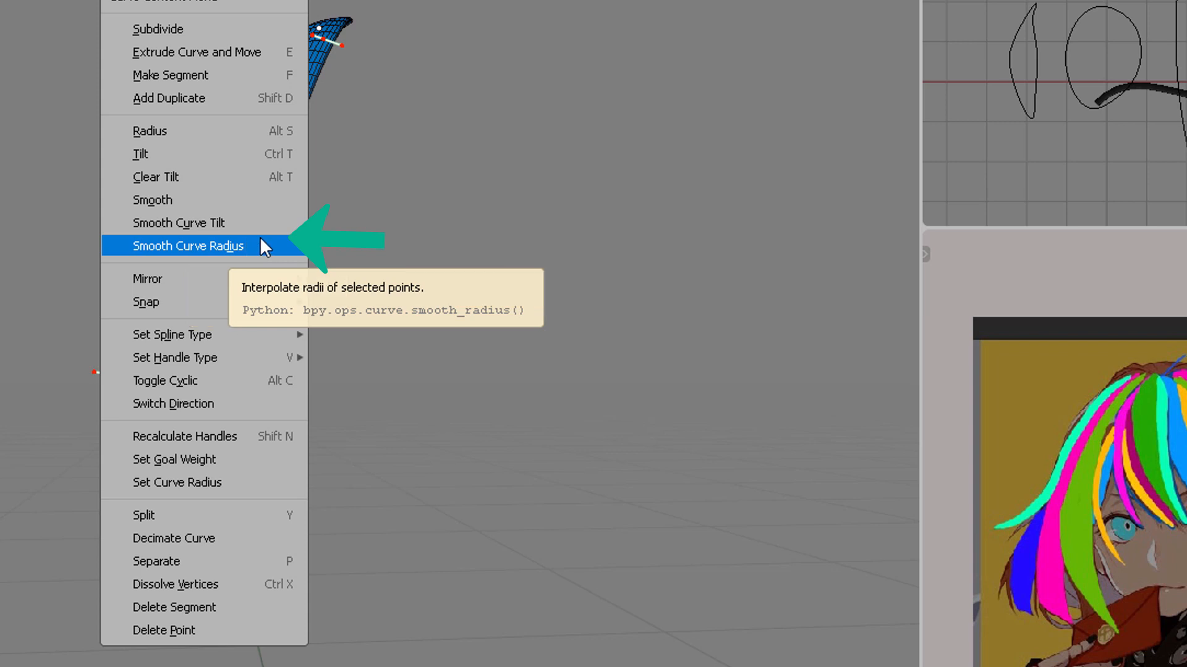
{"action": "mouse_move", "coordinate": [234, 215]}
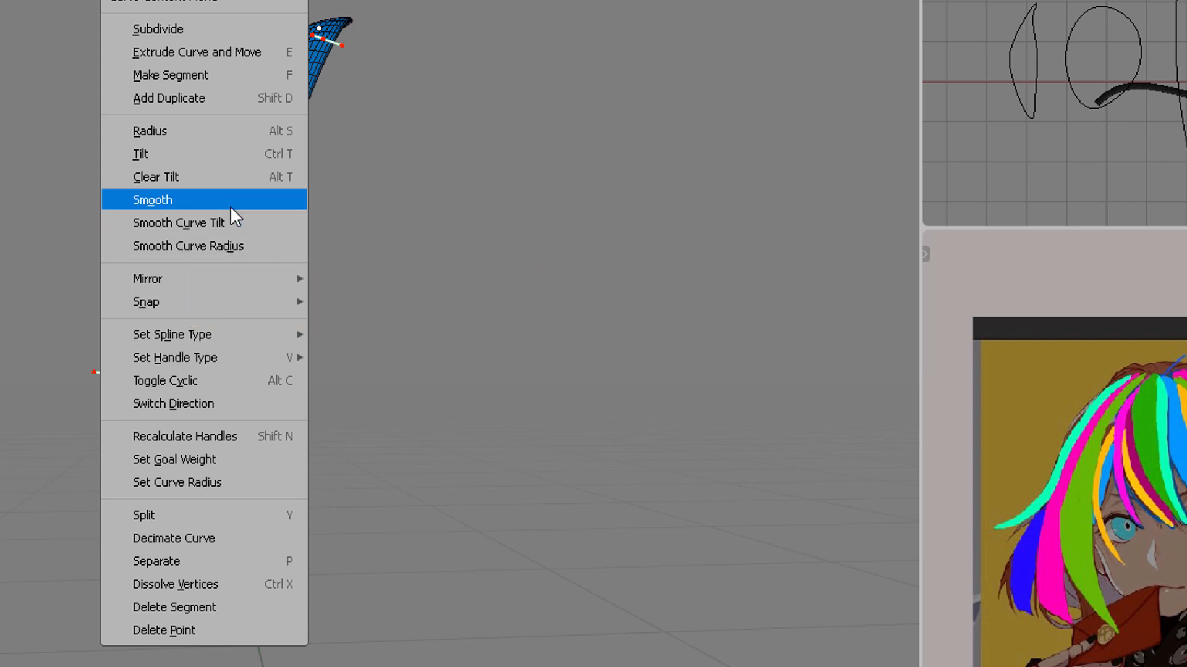
{"action": "left_click", "coordinate": [152, 199]}
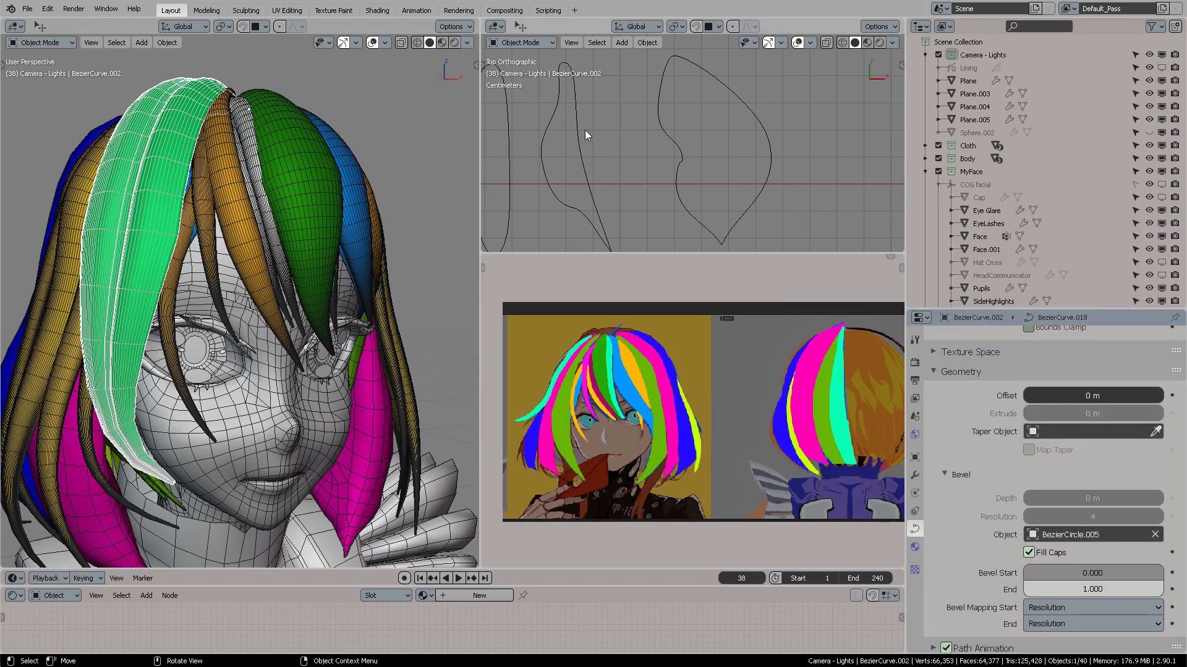
Edit the green strand's profile outline and lower its preview resolution to 4
{"action": "left_click", "coordinate": [696, 151]}
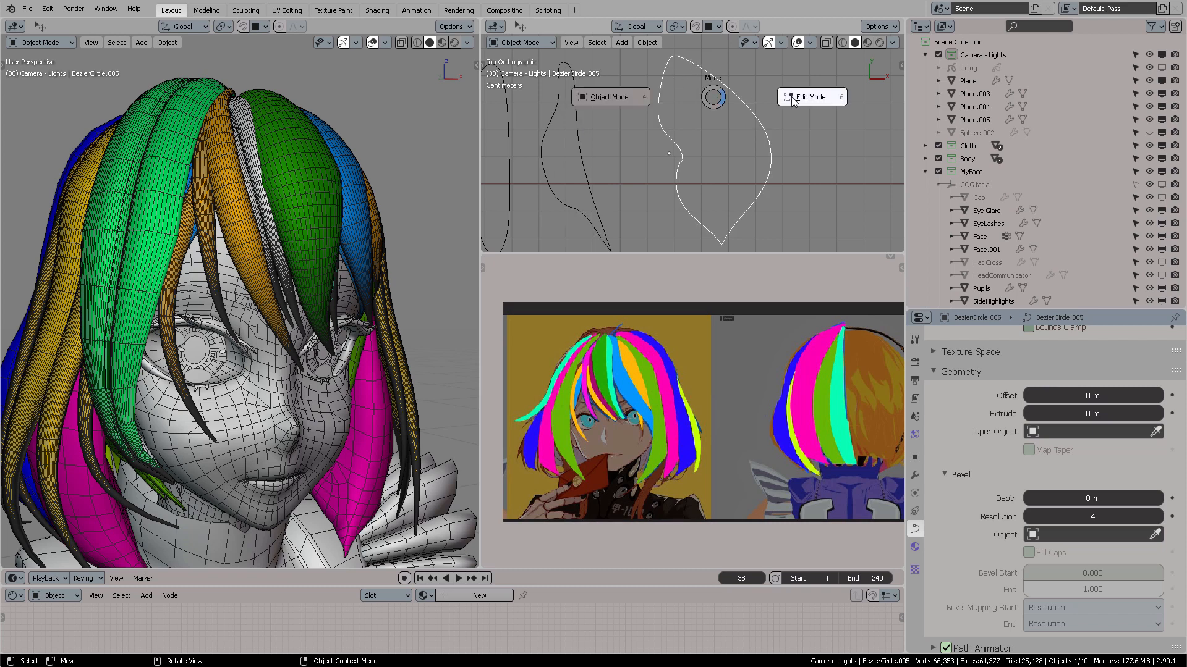
{"action": "left_click", "coordinate": [811, 97]}
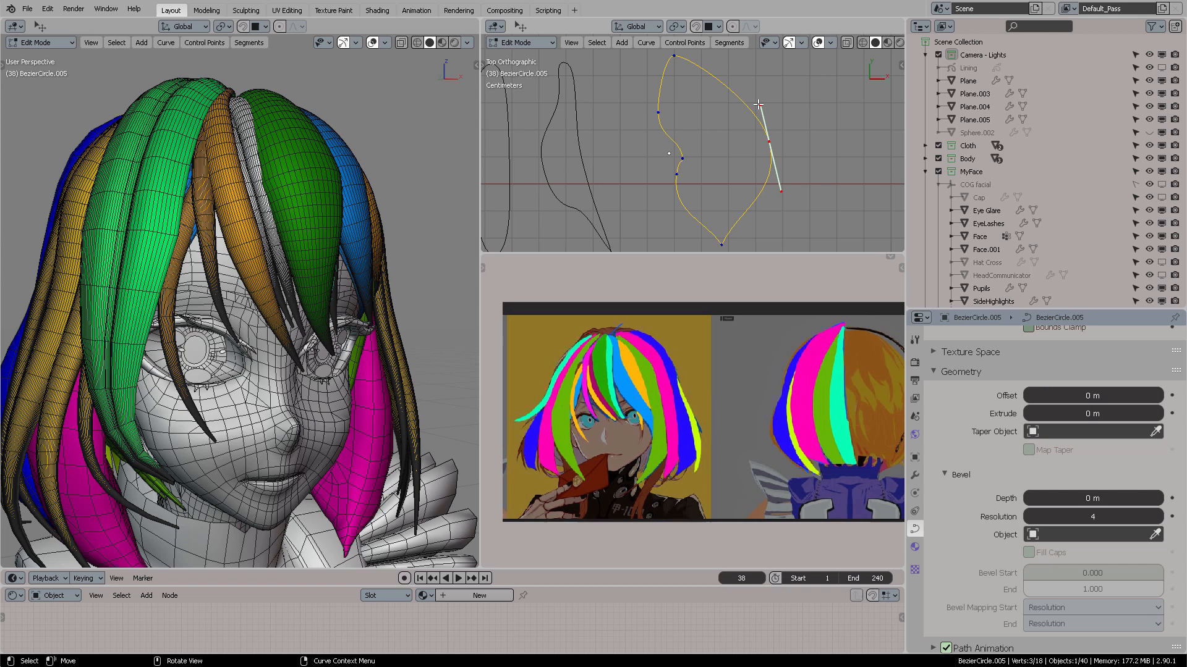
{"action": "mouse_move", "coordinate": [751, 129]}
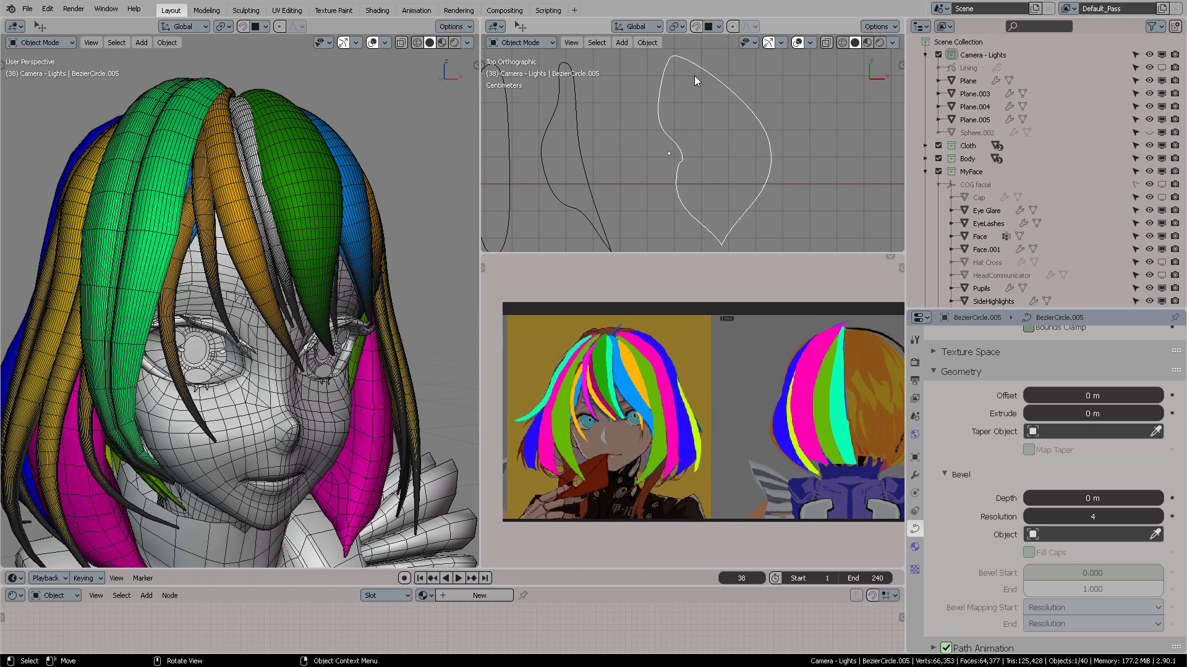
{"action": "mouse_move", "coordinate": [770, 144]}
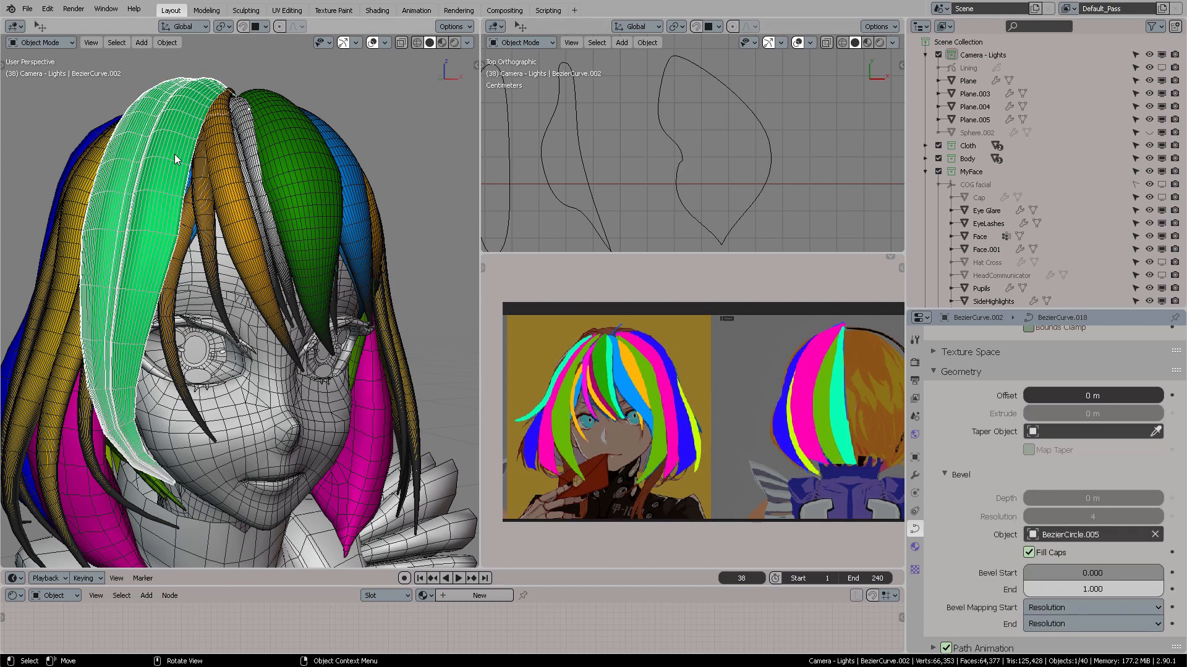
{"action": "mouse_move", "coordinate": [181, 192]}
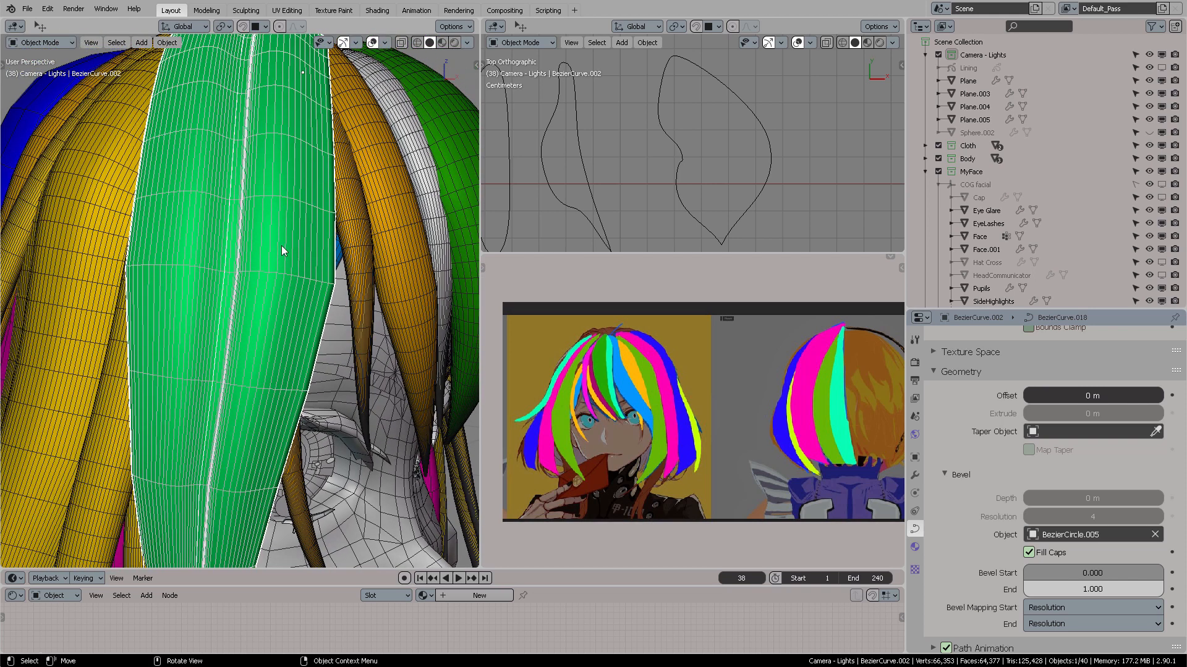
{"action": "mouse_move", "coordinate": [331, 249]}
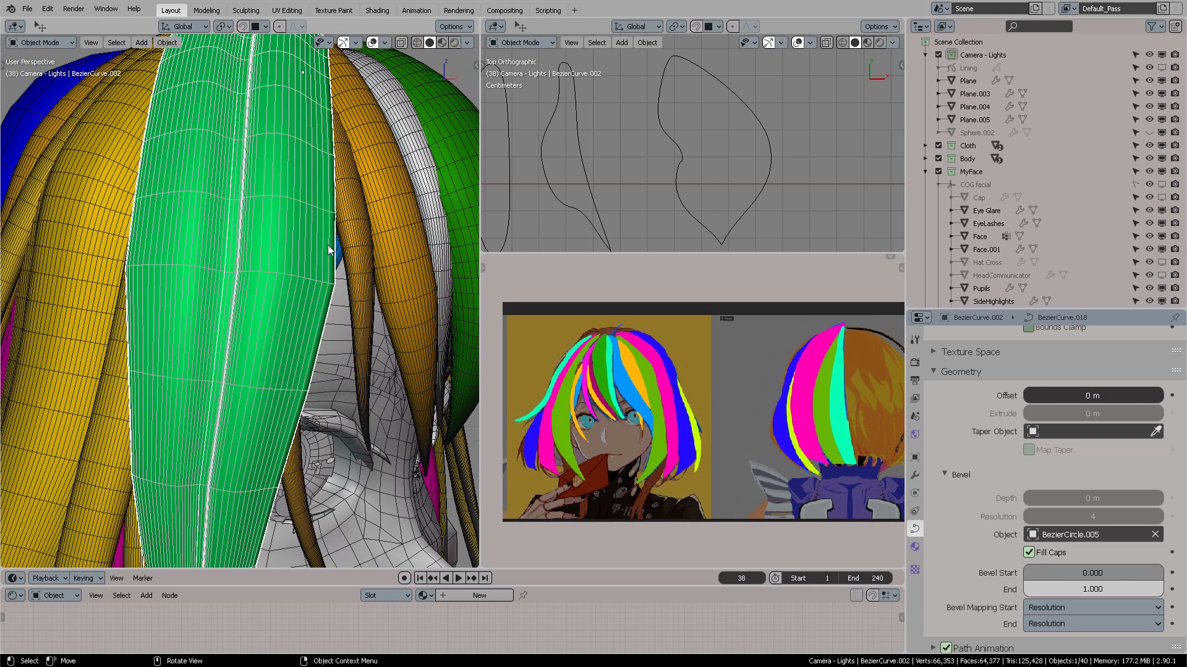
{"action": "mouse_move", "coordinate": [928, 479]}
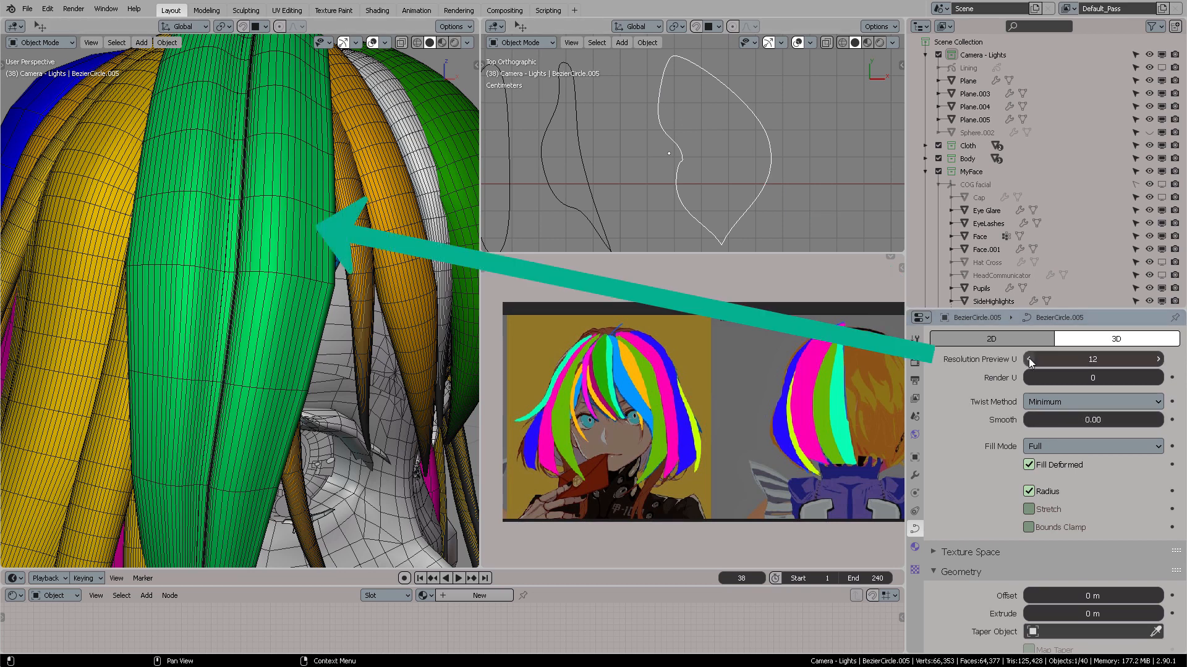
{"action": "left_click", "coordinate": [1031, 358]}
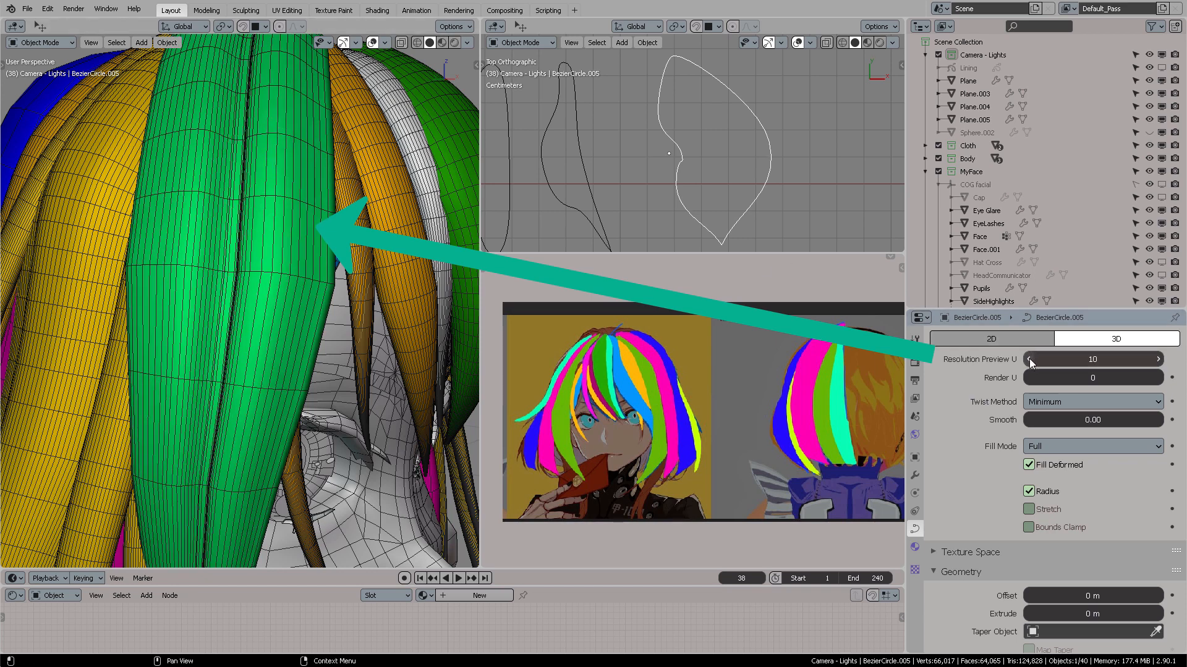
{"action": "left_click", "coordinate": [1031, 358]}
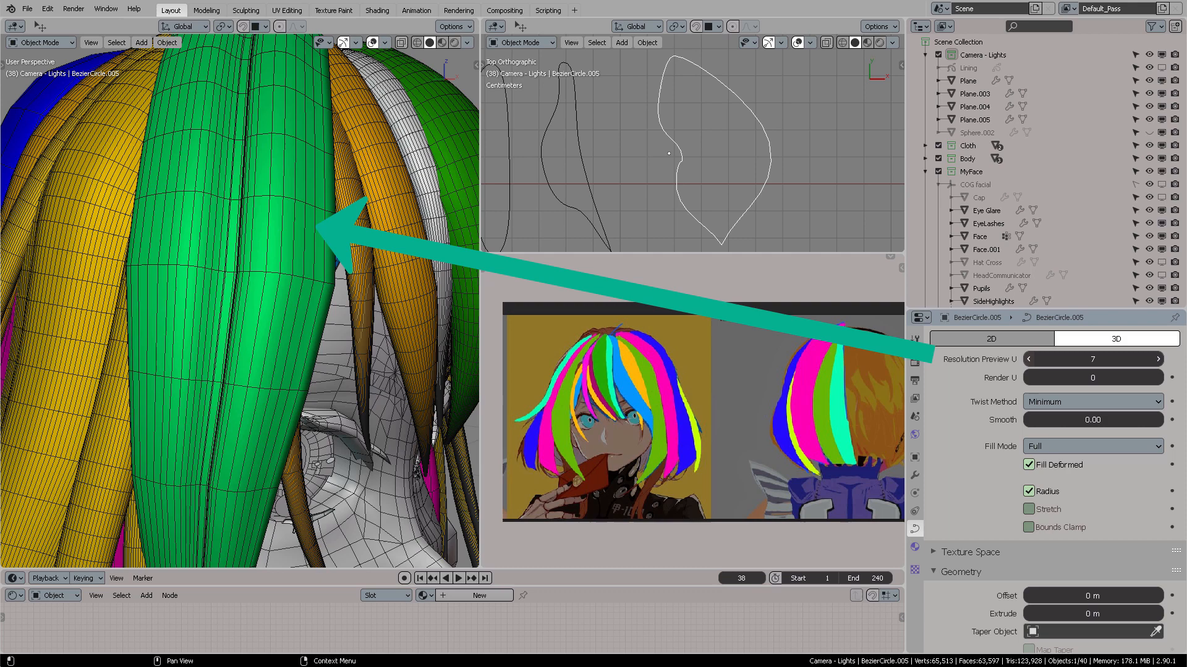
{"action": "left_click", "coordinate": [1029, 358]}
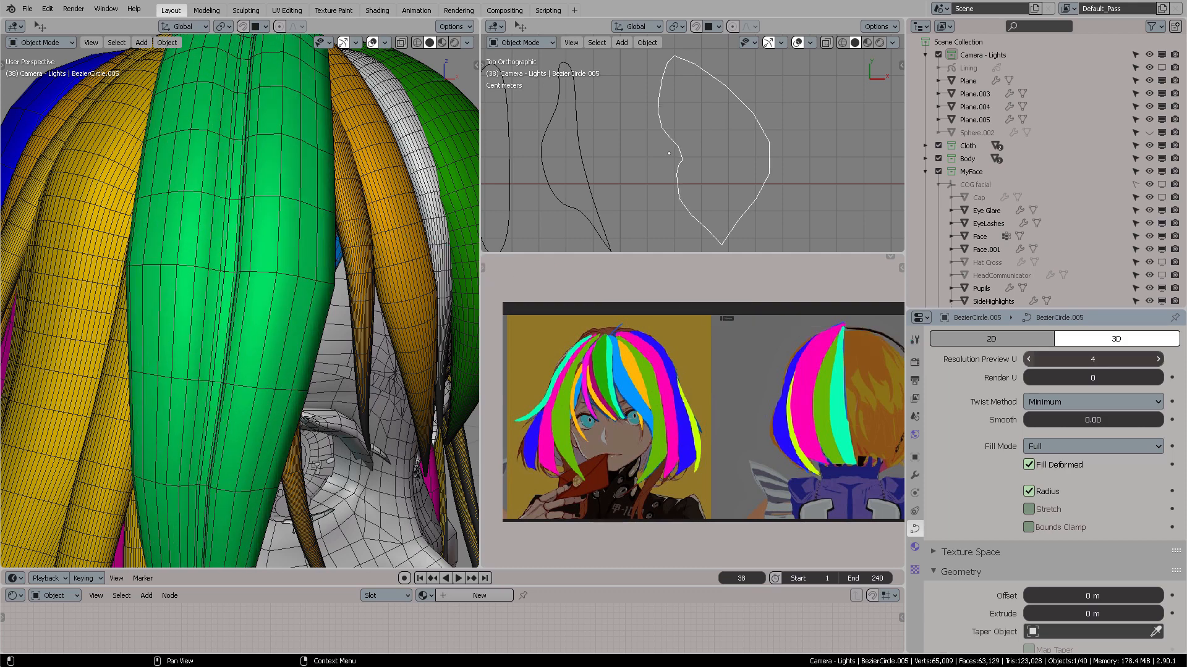
{"action": "mouse_move", "coordinate": [319, 296]}
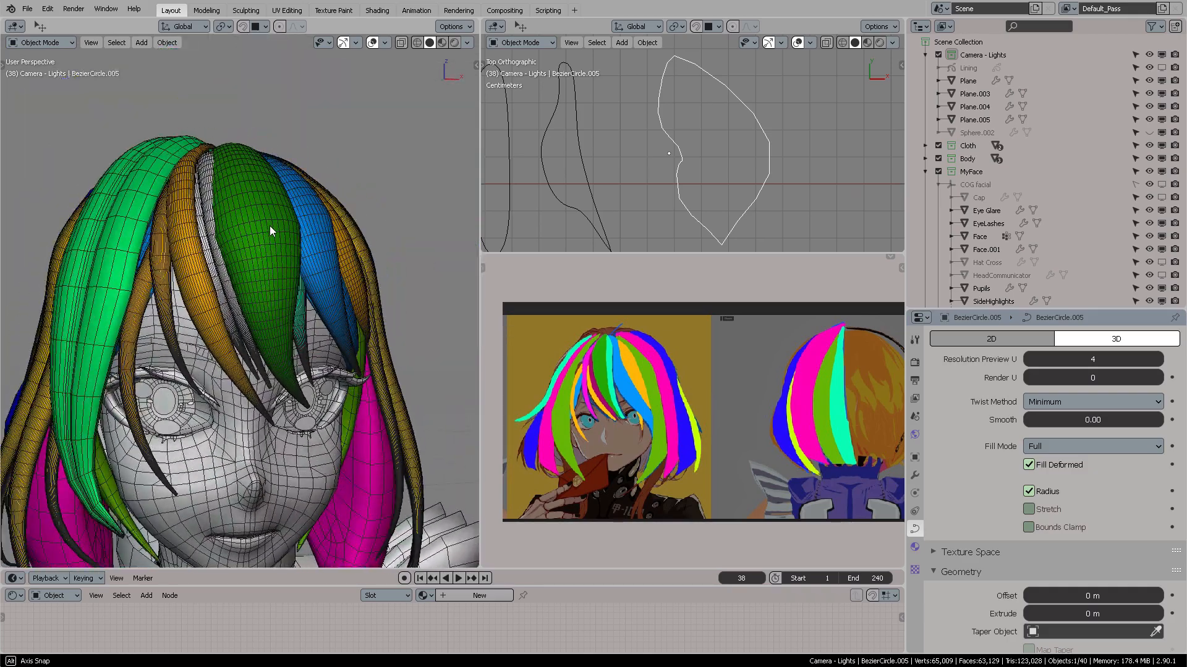
Lower the fringe and hair profile circles' preview resolution from 12 to 6
{"action": "left_click_drag", "start_coordinate": [272, 232], "coordinate": [238, 190]}
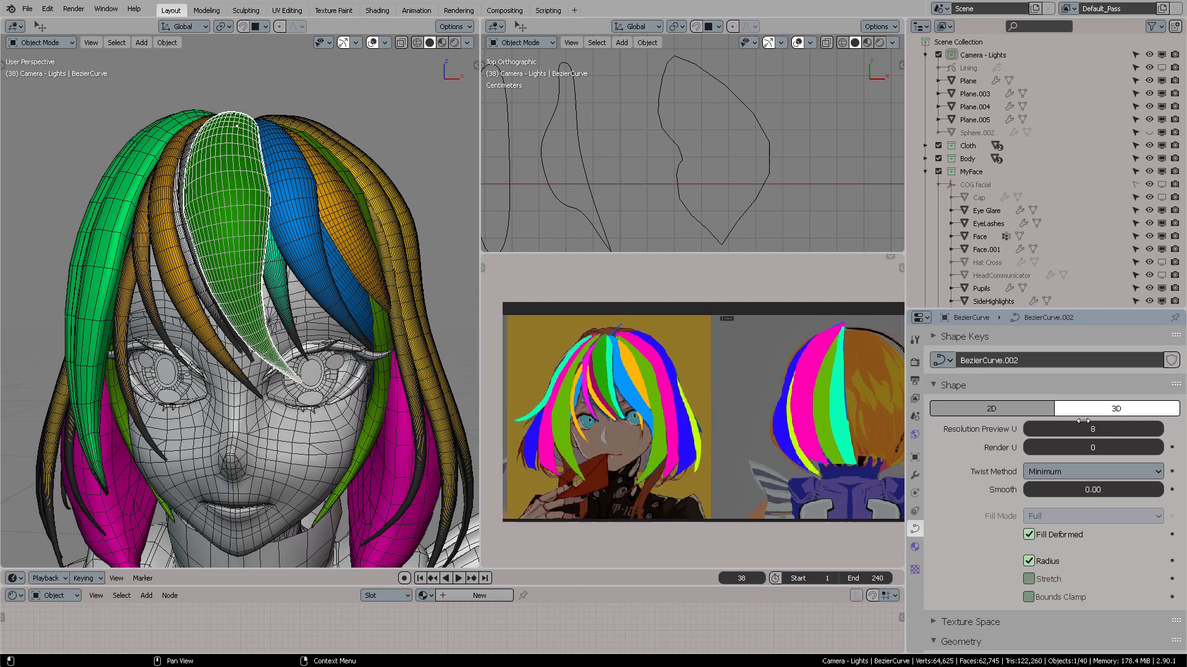
{"action": "left_click", "coordinate": [1031, 429]}
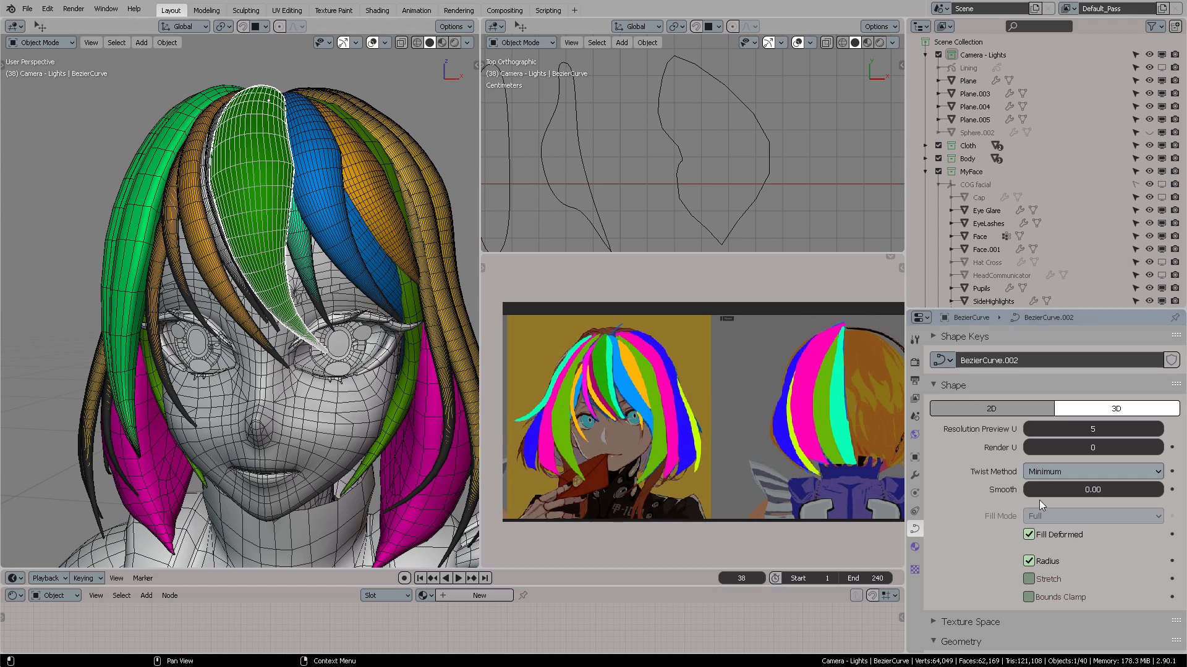
{"action": "scroll", "scroll_direction": "down", "scroll_amount": 3}
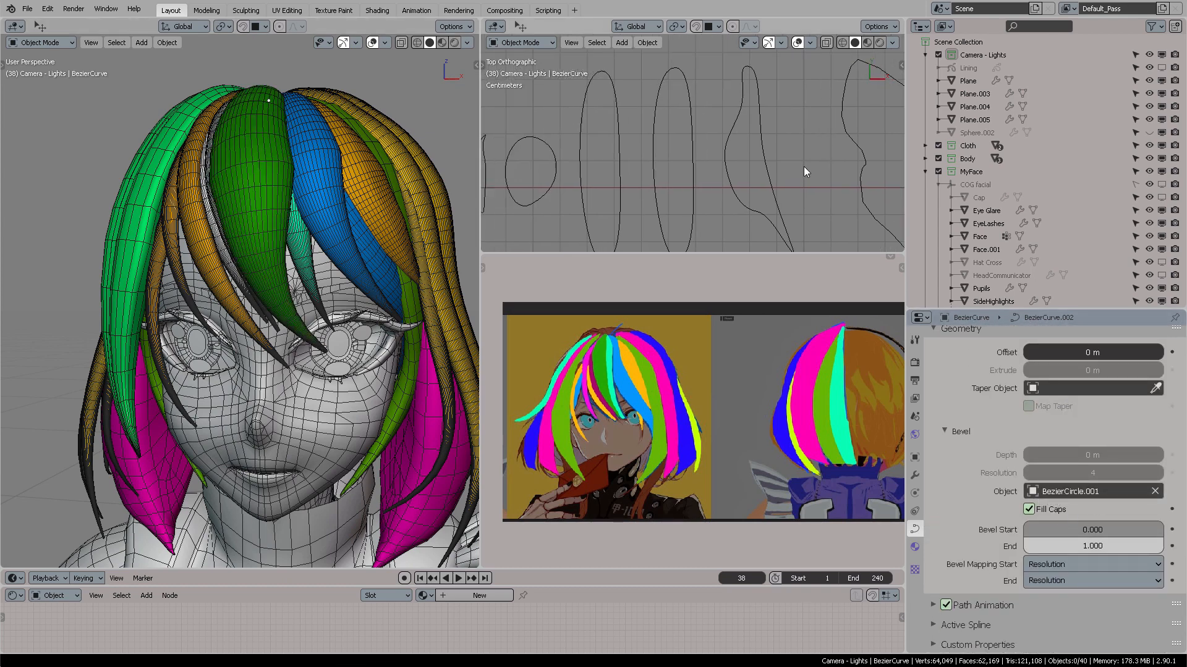
{"action": "left_click", "coordinate": [566, 159]}
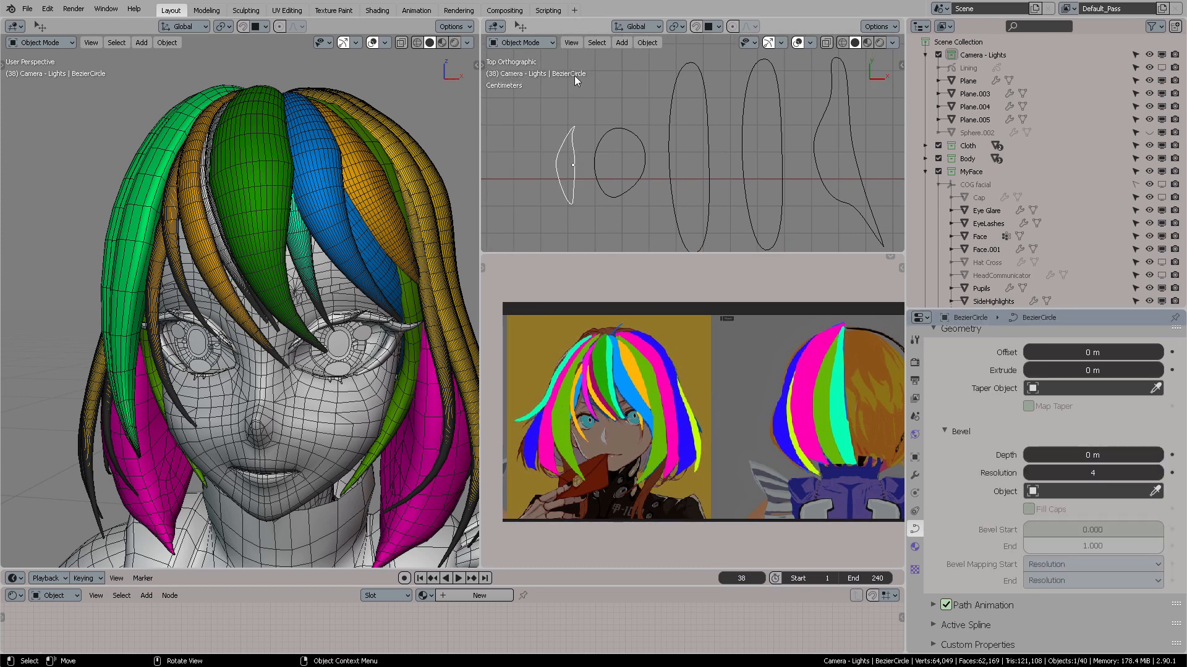
{"action": "left_click", "coordinate": [619, 161]}
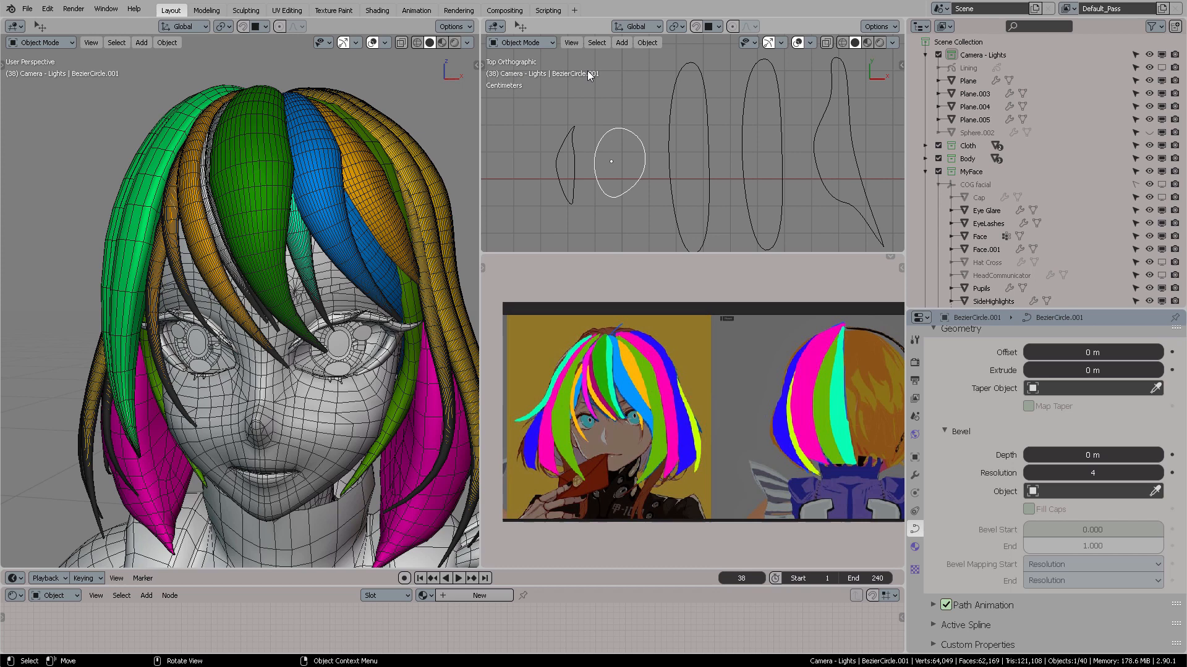
{"action": "mouse_move", "coordinate": [588, 88]}
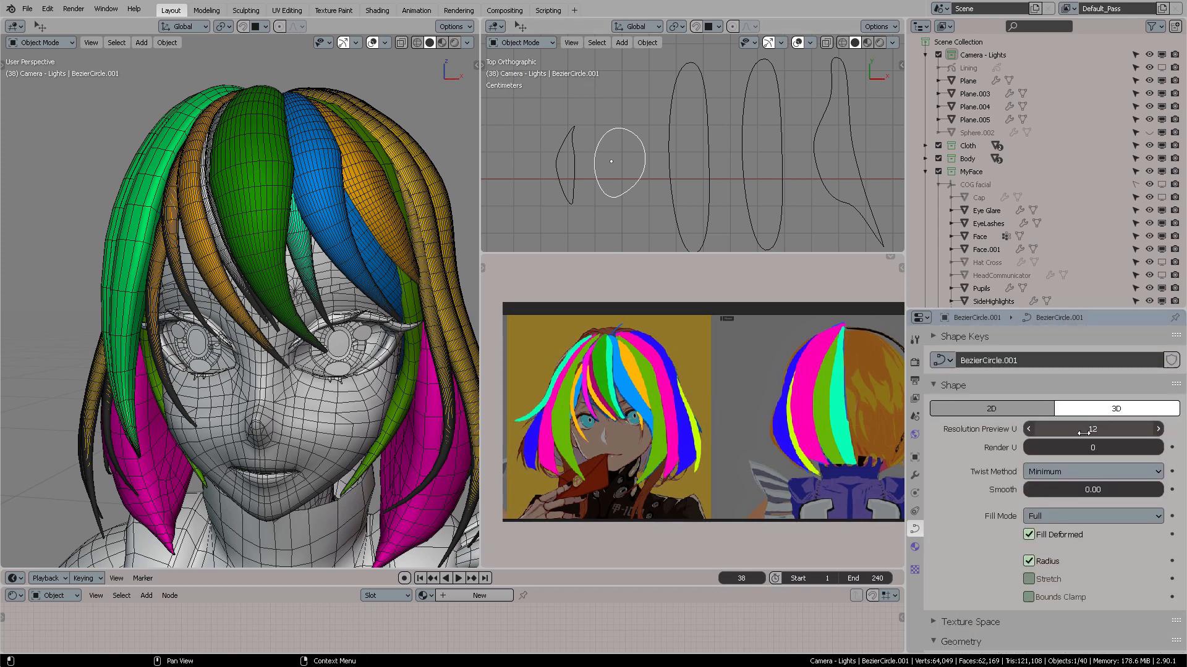
{"action": "left_click", "coordinate": [1029, 429]}
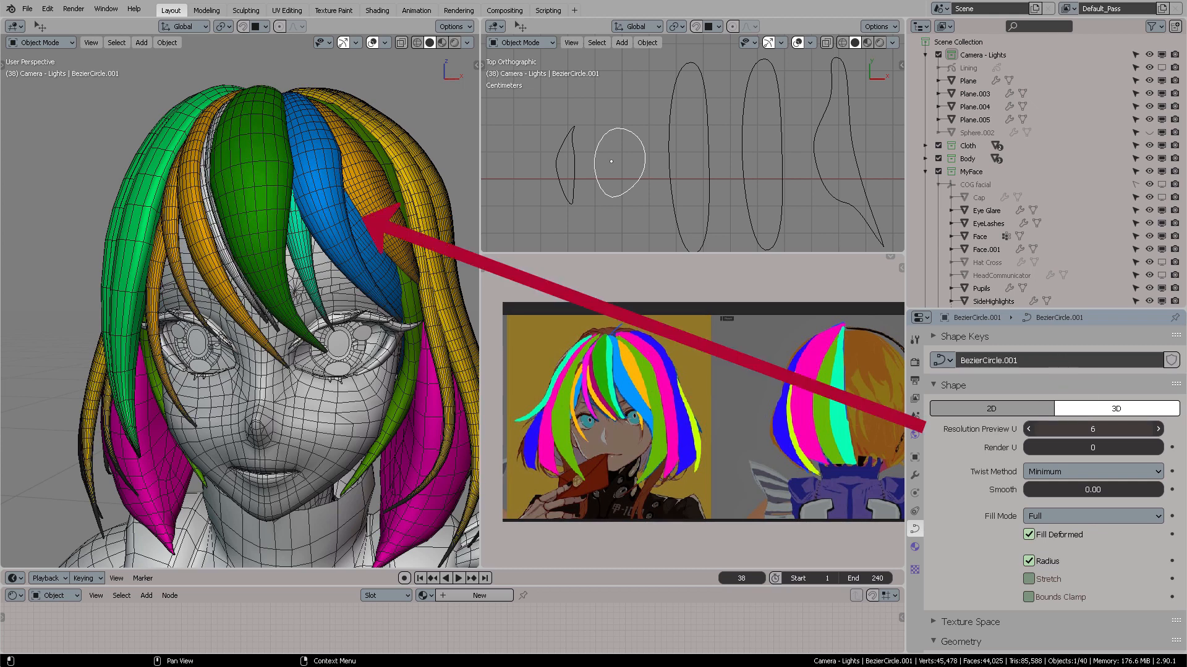
{"action": "left_click", "coordinate": [1029, 428]}
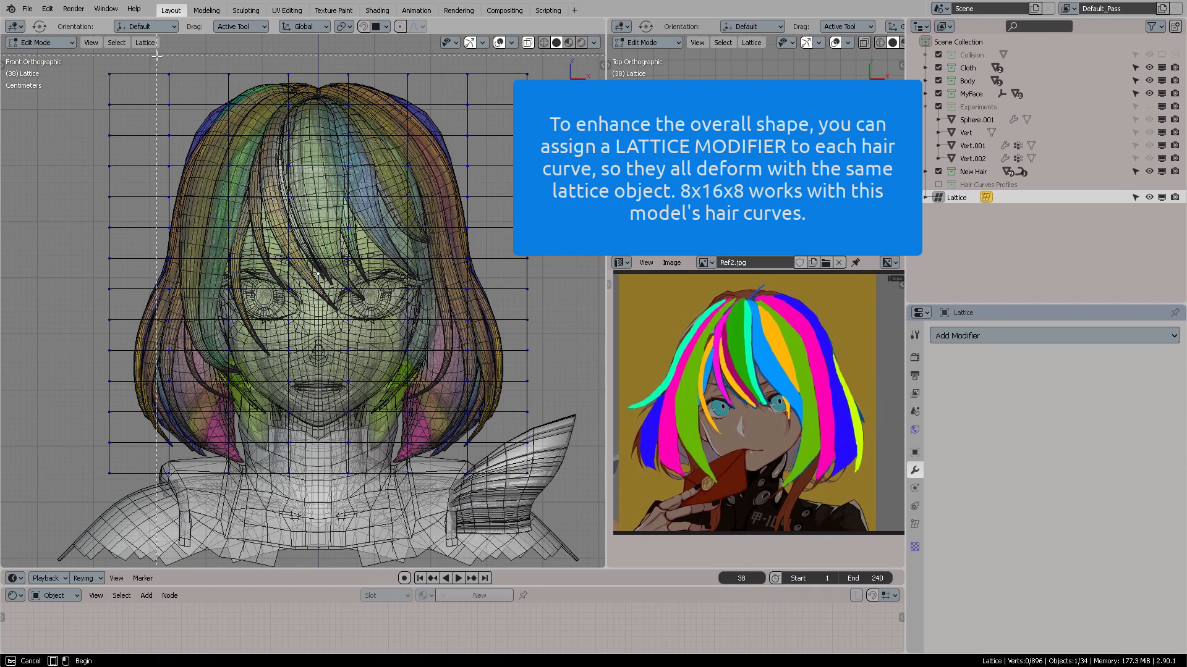
Scale groups of lattice points to reshape the overall hairstyle silhouette
{"action": "key", "text": "s"}
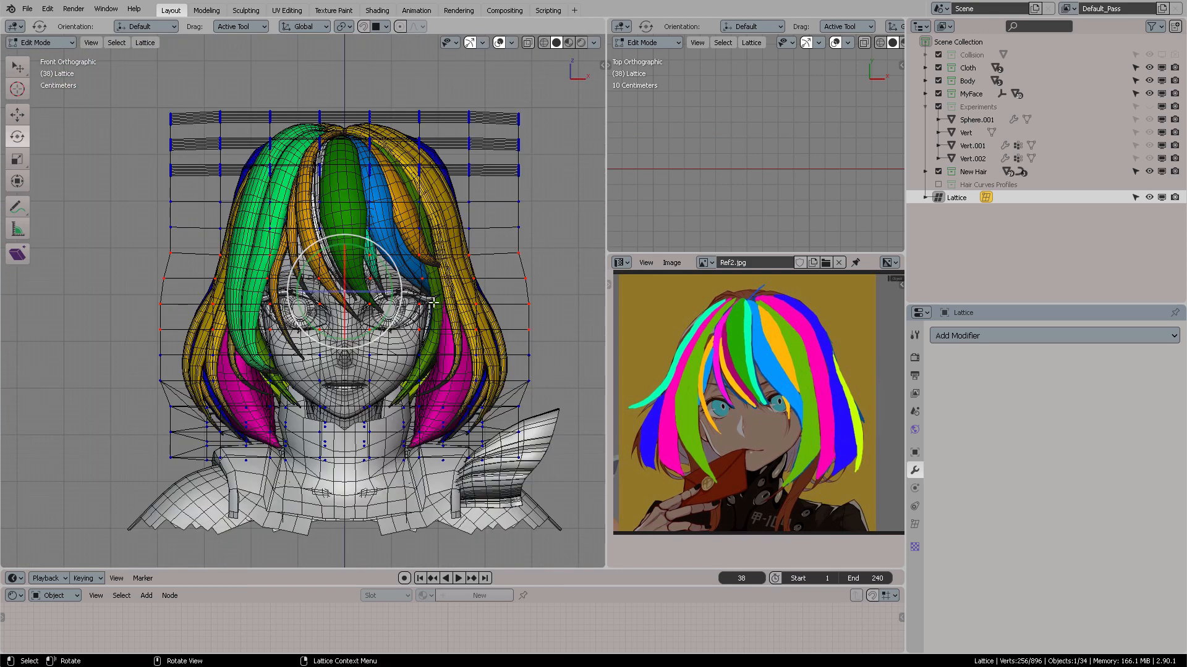
{"action": "key", "text": "s"}
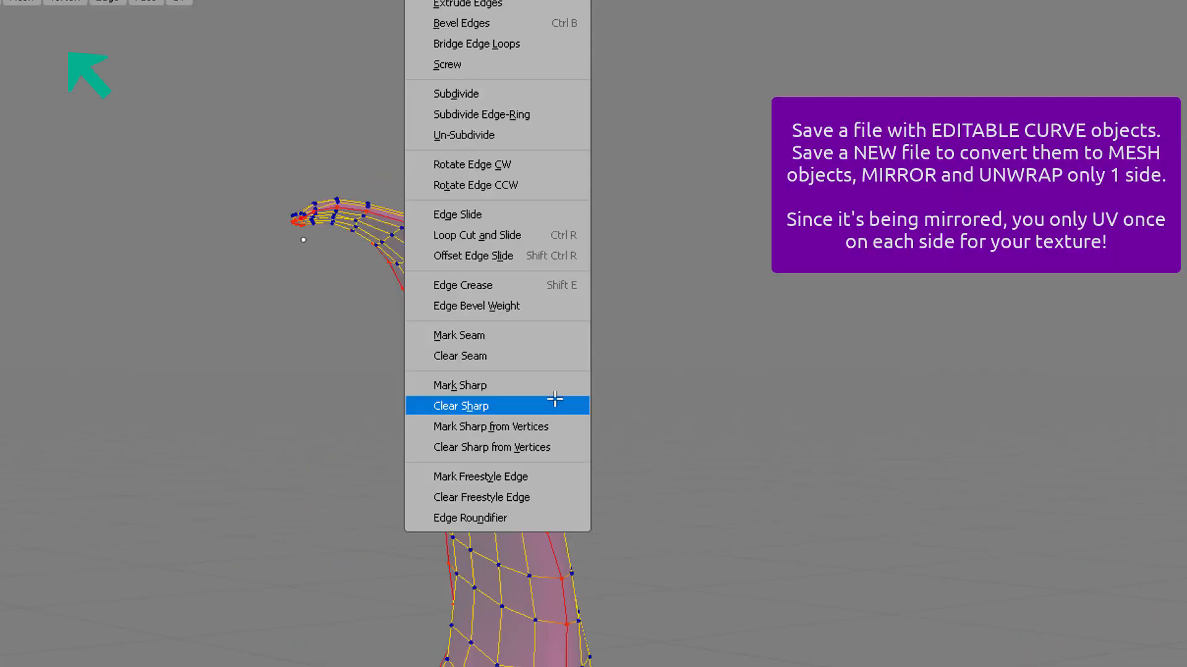
{"action": "mouse_move", "coordinate": [511, 356]}
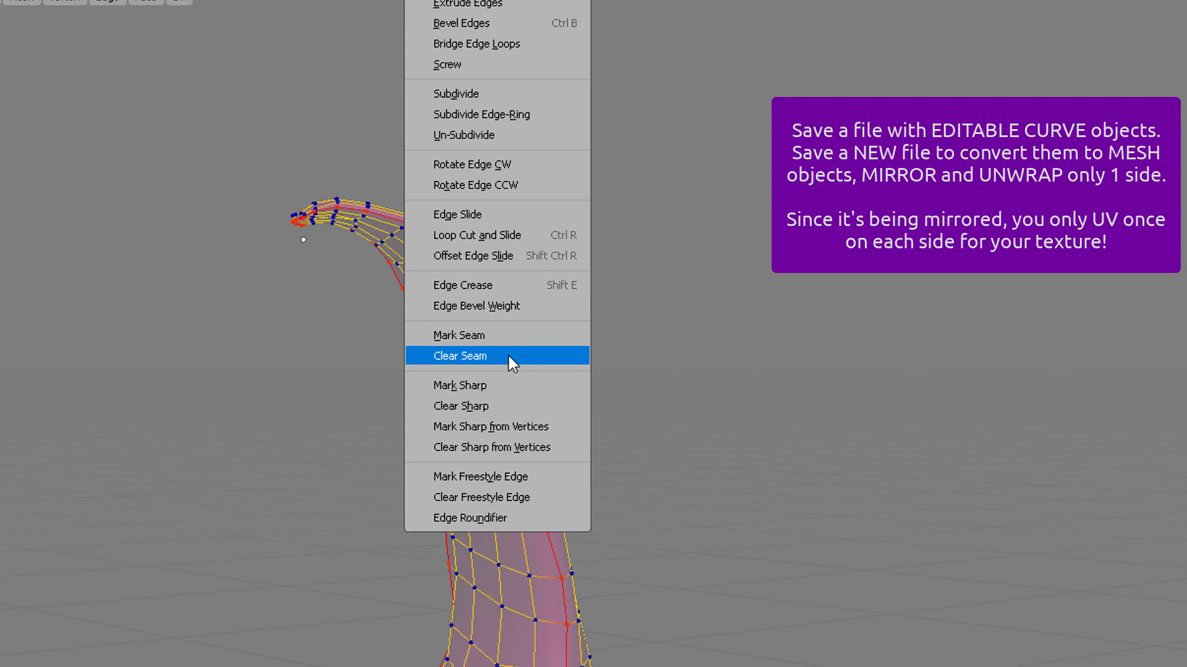
{"action": "mouse_move", "coordinate": [470, 335]}
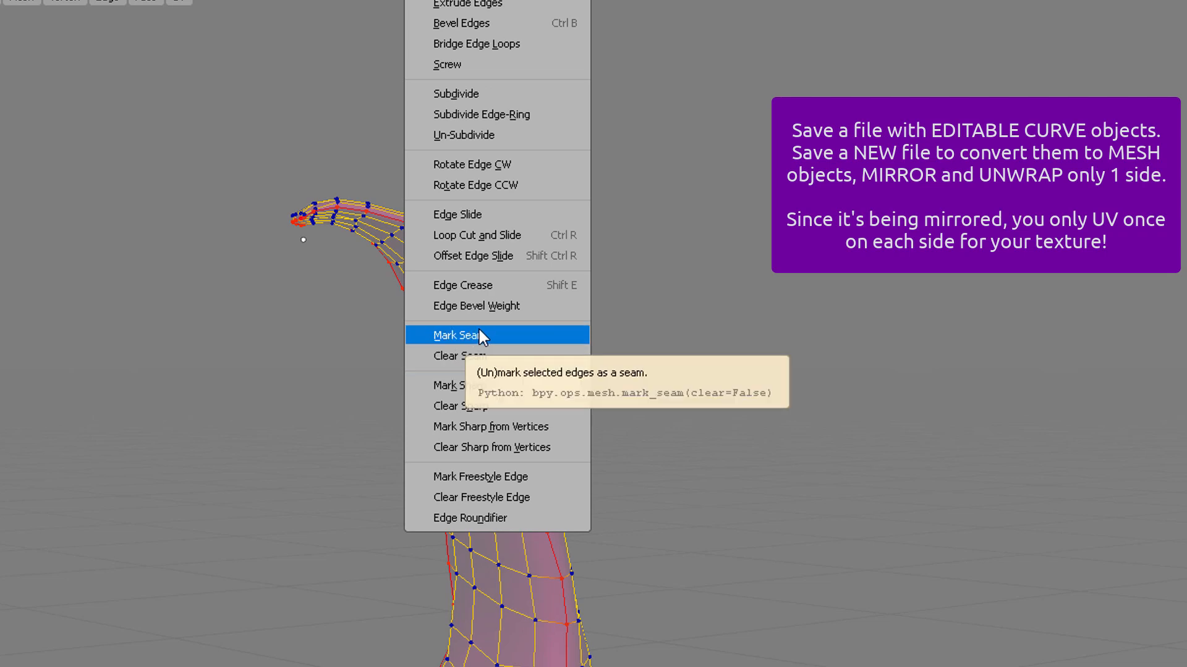
Mark the selected edge ring around the strand as a UV seam
{"action": "left_click", "coordinate": [456, 335]}
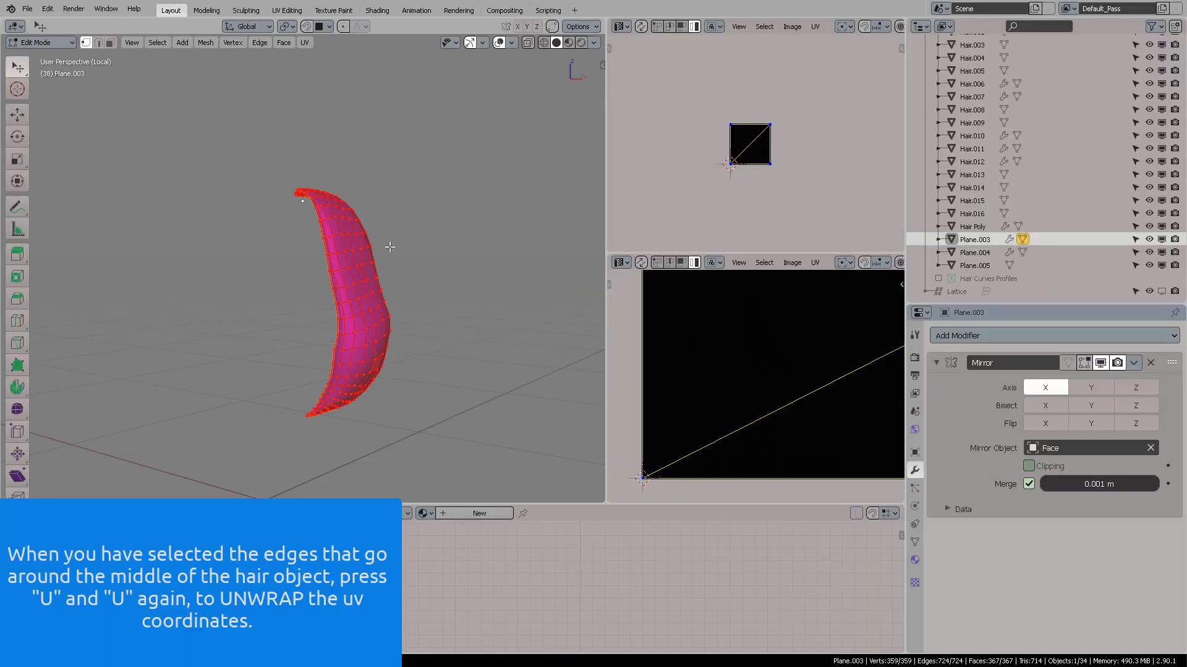
Unwrap the strand's UVs, select the front bang strand, and maximize the UV editor
{"action": "key", "text": "u"}
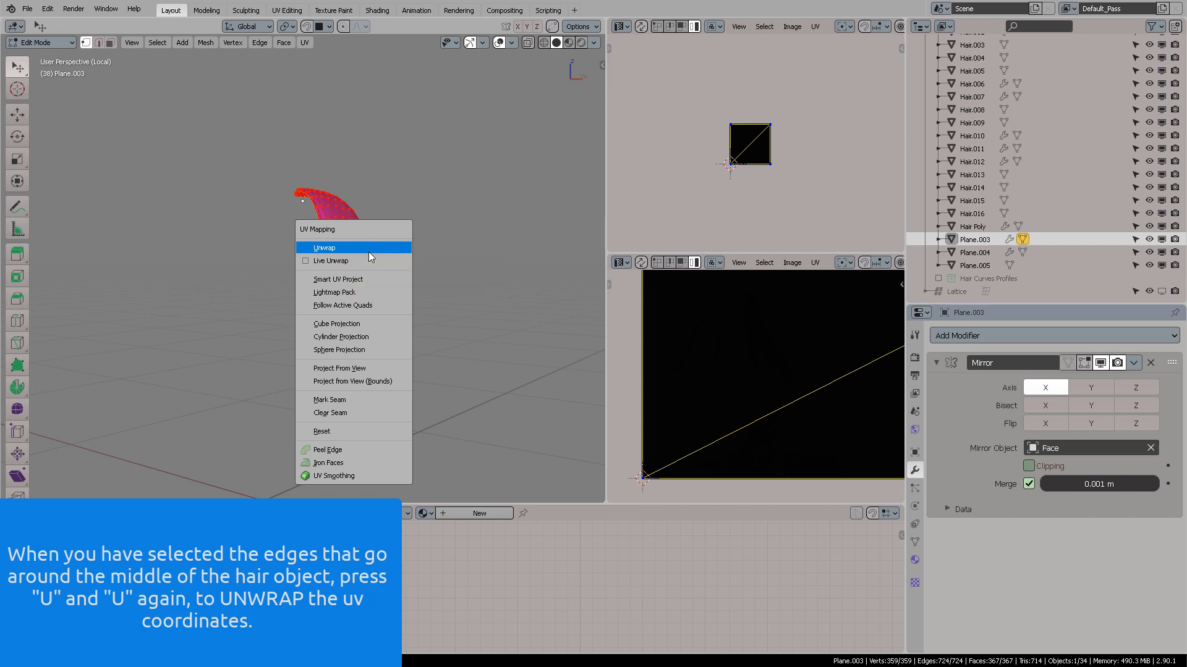
{"action": "left_click", "coordinate": [324, 247]}
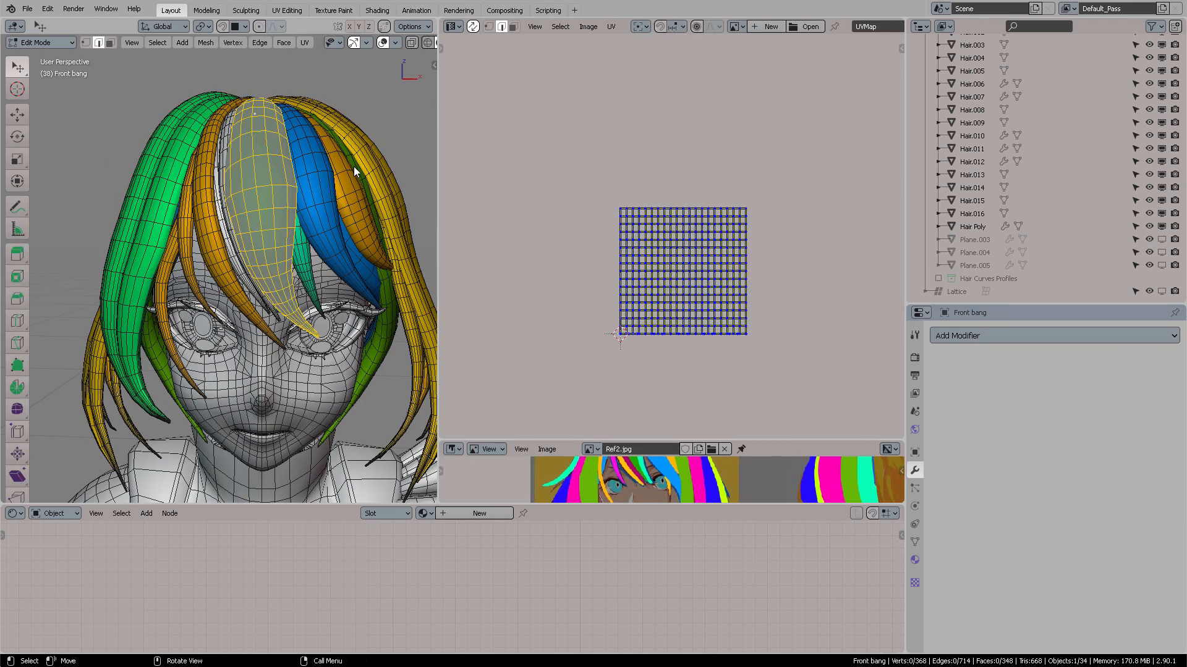
{"action": "mouse_move", "coordinate": [281, 193]}
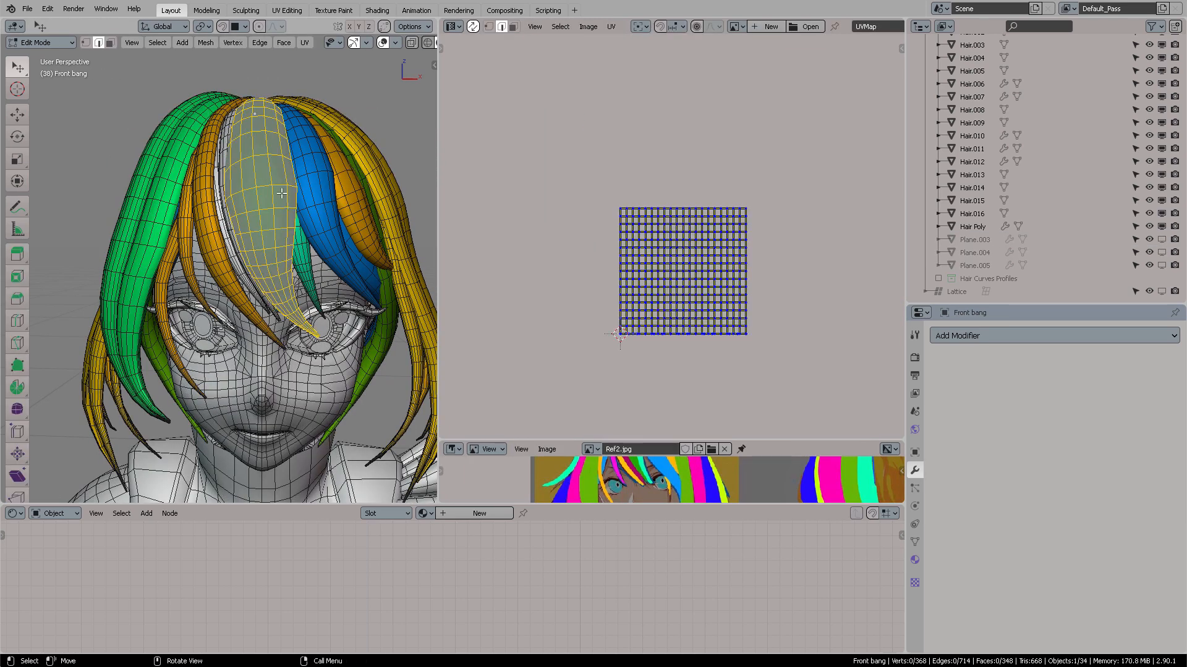
{"action": "left_click", "coordinate": [257, 159]}
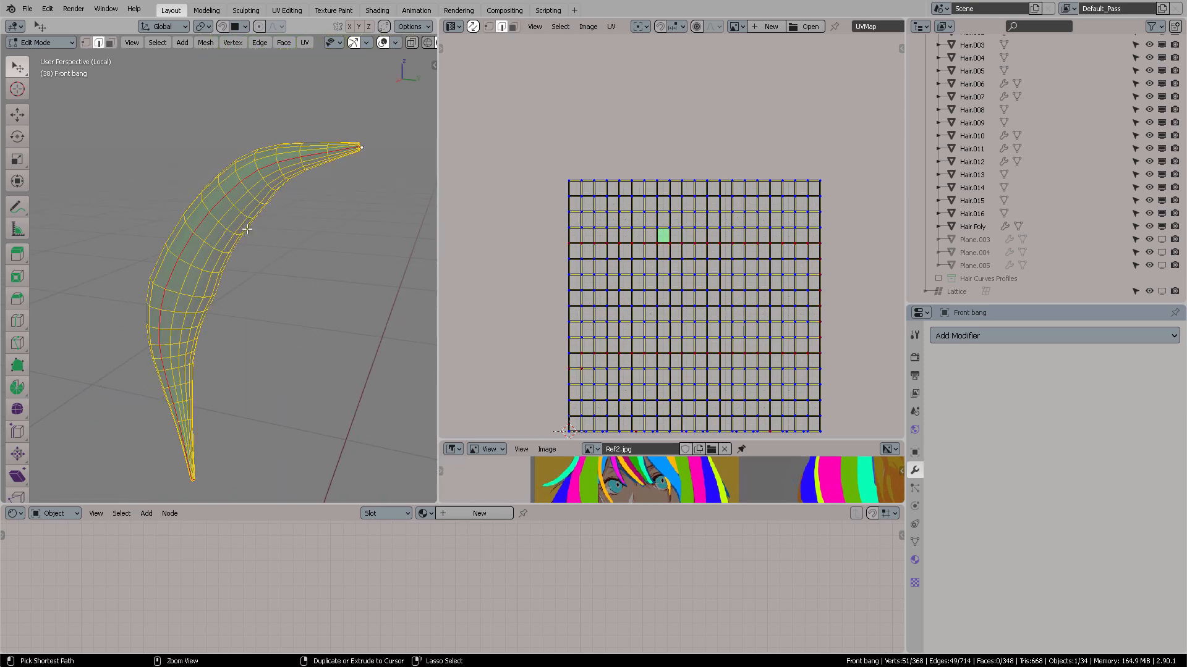
{"action": "key", "text": "Tab"}
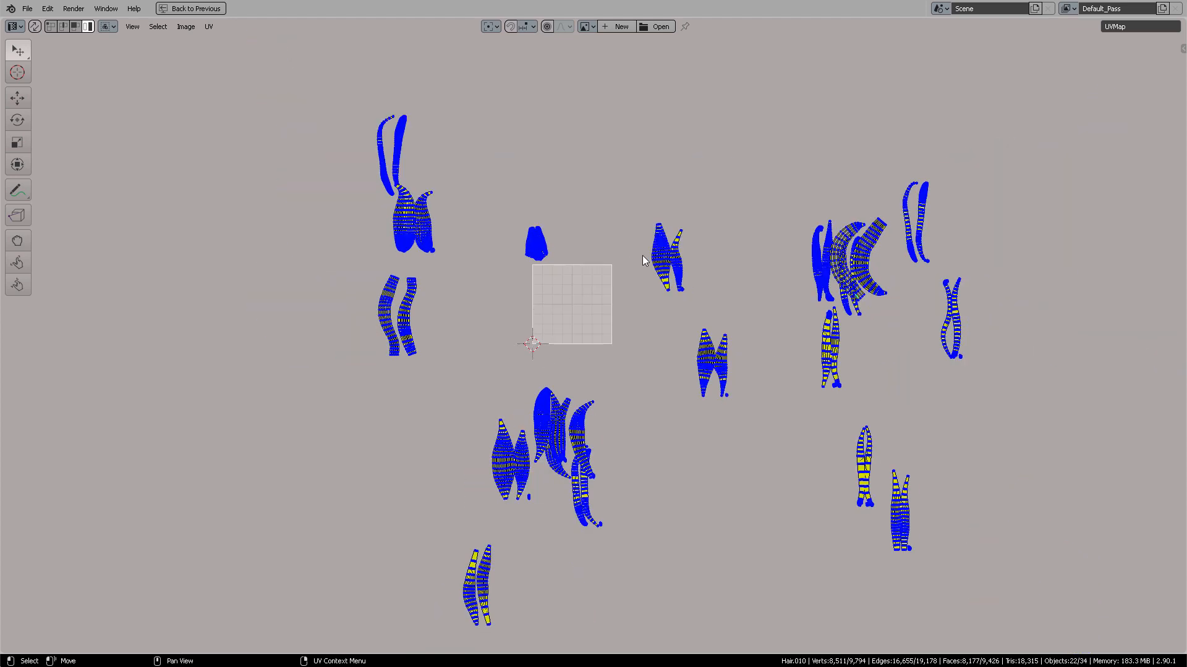
Select one of the scattered hair UV islands in the maximized UV editor
{"action": "left_click", "coordinate": [190, 8]}
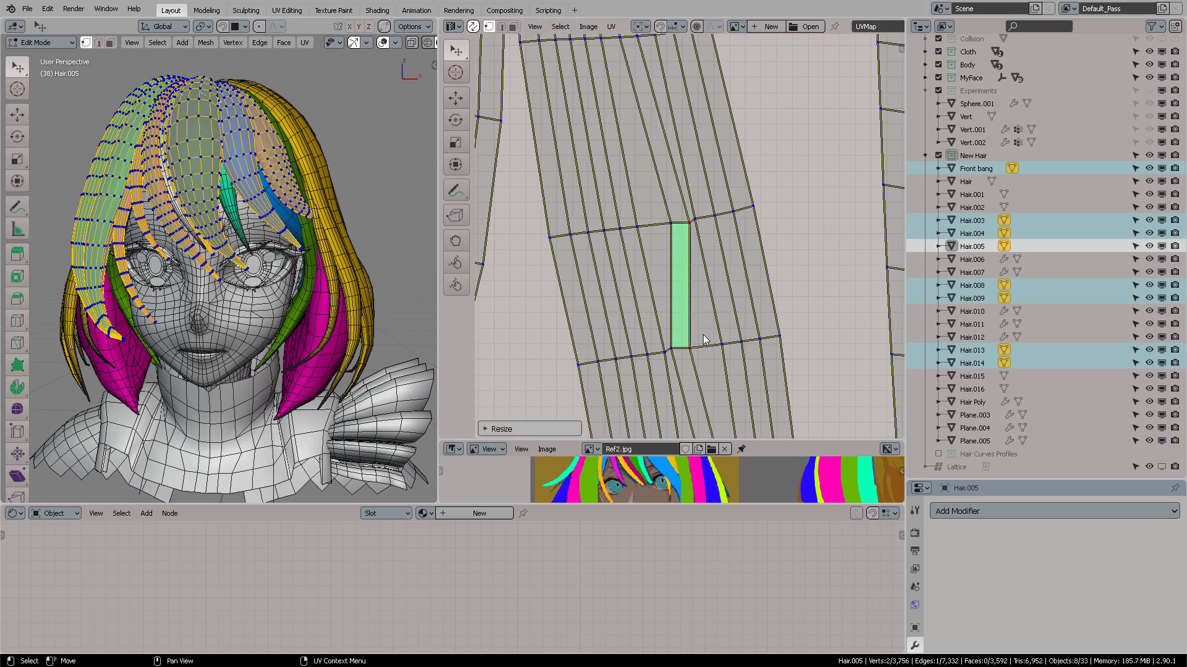
{"action": "mouse_move", "coordinate": [684, 297]}
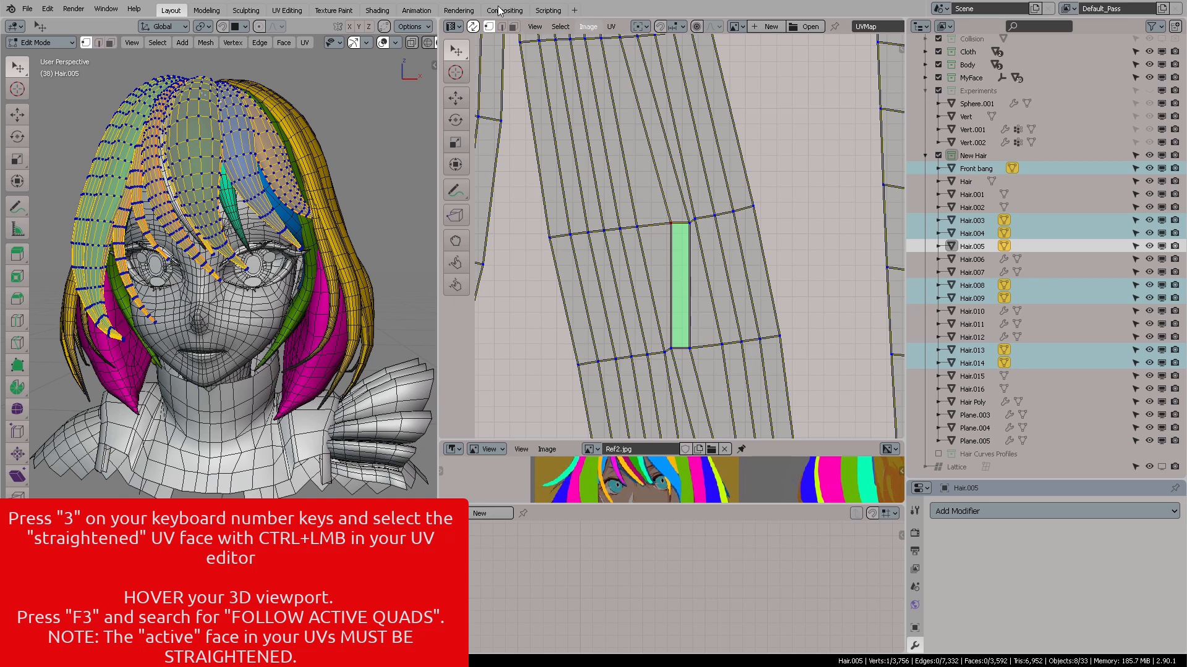
Straighten the strand via Follow Active Quads, then select a face on the next curved island
{"action": "left_click", "coordinate": [679, 286]}
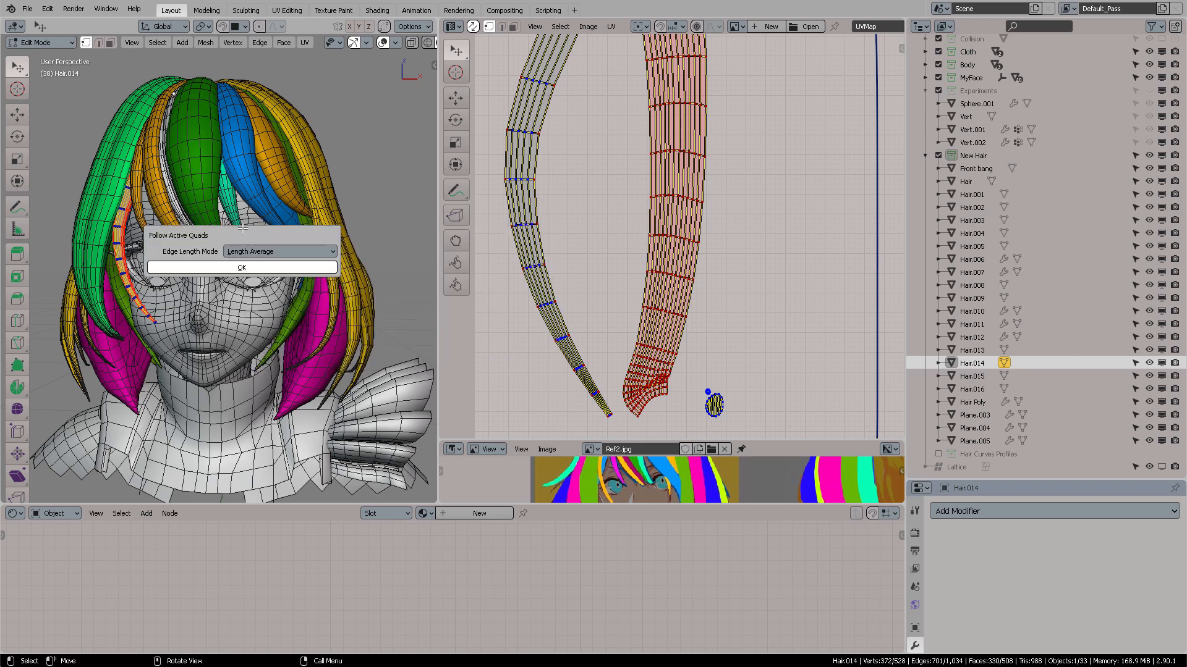
{"action": "left_click", "coordinate": [241, 267]}
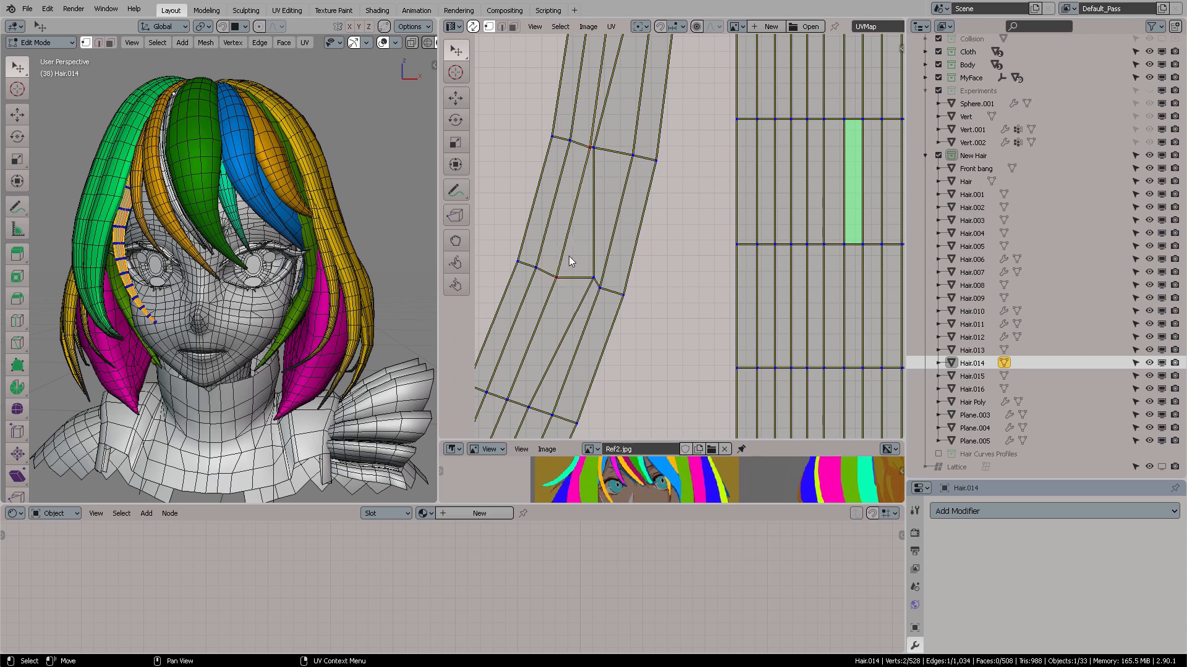
{"action": "left_click", "coordinate": [577, 204]}
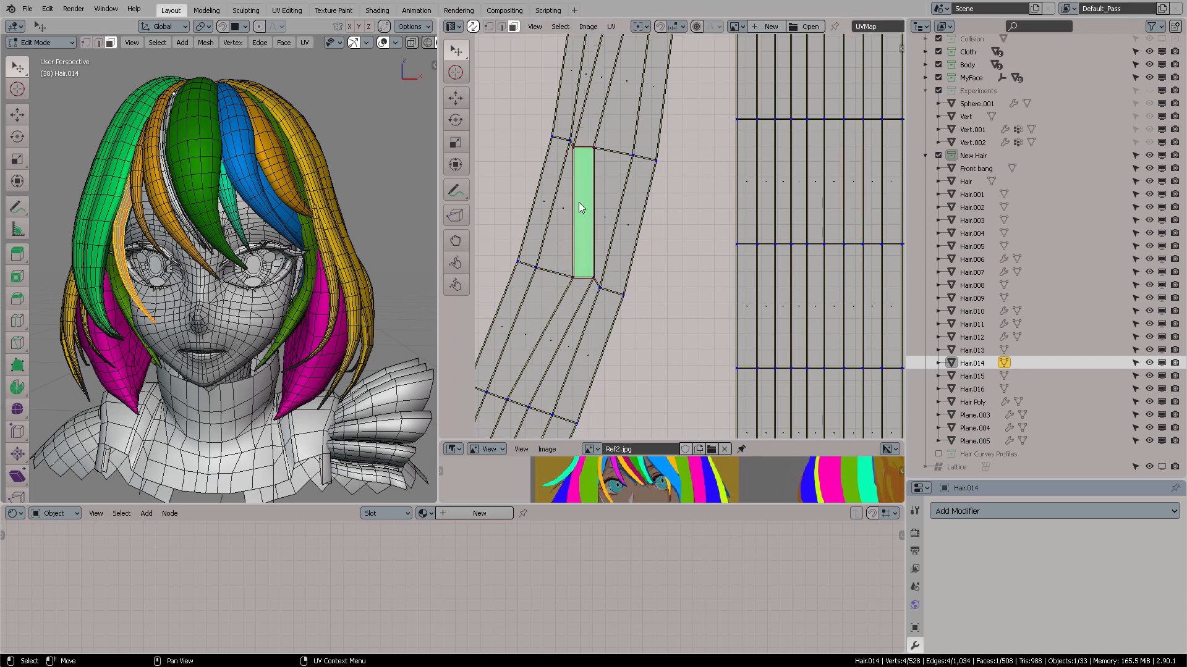
{"action": "mouse_move", "coordinate": [608, 203]}
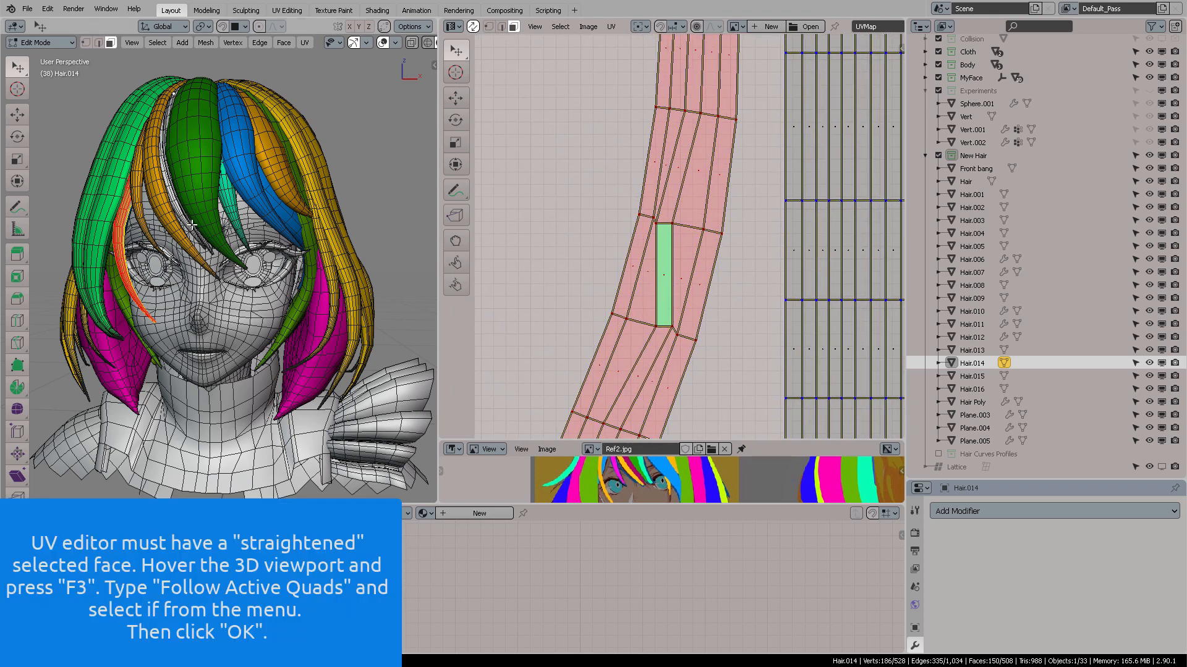
Run Follow Active Quads from the F3 search to straighten the remaining strand islands
{"action": "key", "text": "f3"}
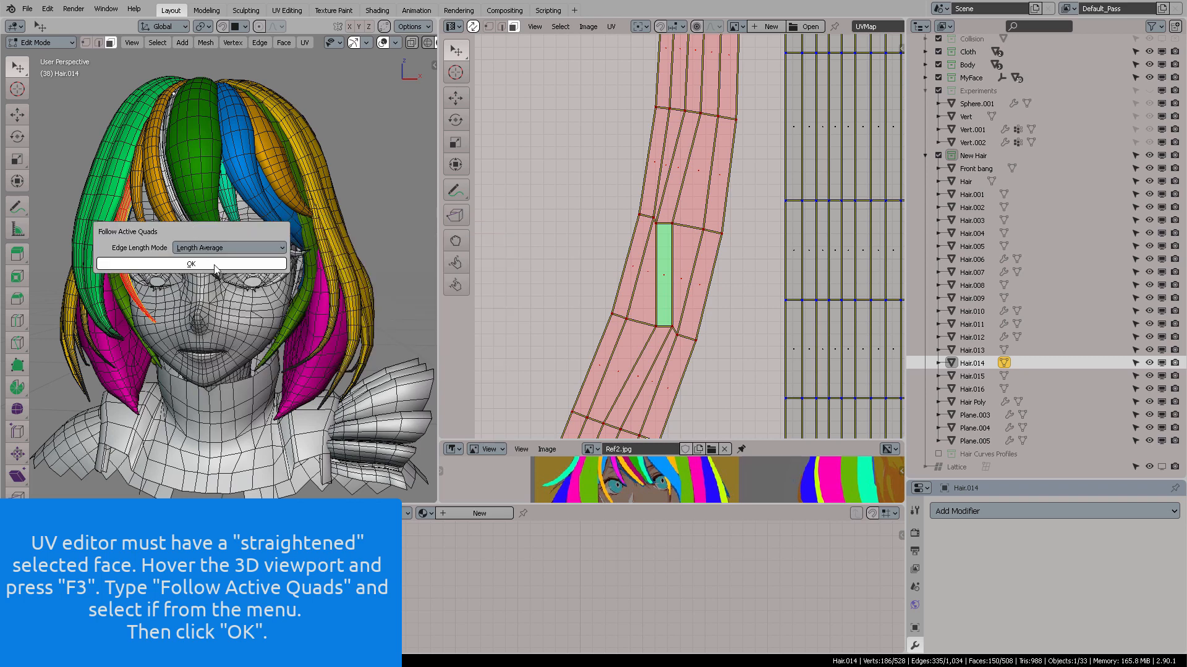
{"action": "left_click", "coordinate": [191, 263]}
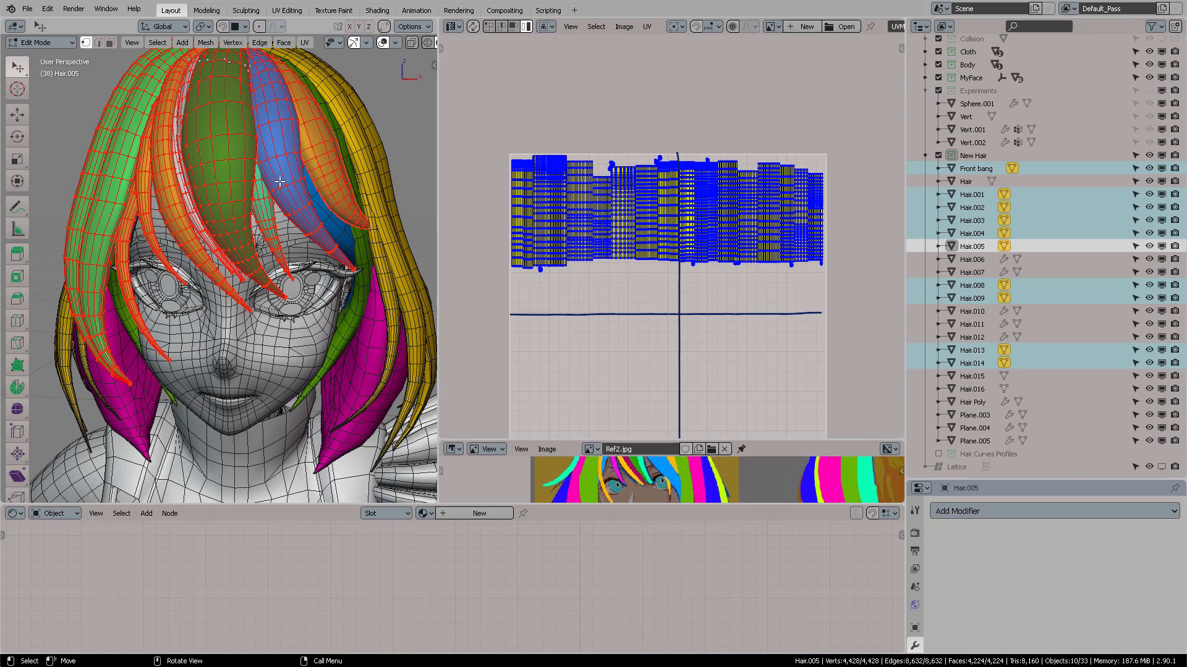
Wire the Fixy_Hair_Shadow image texture through UV mapping into the Emission shader
{"action": "left_click", "coordinate": [975, 428]}
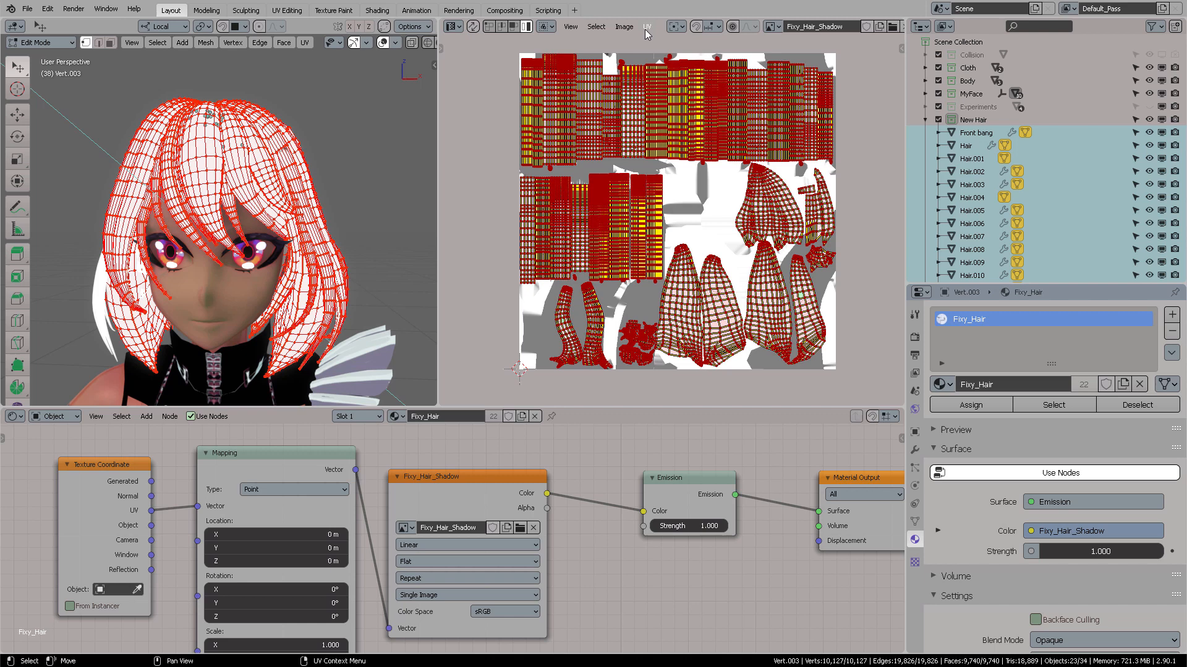
Export the UV layout from the UV menu as Hair.png, 1024 PNG, all UVs
{"action": "left_click", "coordinate": [623, 26]}
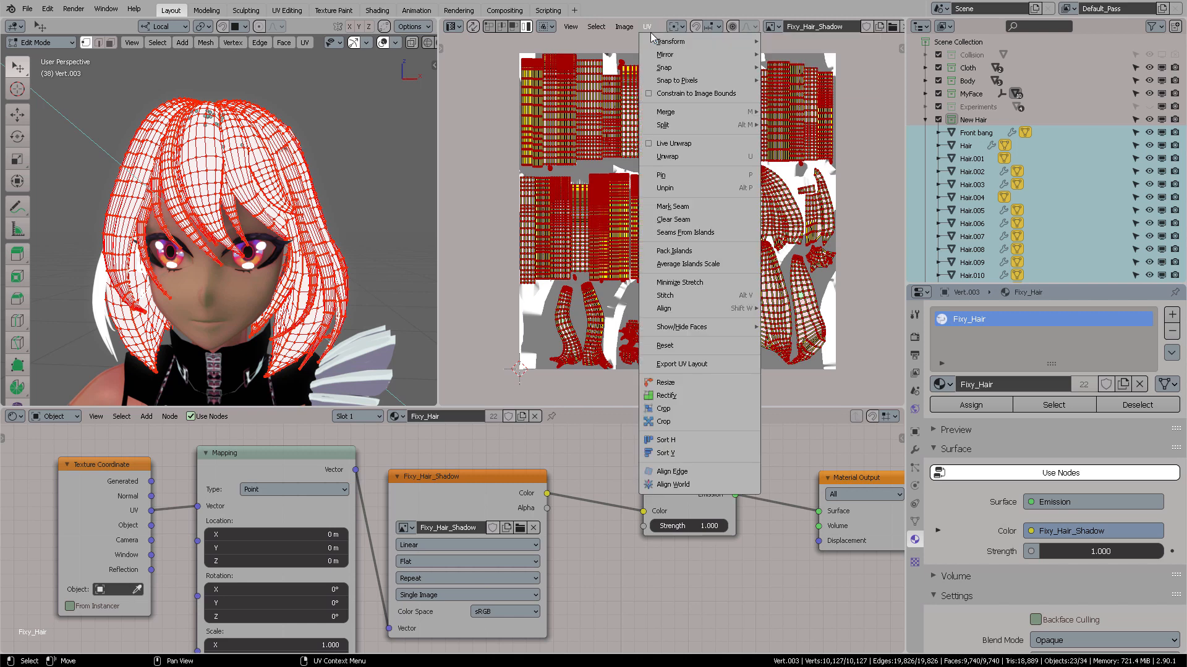
{"action": "mouse_move", "coordinate": [698, 363]}
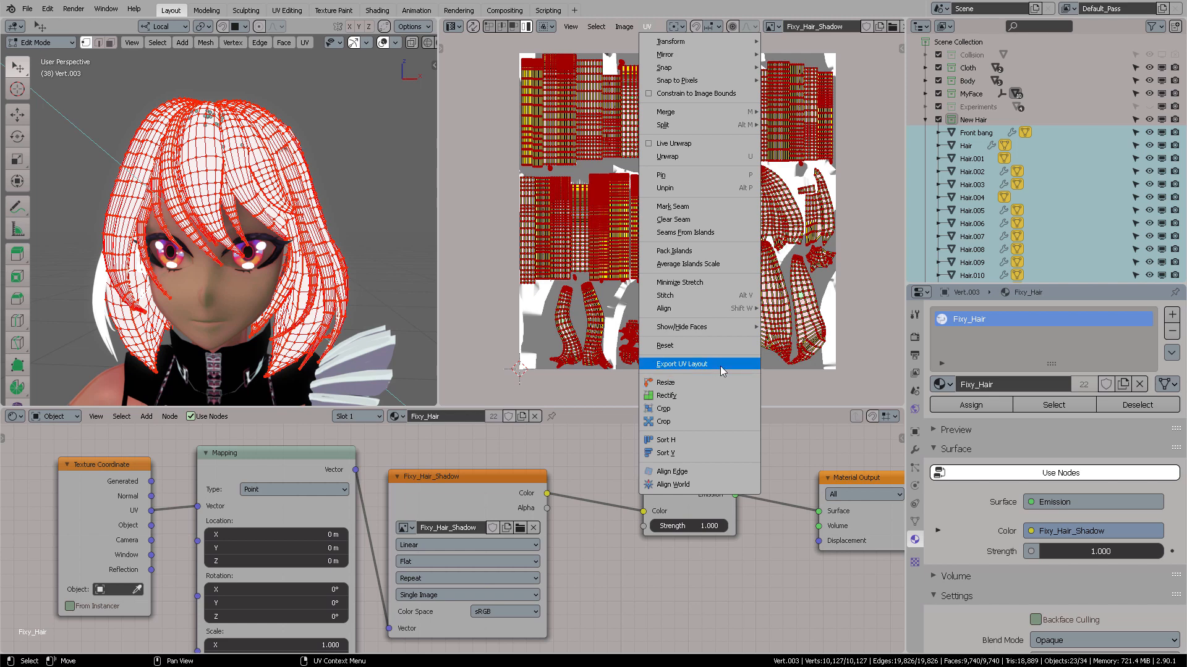
{"action": "left_click", "coordinate": [679, 363]}
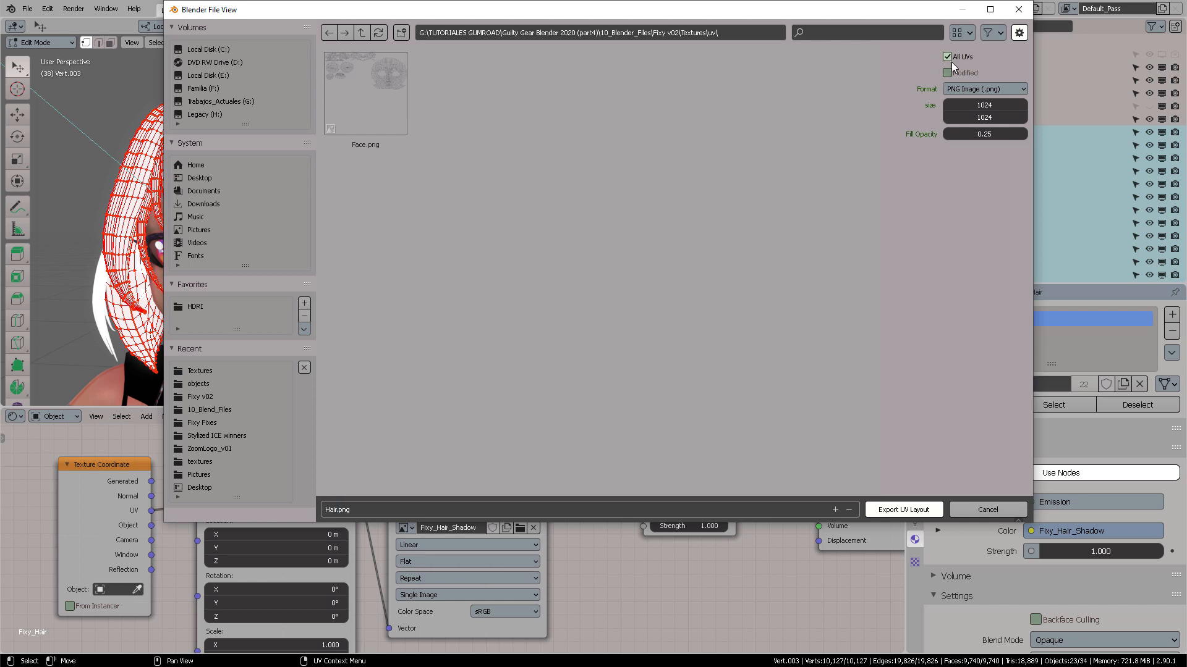
{"action": "mouse_move", "coordinate": [948, 111]}
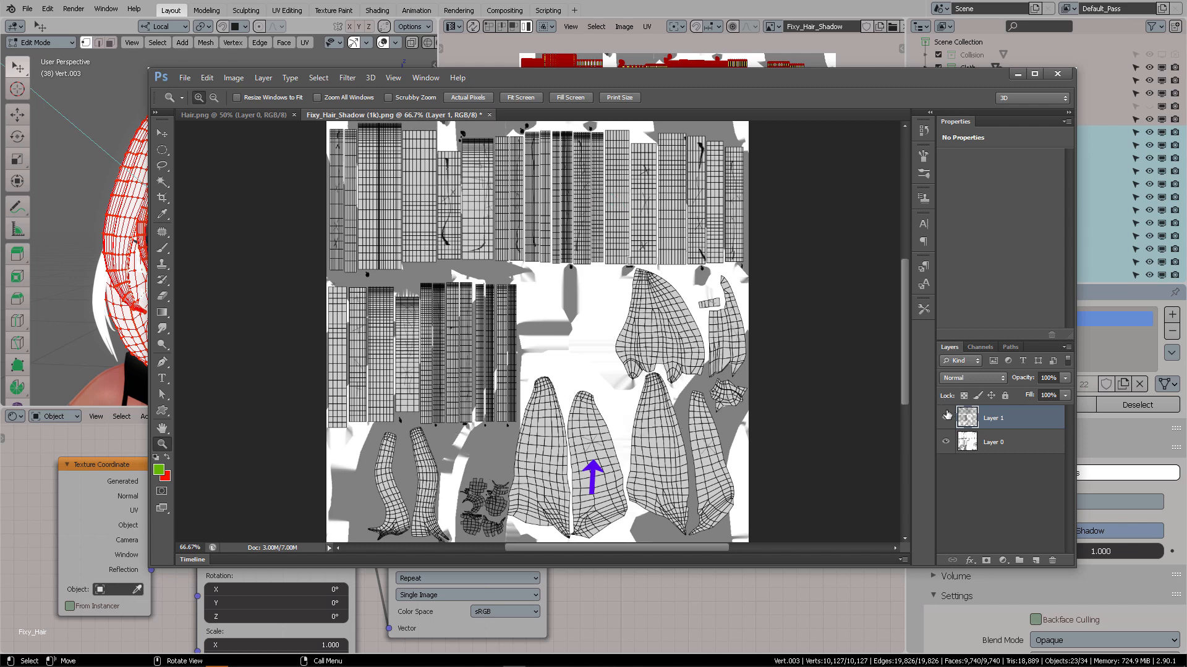
Paint black shadow shapes over the UV layout and hide an upper layer to check the mask
{"action": "left_click", "coordinate": [945, 417]}
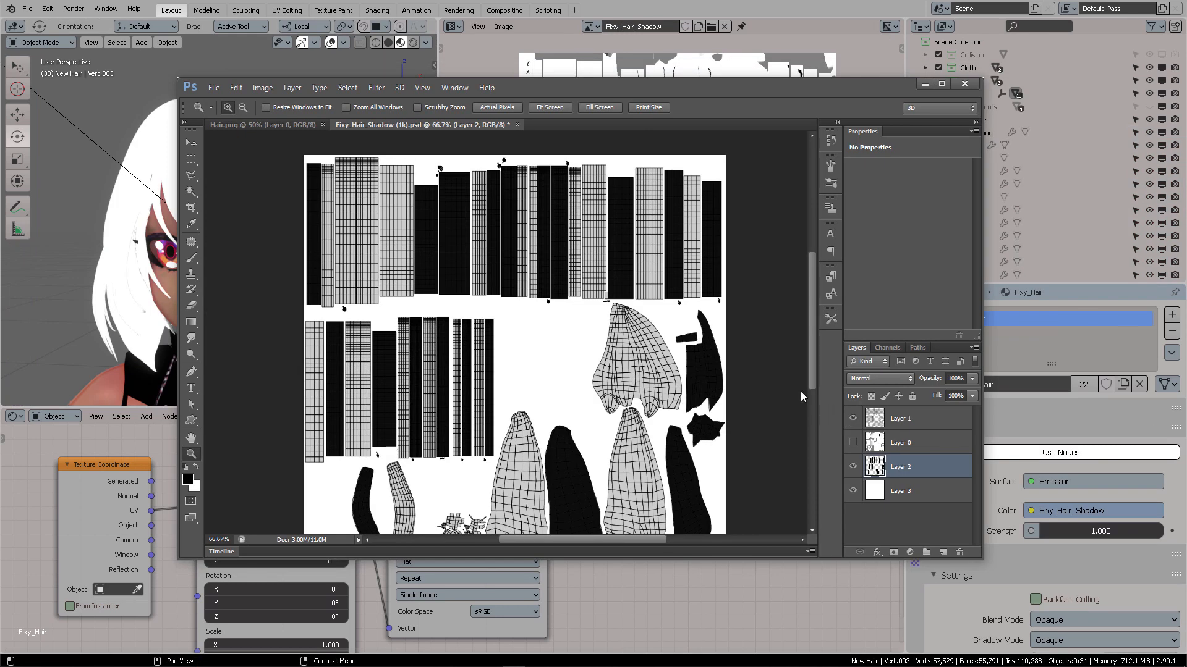
{"action": "mouse_move", "coordinate": [643, 360]}
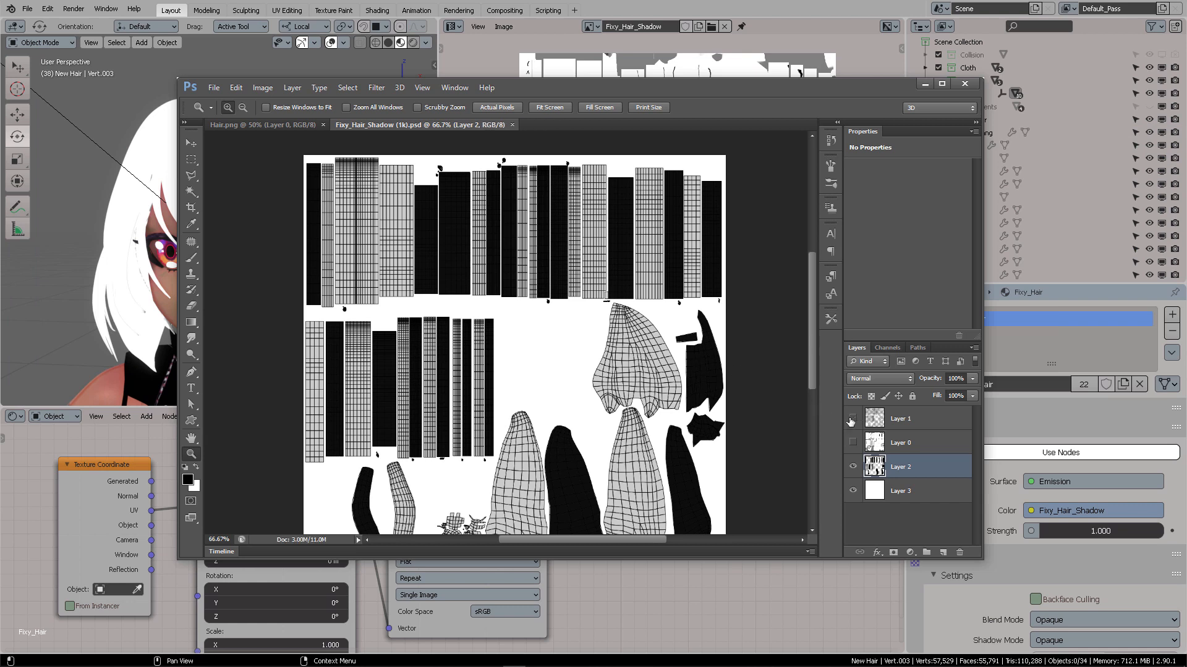
{"action": "left_click", "coordinate": [850, 417]}
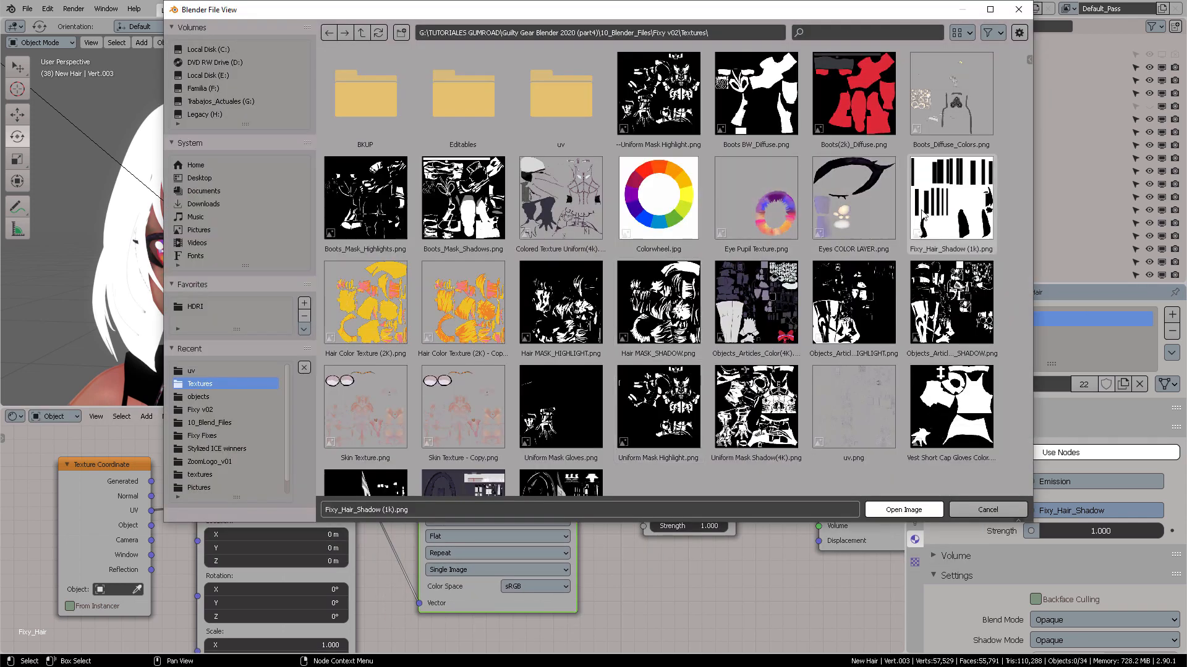
Load the painted shadow mask image and label its node 'Hair Shadow MASK'
{"action": "left_click", "coordinate": [902, 509]}
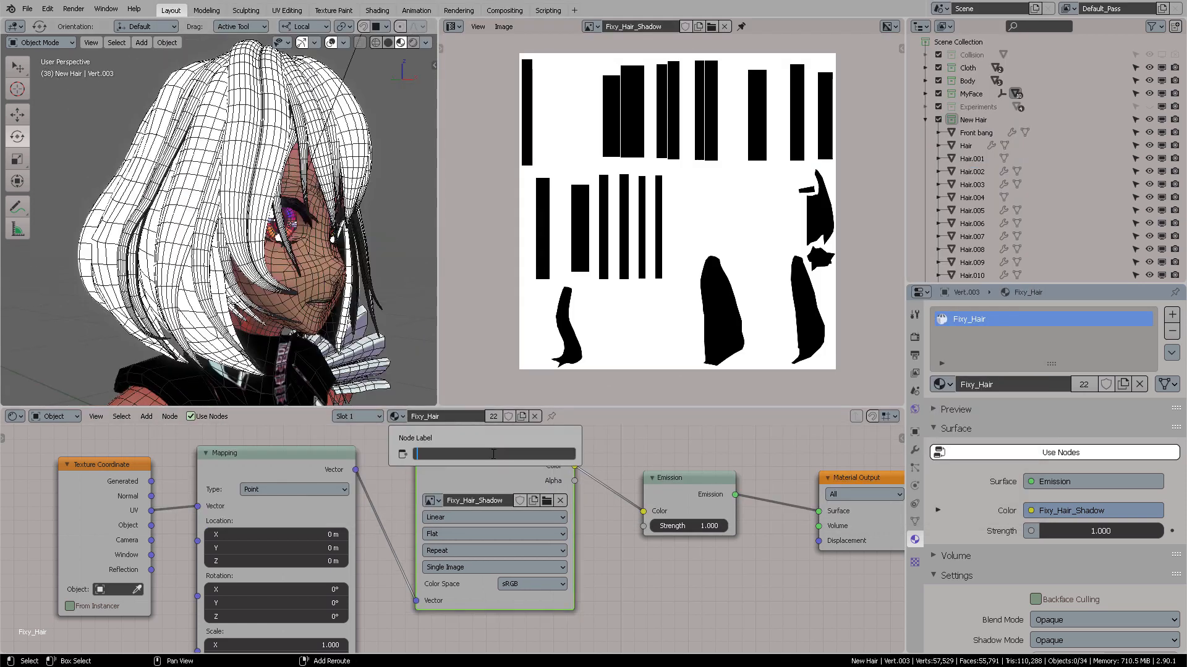
{"action": "type", "text": "Hair Shadow MASK"}
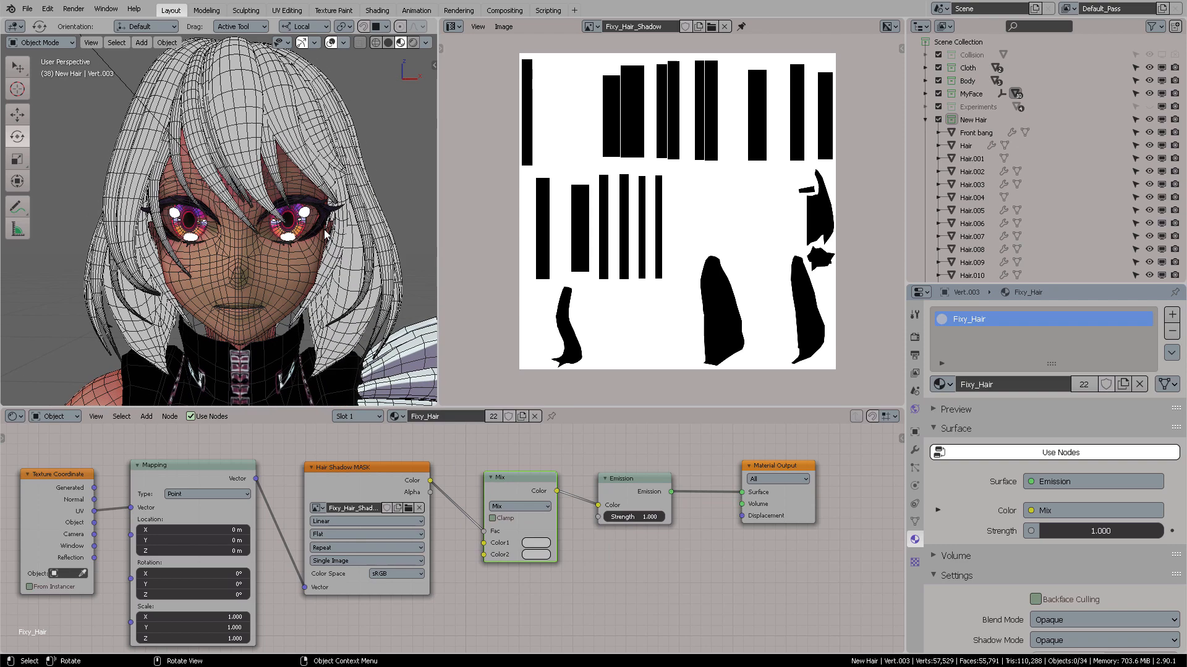
Set the MixRGB colours to light yellow for lit hair and orange for shadows
{"action": "left_click", "coordinate": [540, 555]}
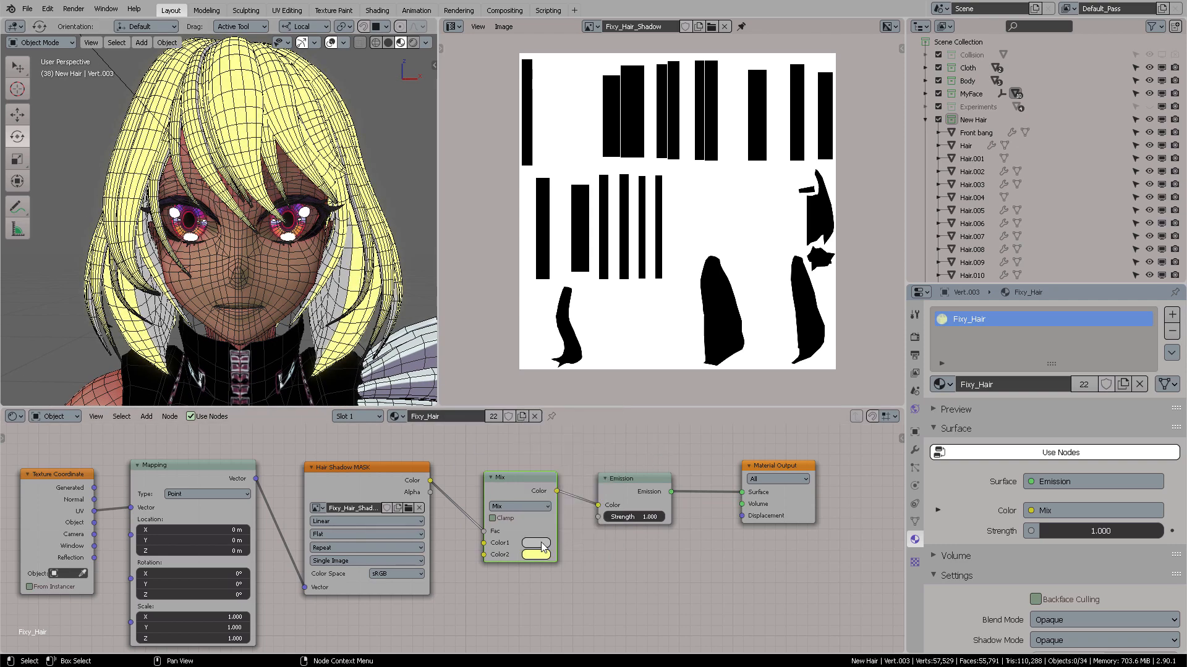
{"action": "left_click", "coordinate": [539, 543]}
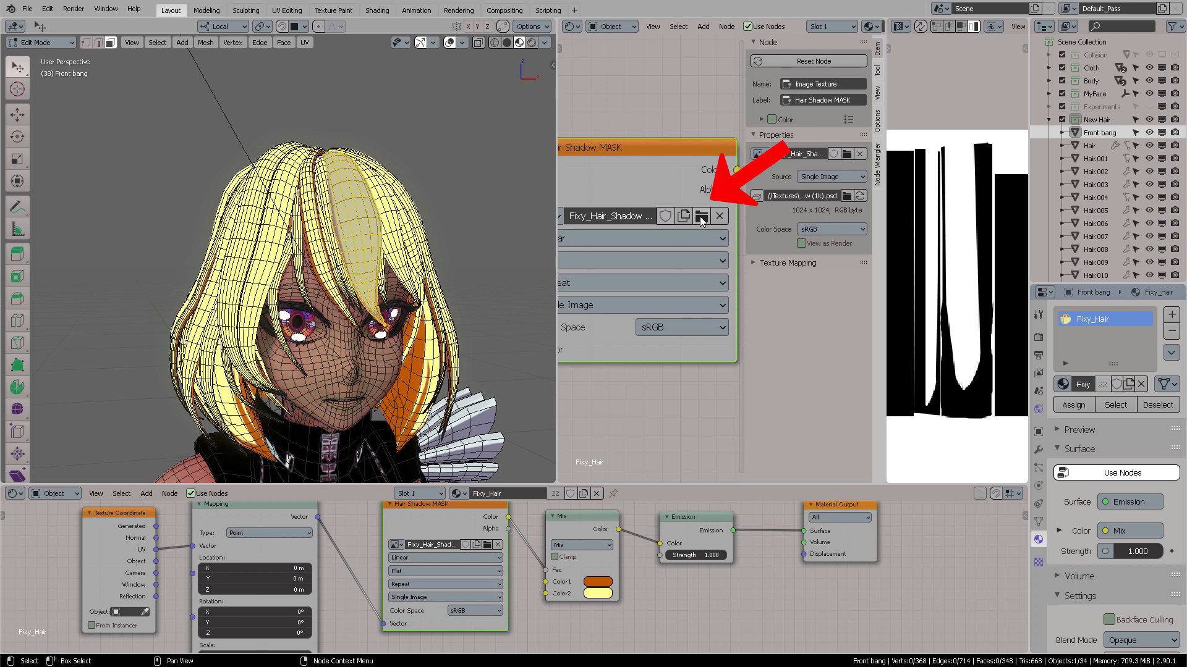
Point the mask node at Fixy_Hair_Shadow (1k).psd and reload the image from disk
{"action": "left_click", "coordinate": [700, 215]}
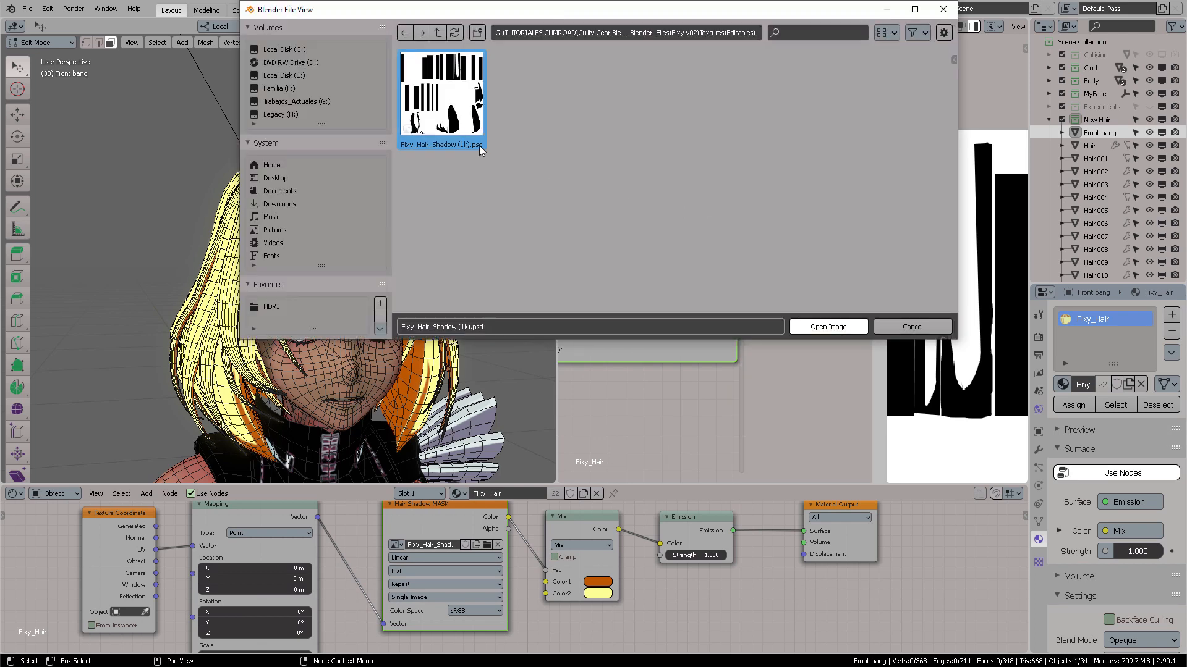
{"action": "left_click", "coordinate": [827, 326]}
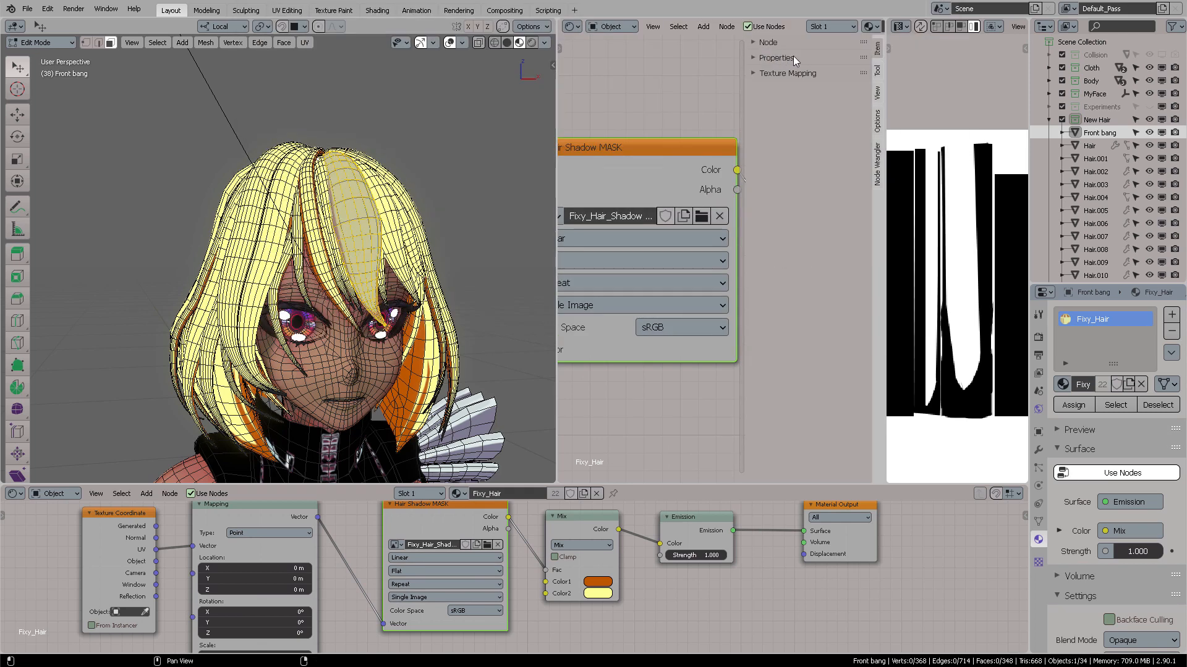
{"action": "left_click", "coordinate": [770, 58]}
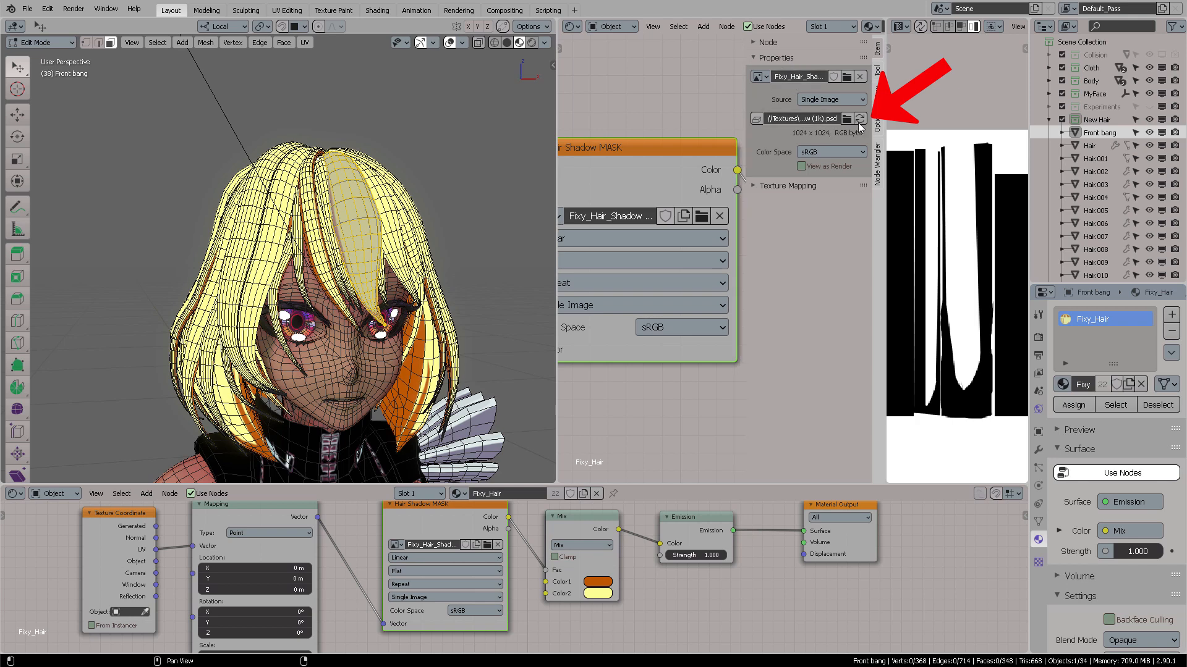
{"action": "mouse_move", "coordinate": [860, 119]}
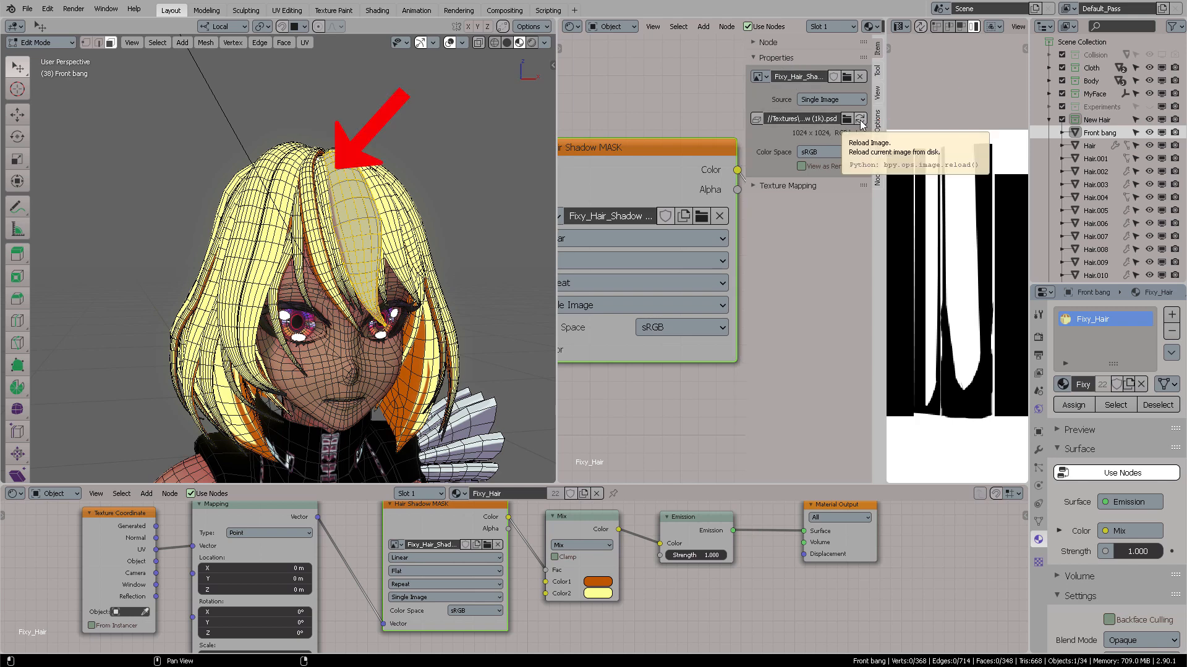
{"action": "left_click", "coordinate": [860, 119]}
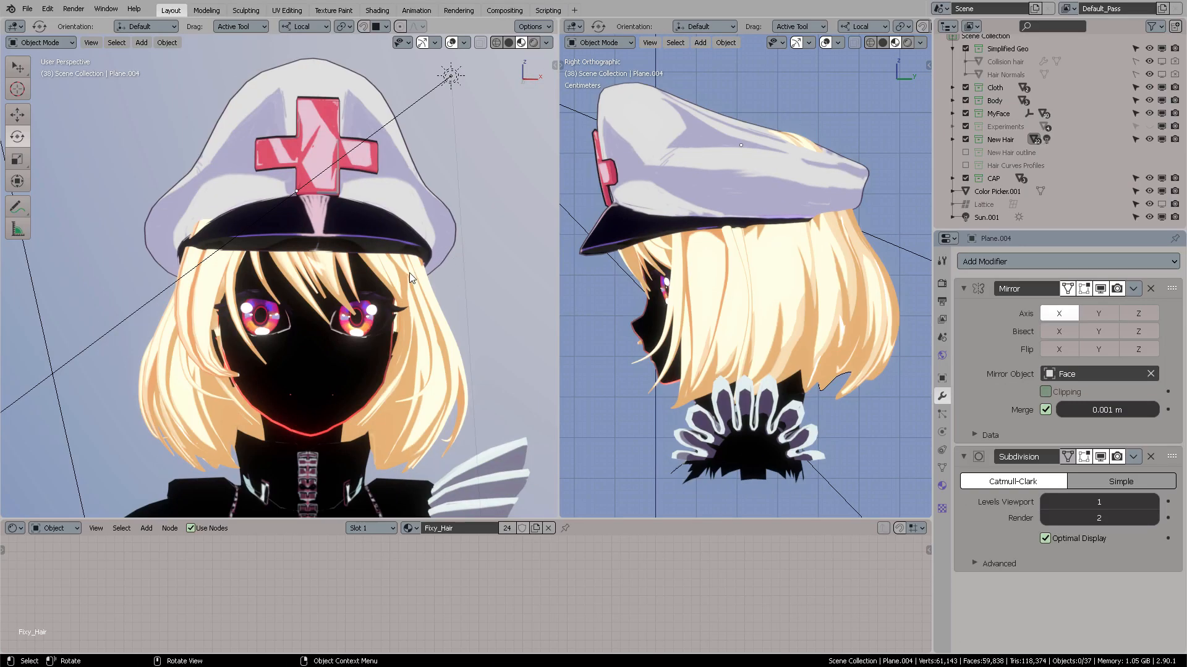
{"action": "mouse_move", "coordinate": [385, 264]}
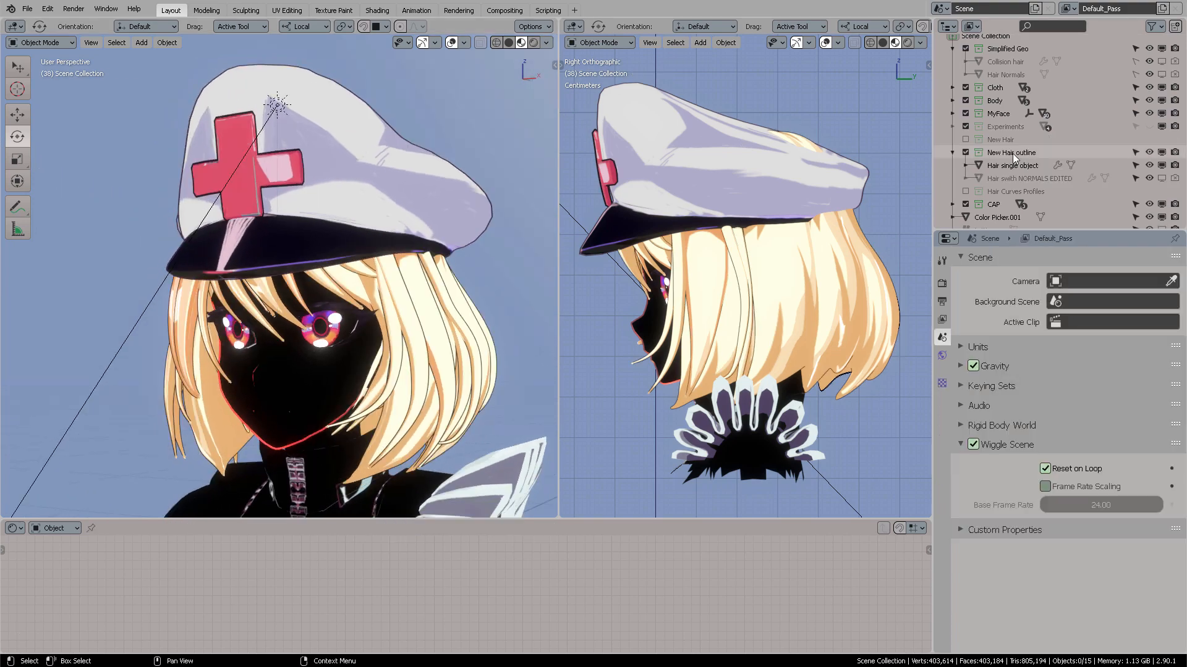
Select the single hair object and the face in the Outliner, then hide the single hair object
{"action": "left_click", "coordinate": [1009, 164]}
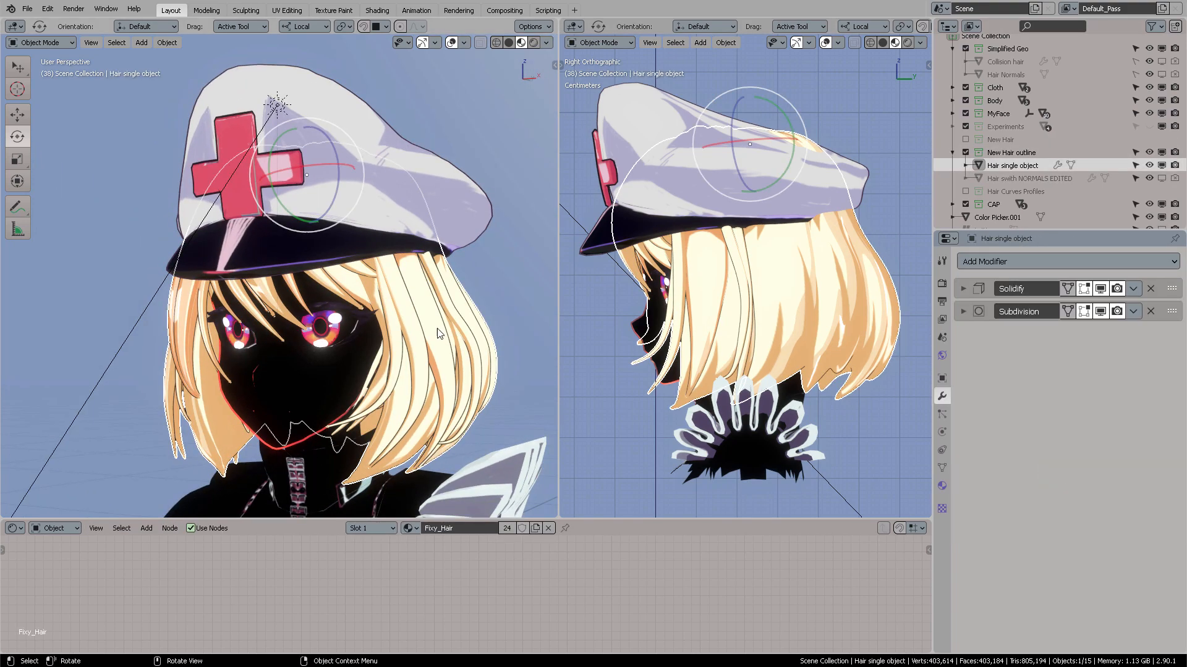
{"action": "key", "text": "g"}
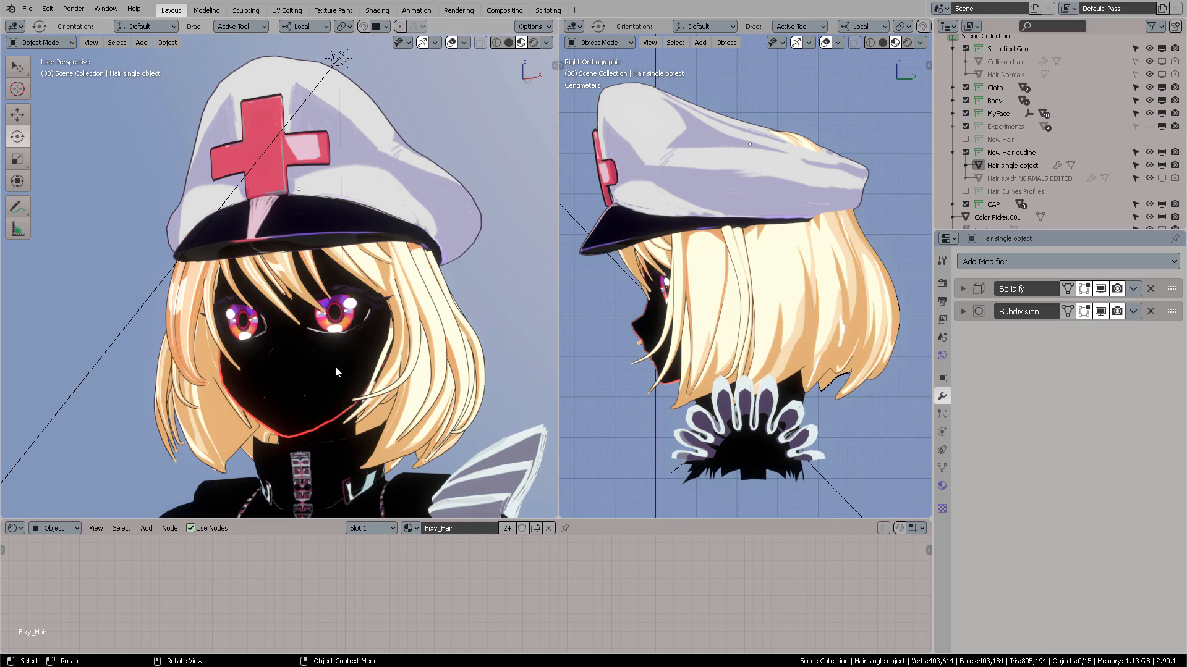
{"action": "left_click", "coordinate": [999, 114]}
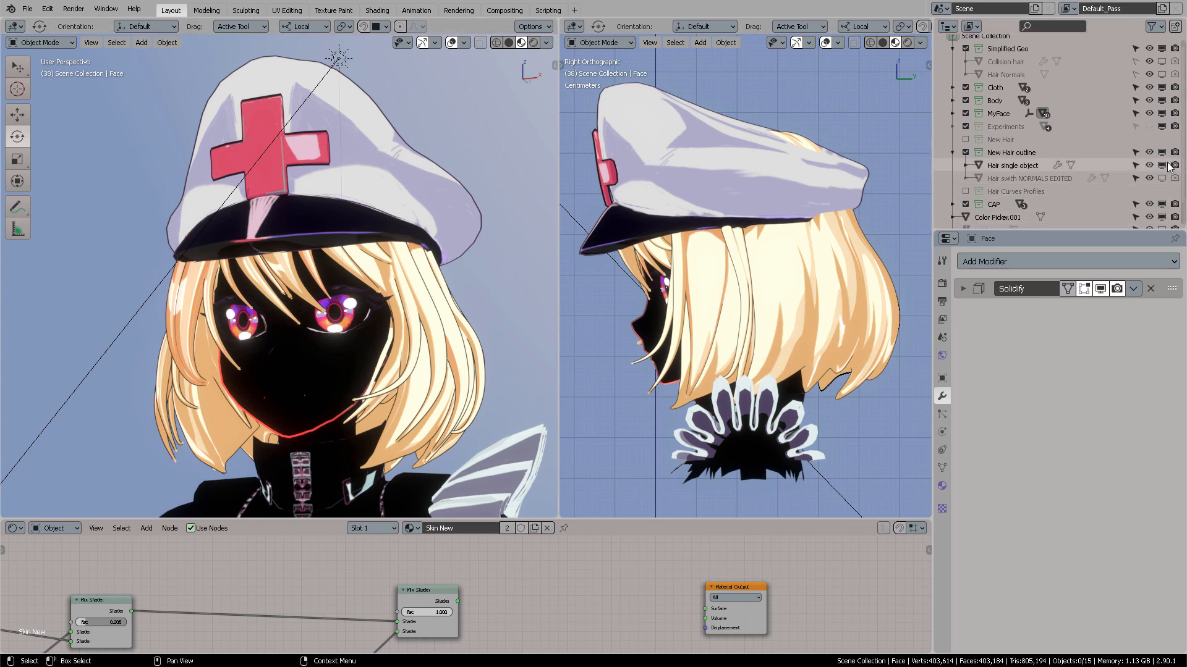
{"action": "left_click", "coordinate": [1161, 178]}
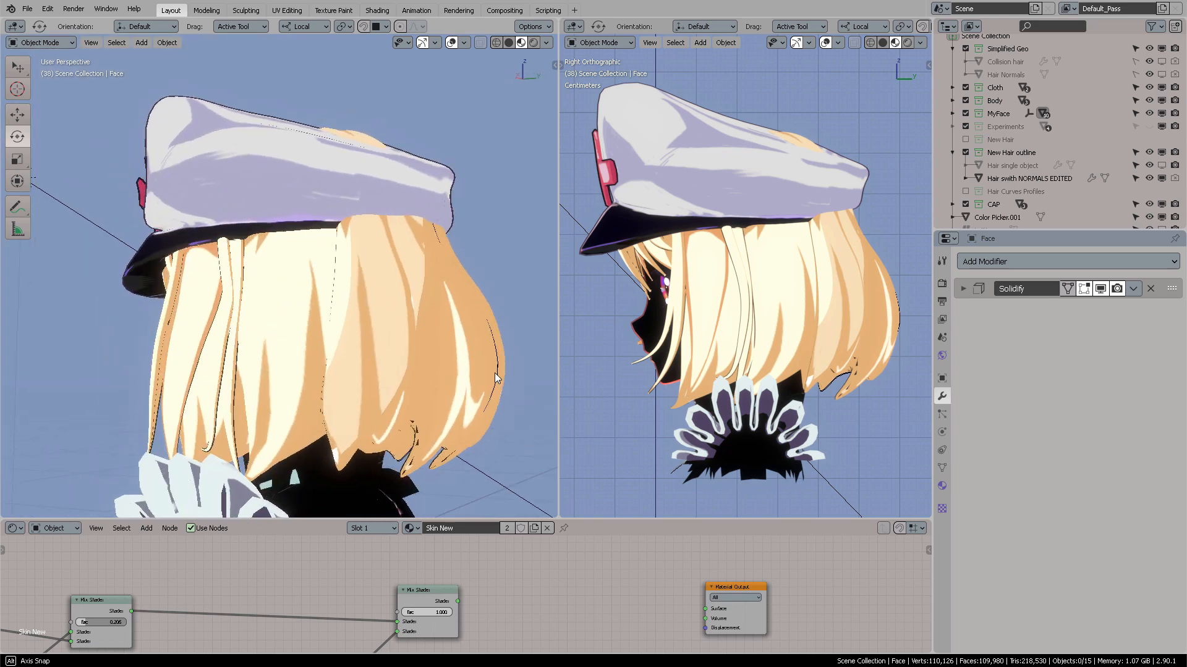
Orbit to the side of the hair, hide the edited-normals hair and select Sun.001 for rotation
{"action": "left_click_drag", "start_coordinate": [303, 303], "coordinate": [333, 363]}
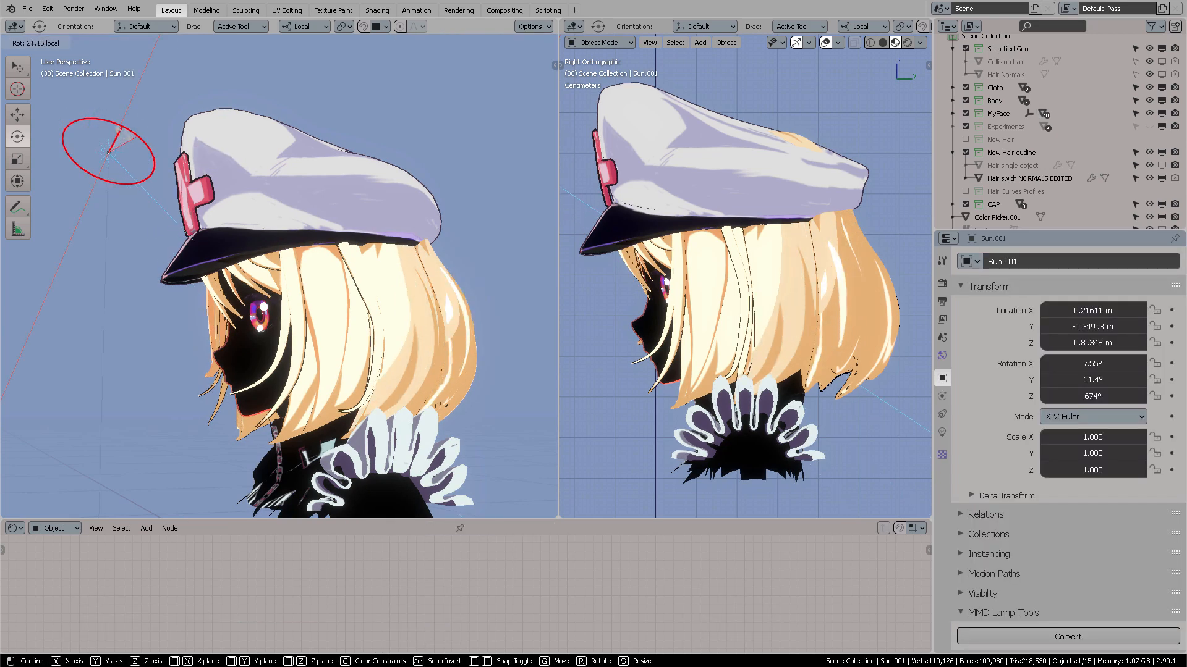
{"action": "mouse_move", "coordinate": [113, 133]}
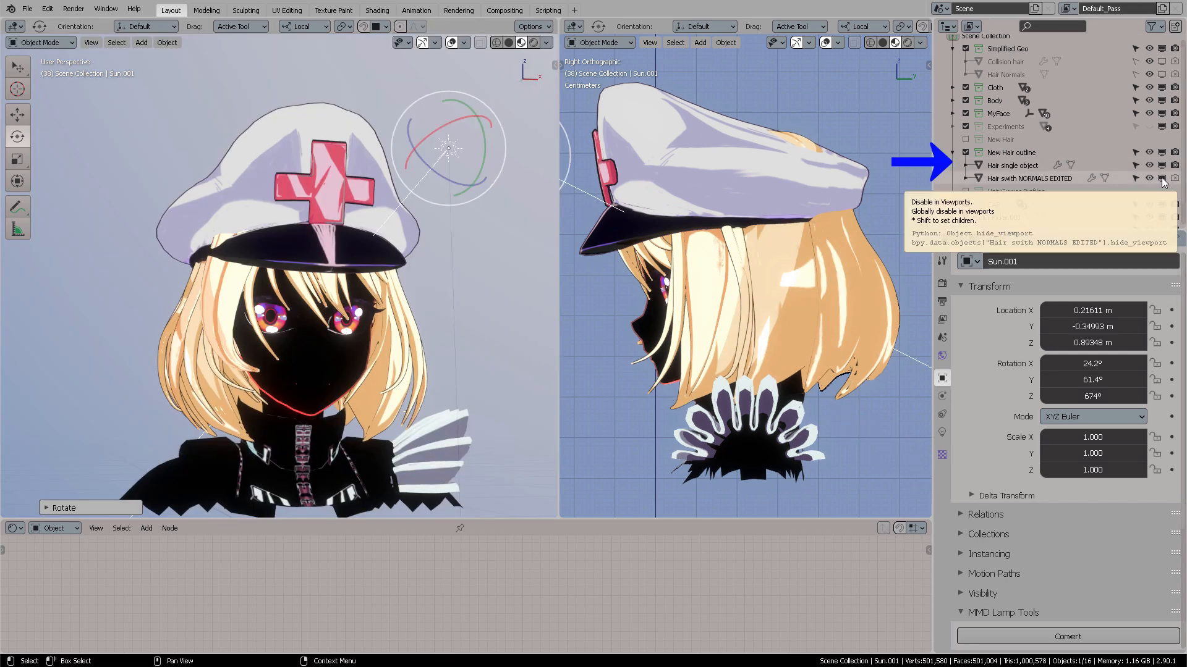
{"action": "left_click", "coordinate": [1161, 178]}
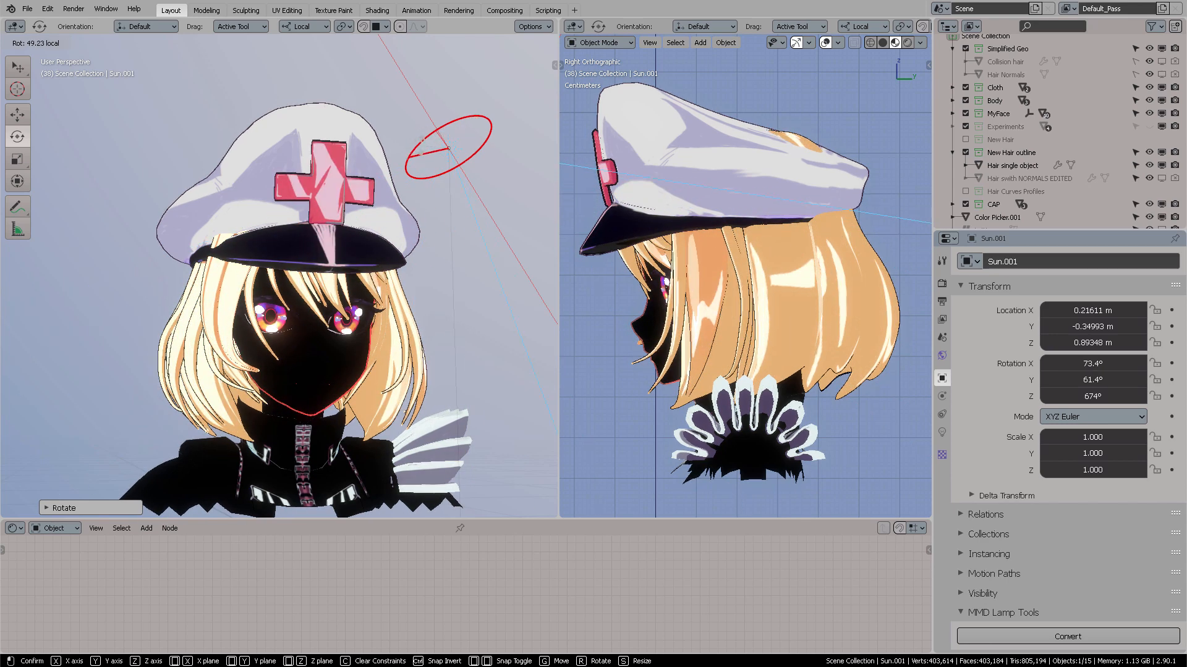
{"action": "mouse_move", "coordinate": [442, 147]}
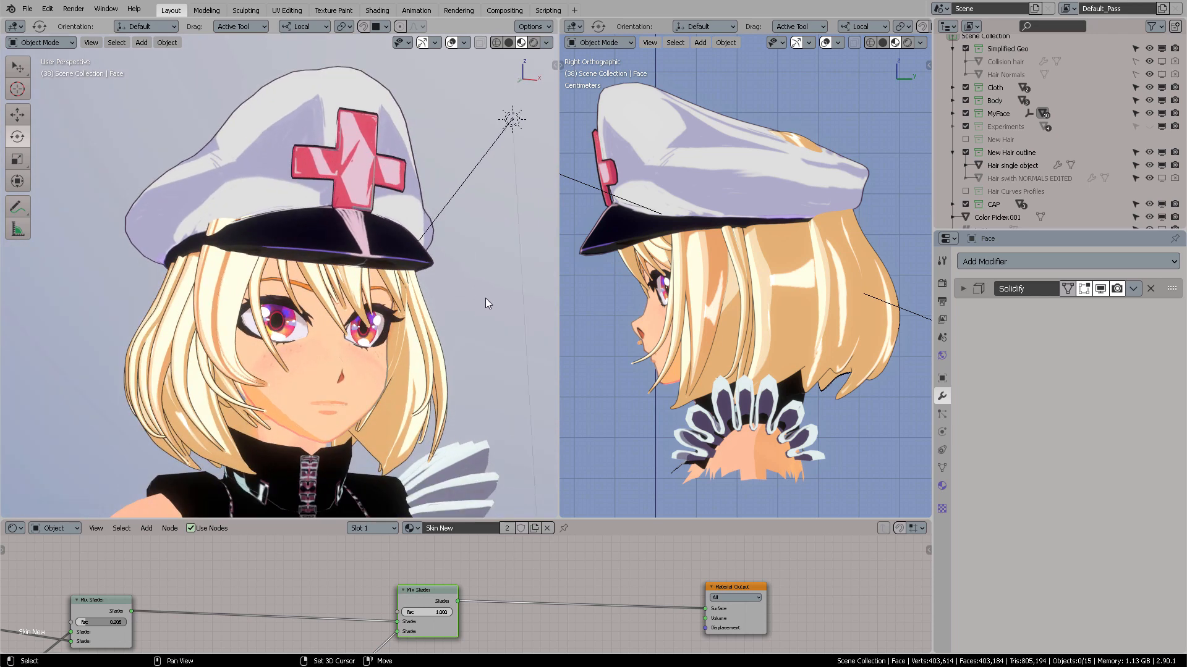
{"action": "left_click", "coordinate": [513, 119]}
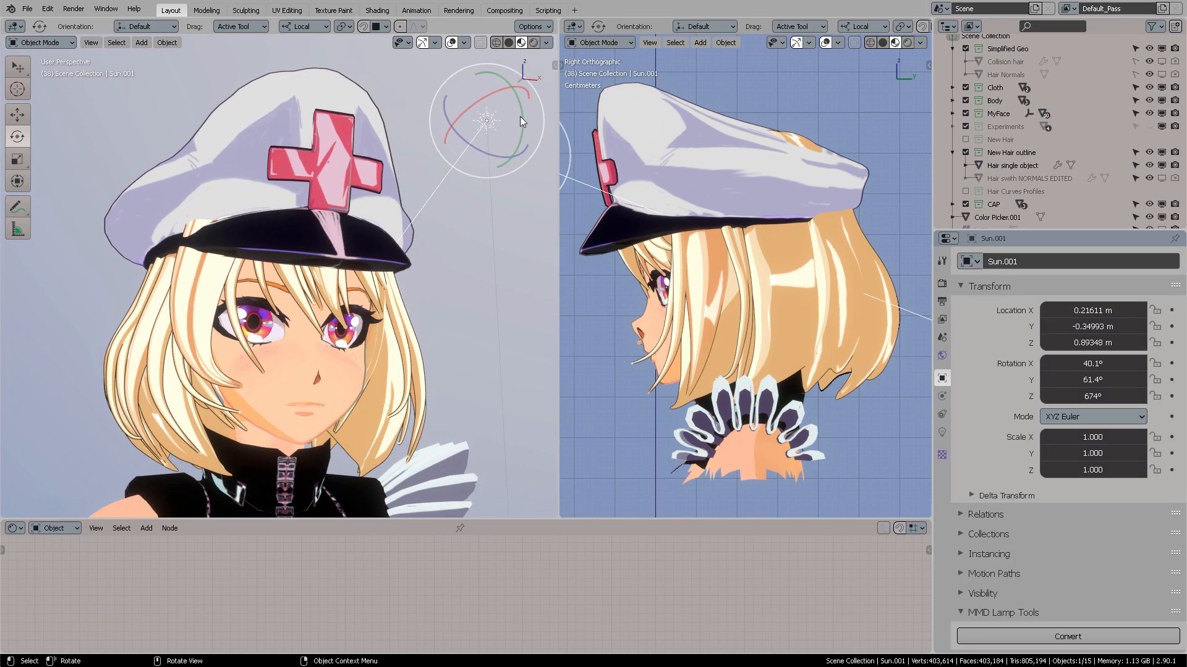